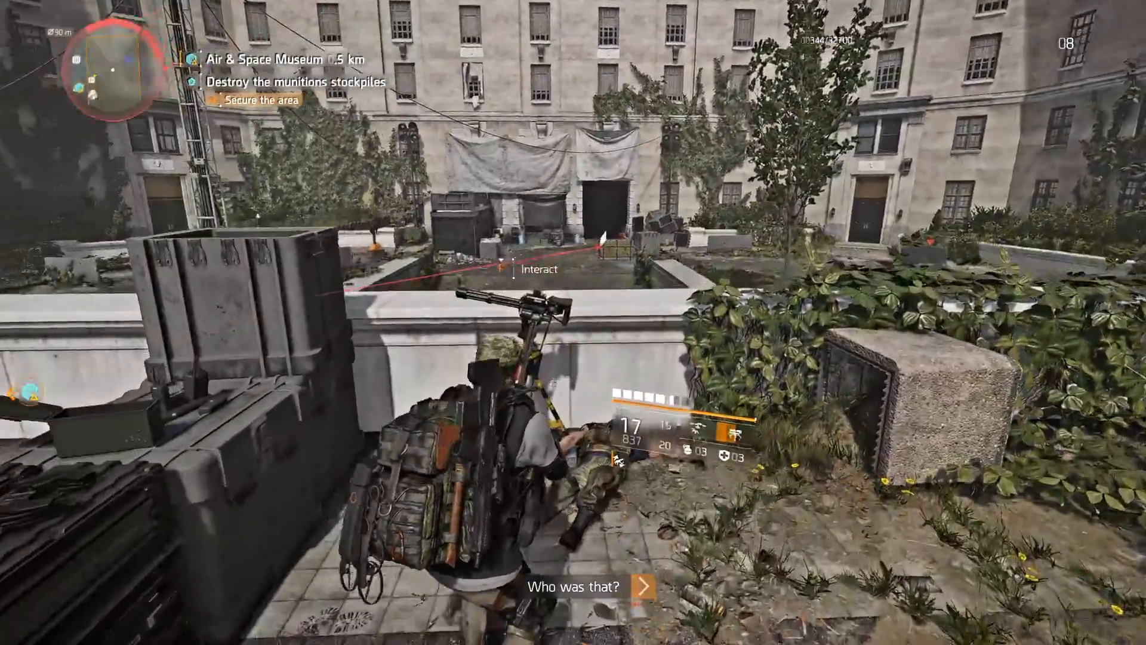
Advance through the courtyard until the 'Plant explosives 1/4' objective begins.
left_click(539, 268)
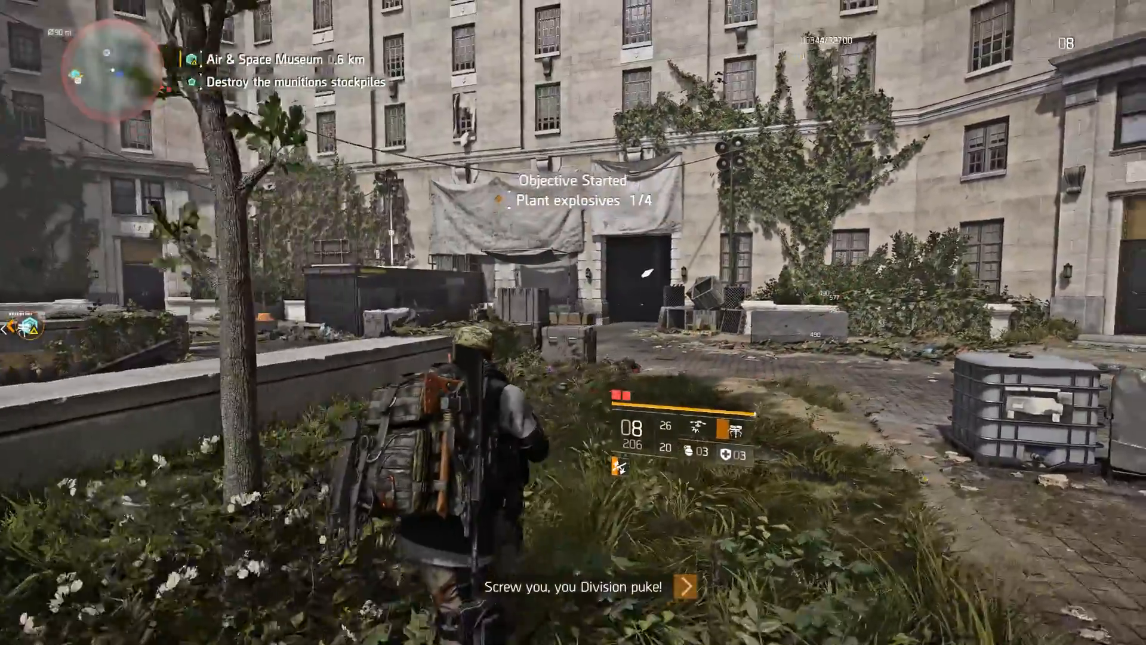
mouse_move(573, 322)
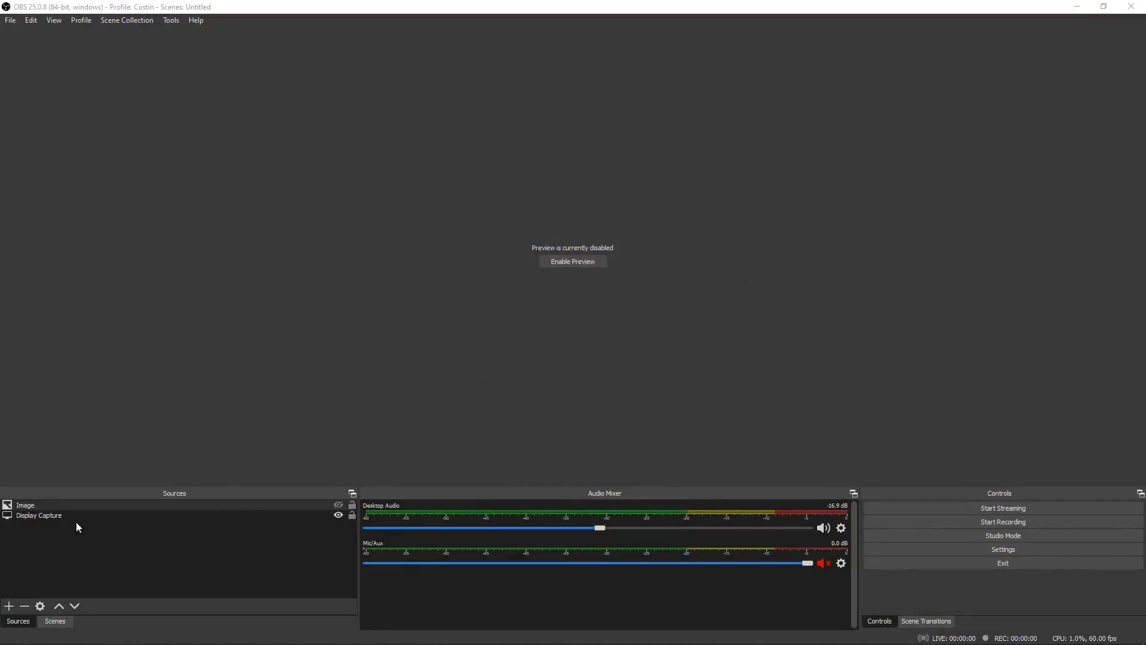
left_click(39, 516)
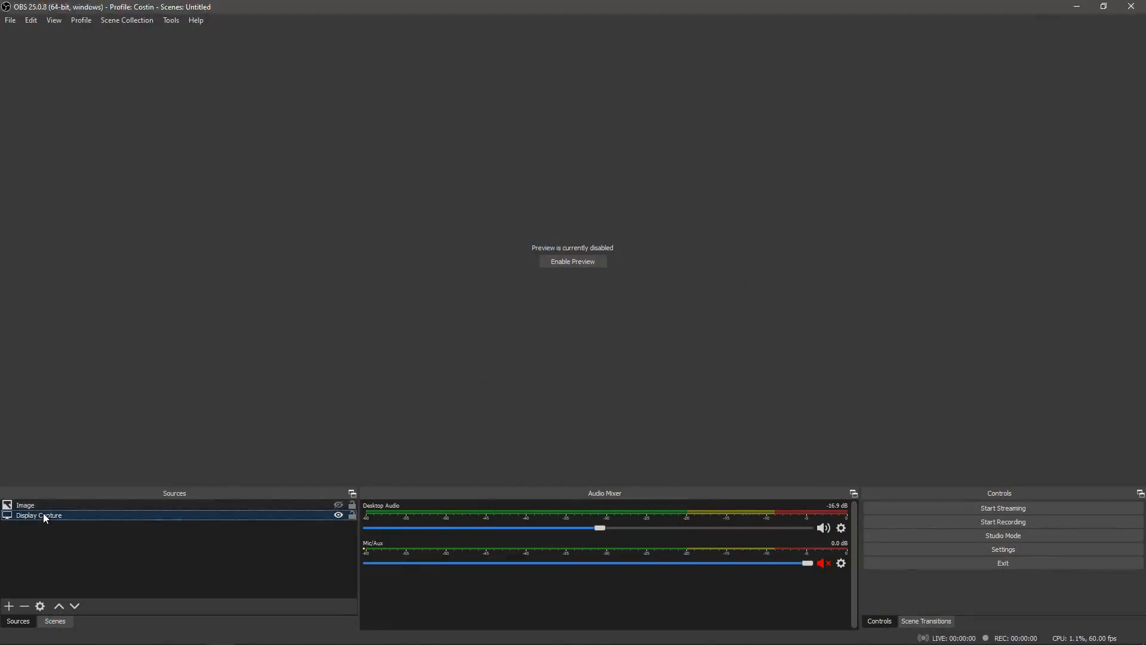
double_click(38, 516)
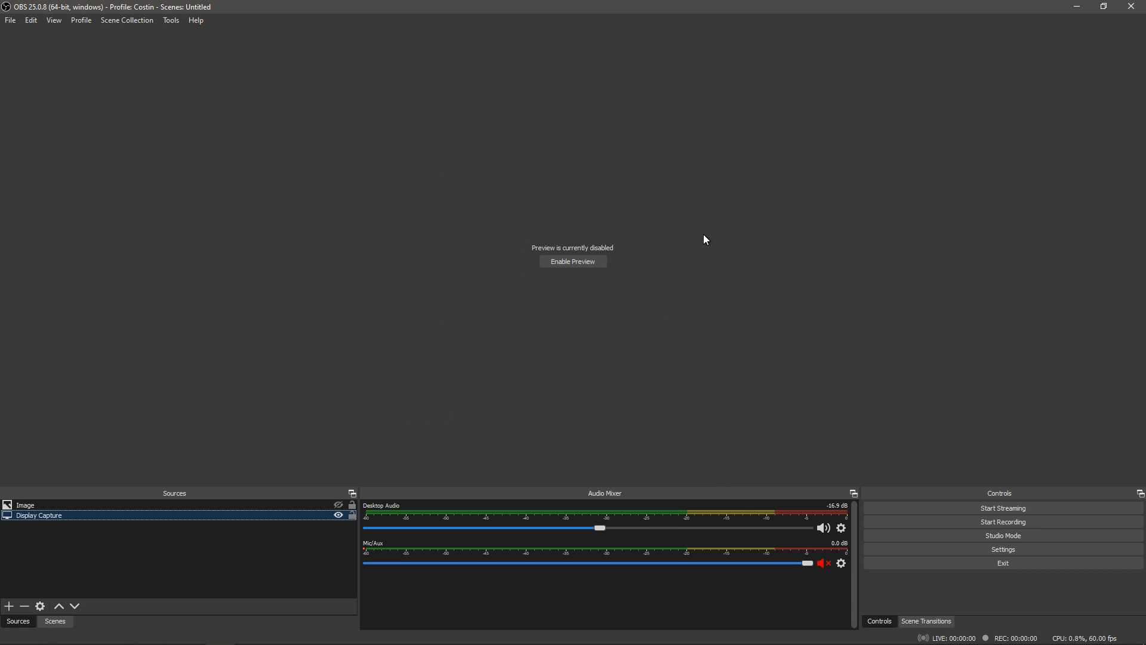
mouse_move(612, 232)
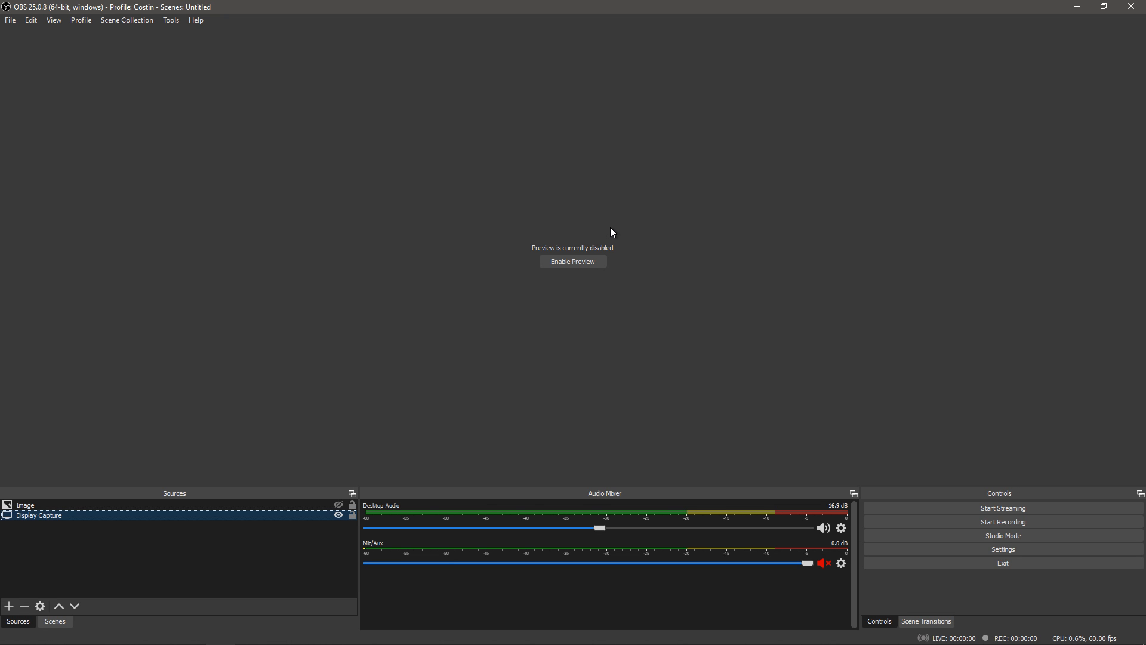
left_click(25, 505)
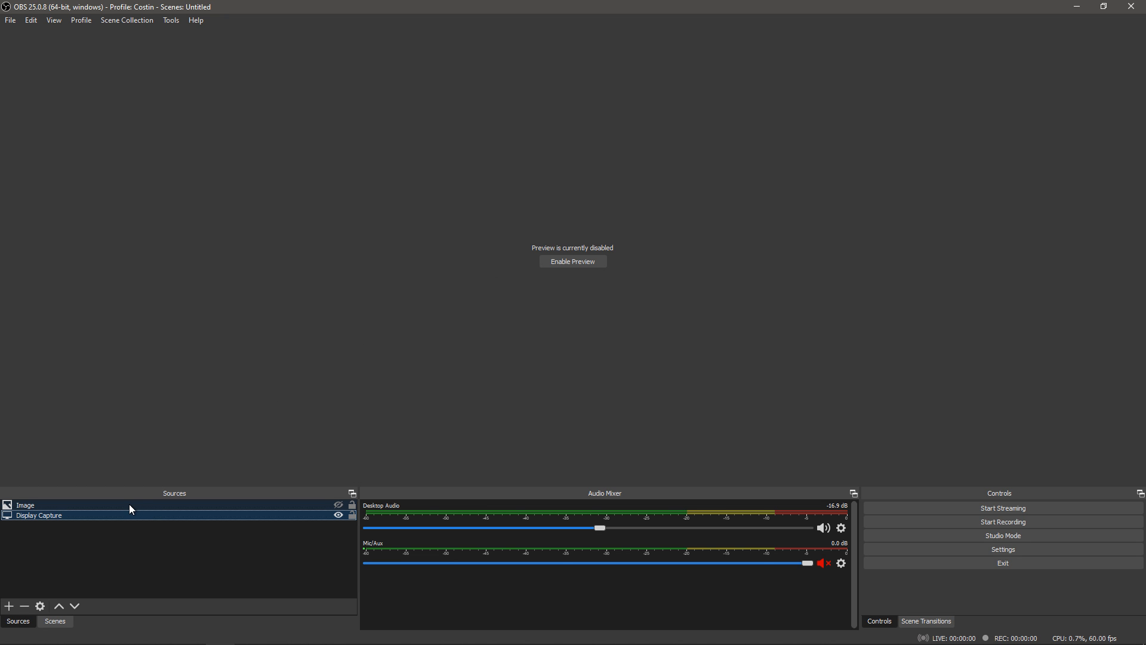
left_click(25, 504)
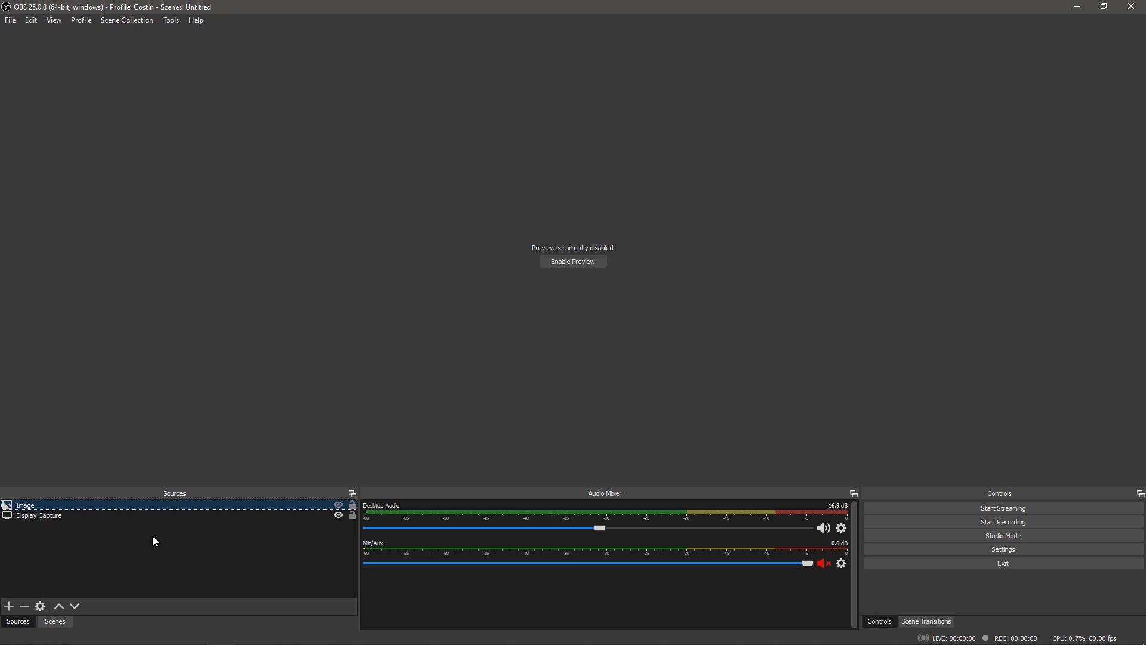
double_click(25, 505)
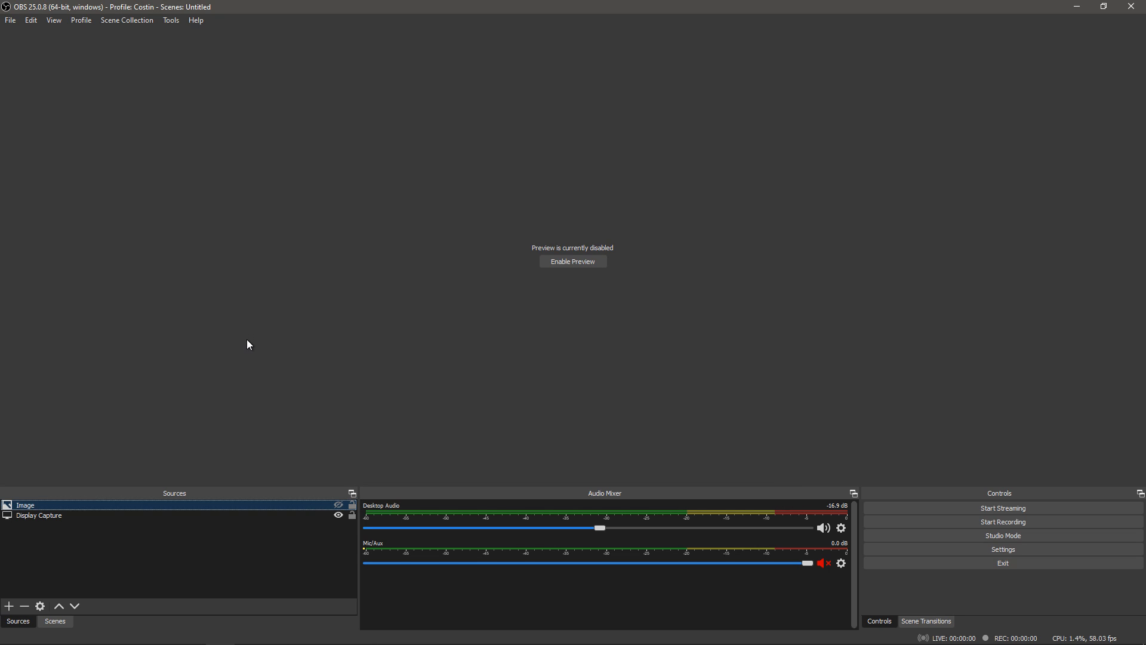
left_click(338, 504)
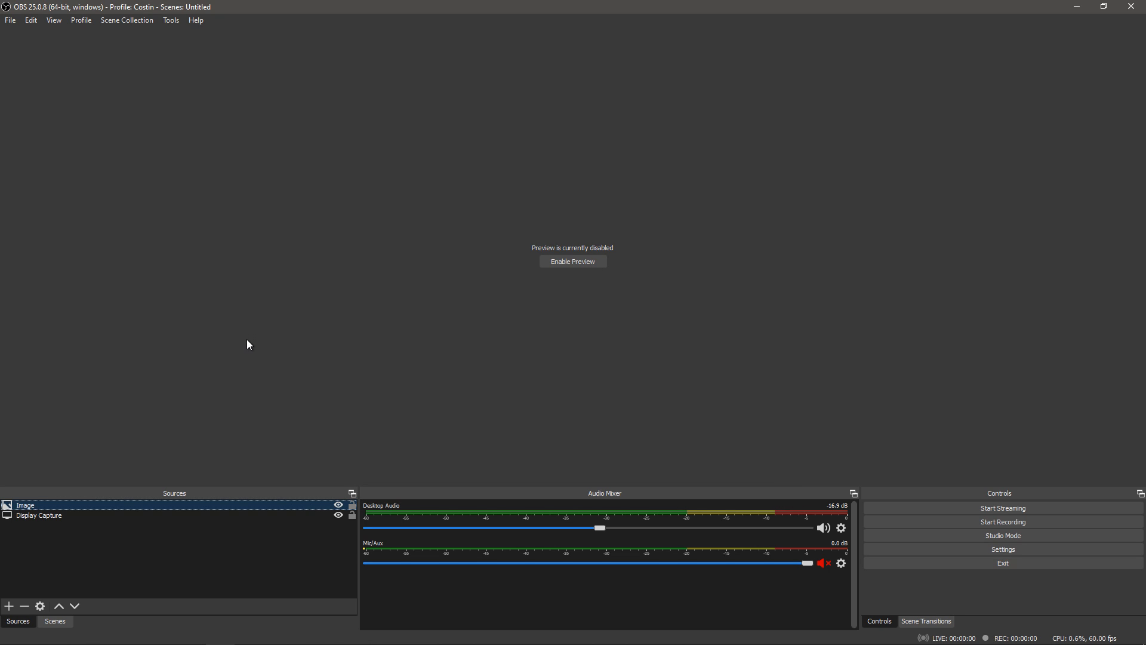
left_click(338, 505)
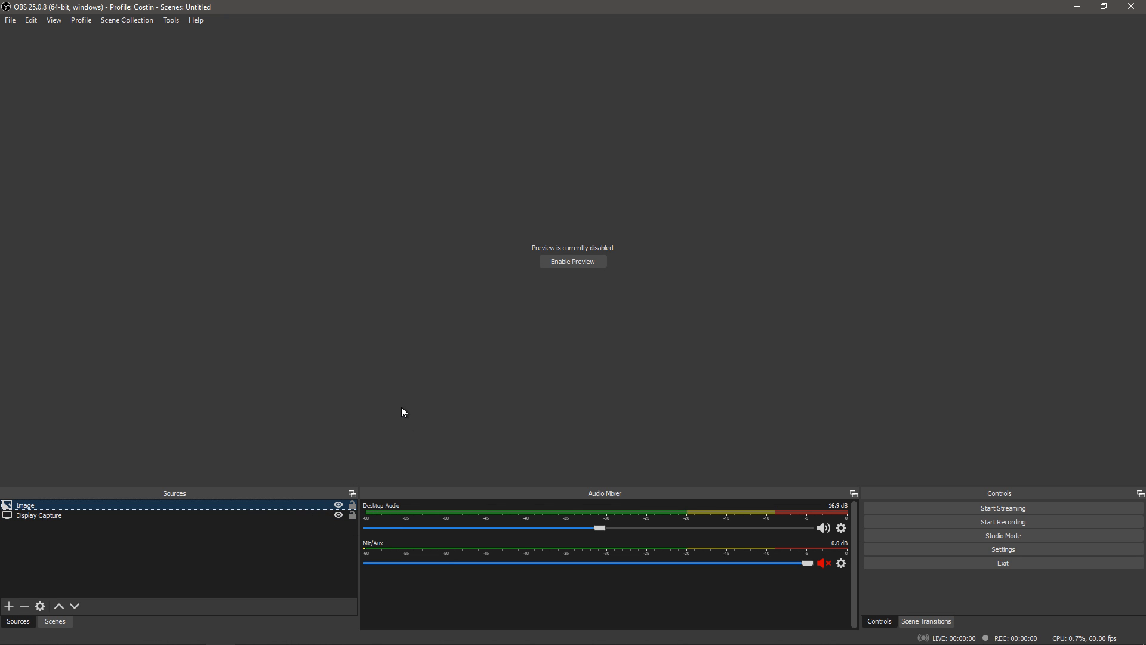
left_click(337, 504)
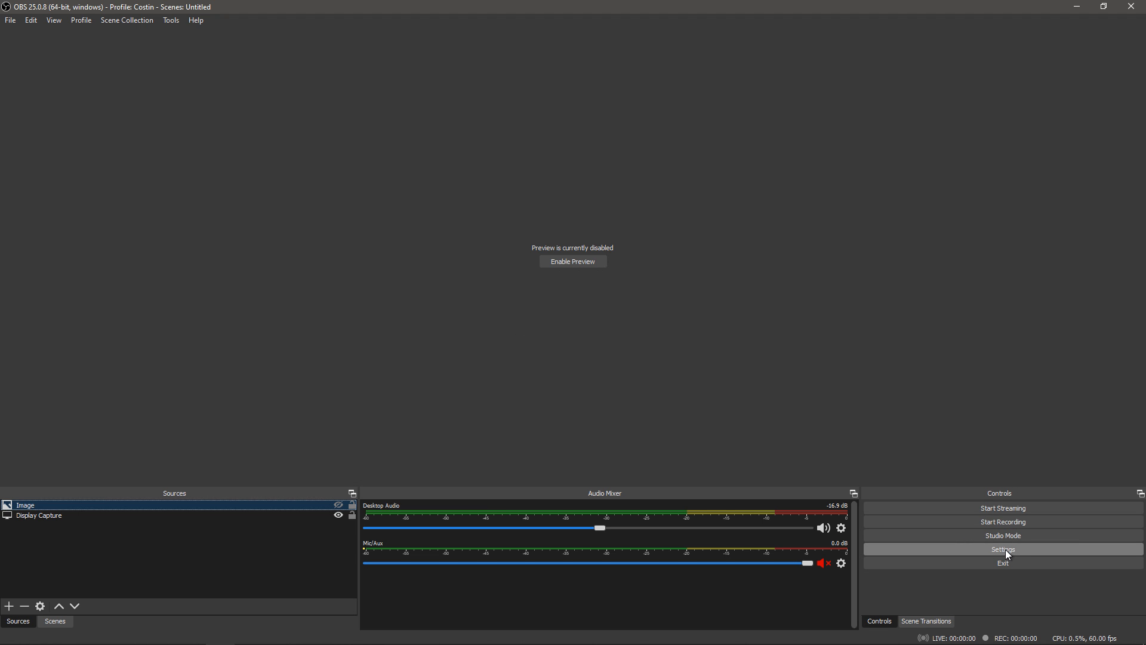
Show the Video settings with 1920x1080 base and output resolution at 60 FPS.
left_click(1002, 549)
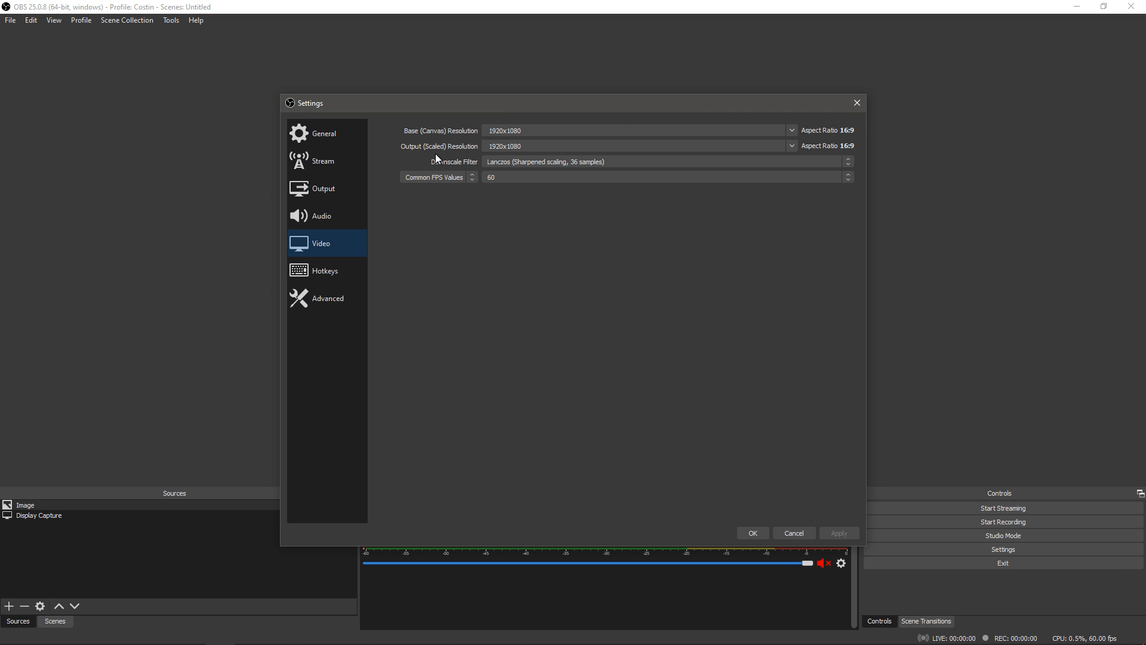
mouse_move(476, 155)
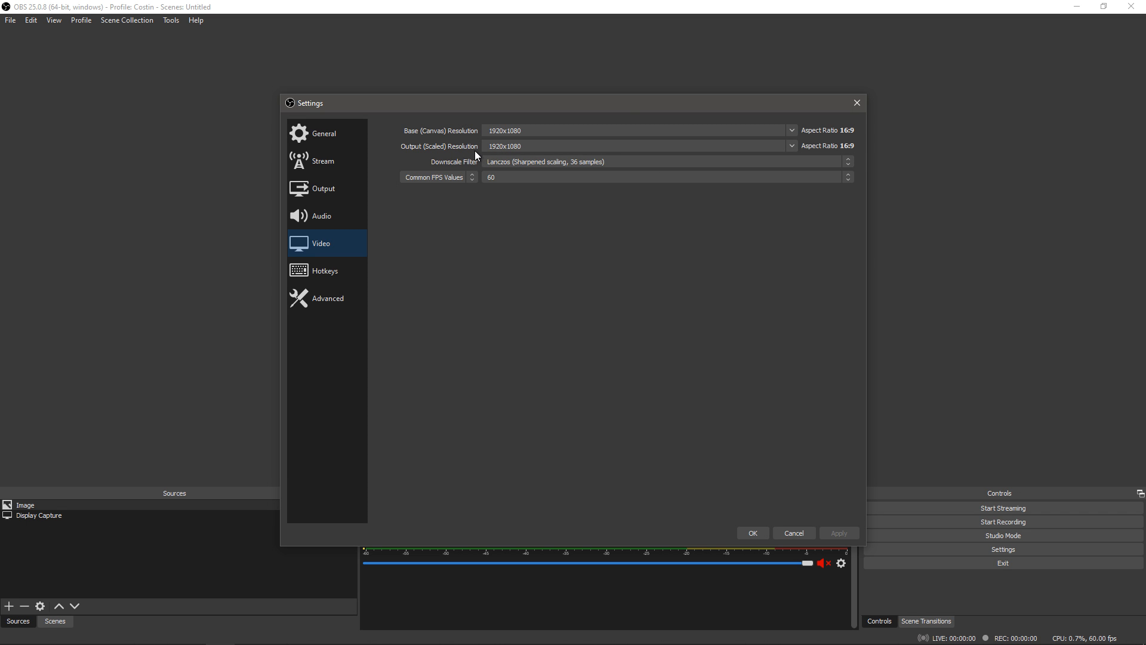
left_click(585, 146)
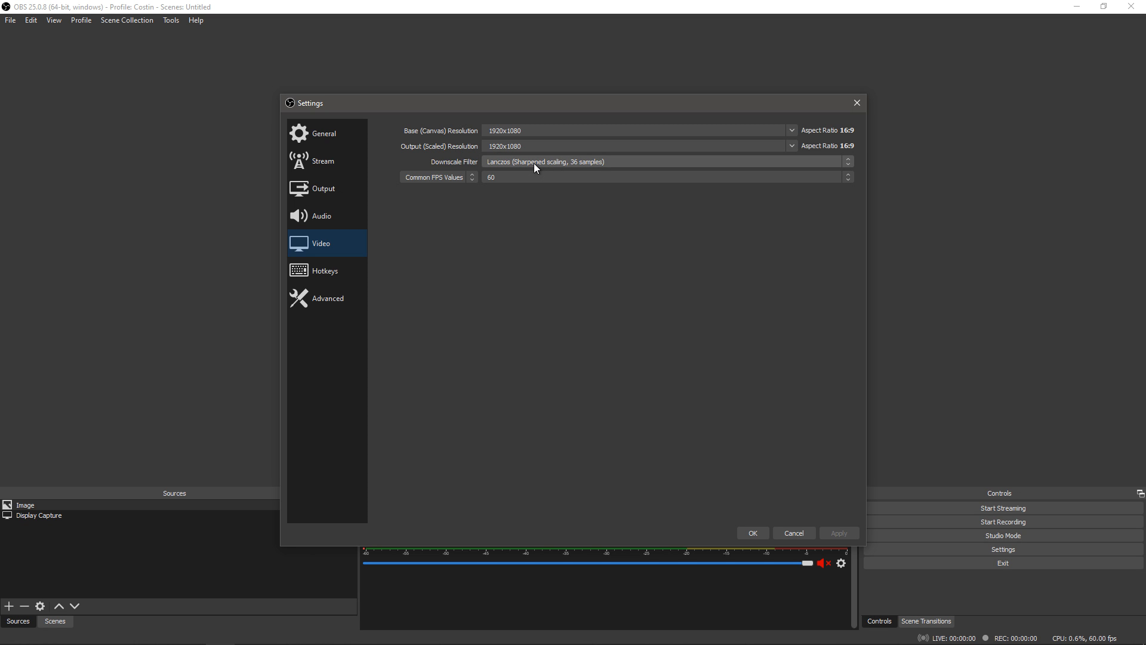
left_click(664, 161)
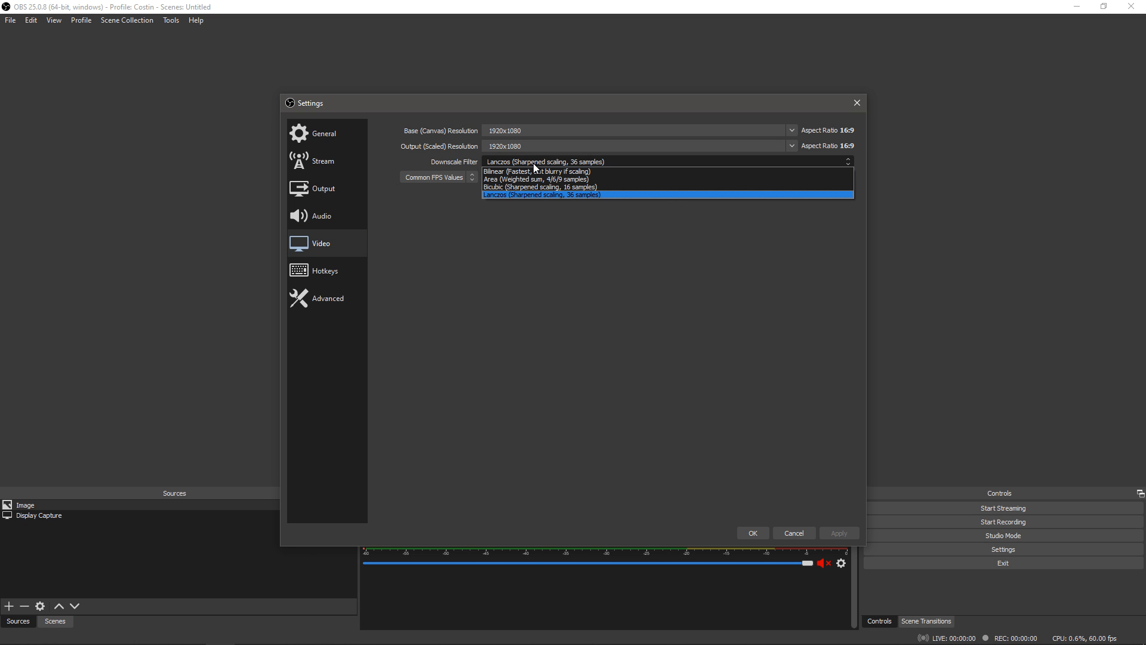
left_click(541, 186)
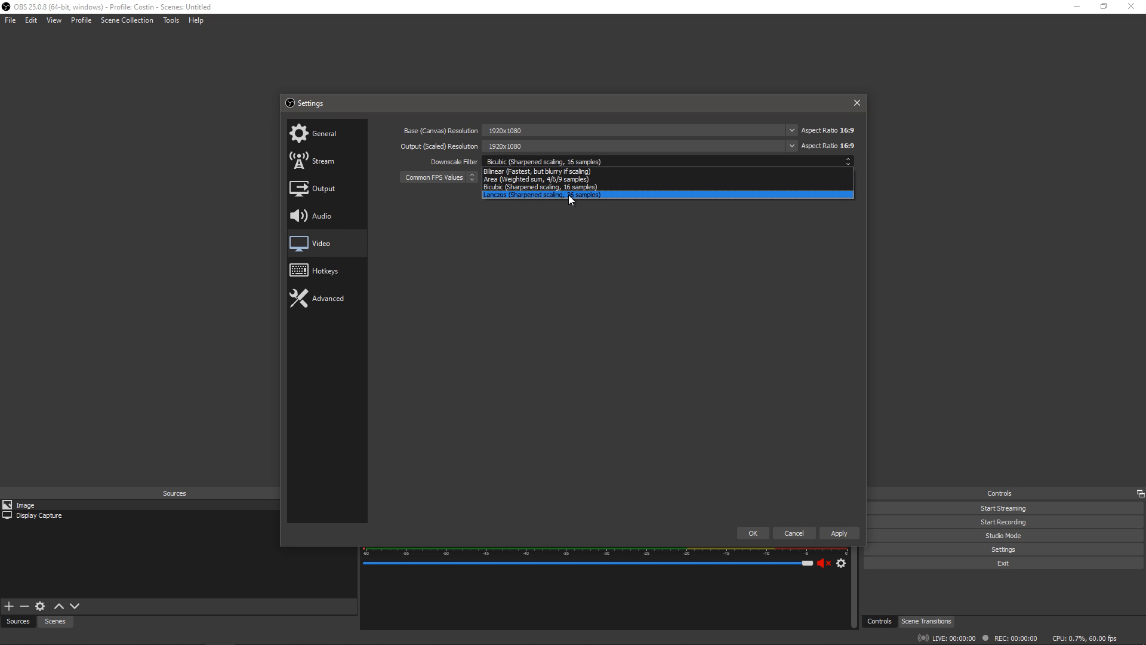
left_click(540, 195)
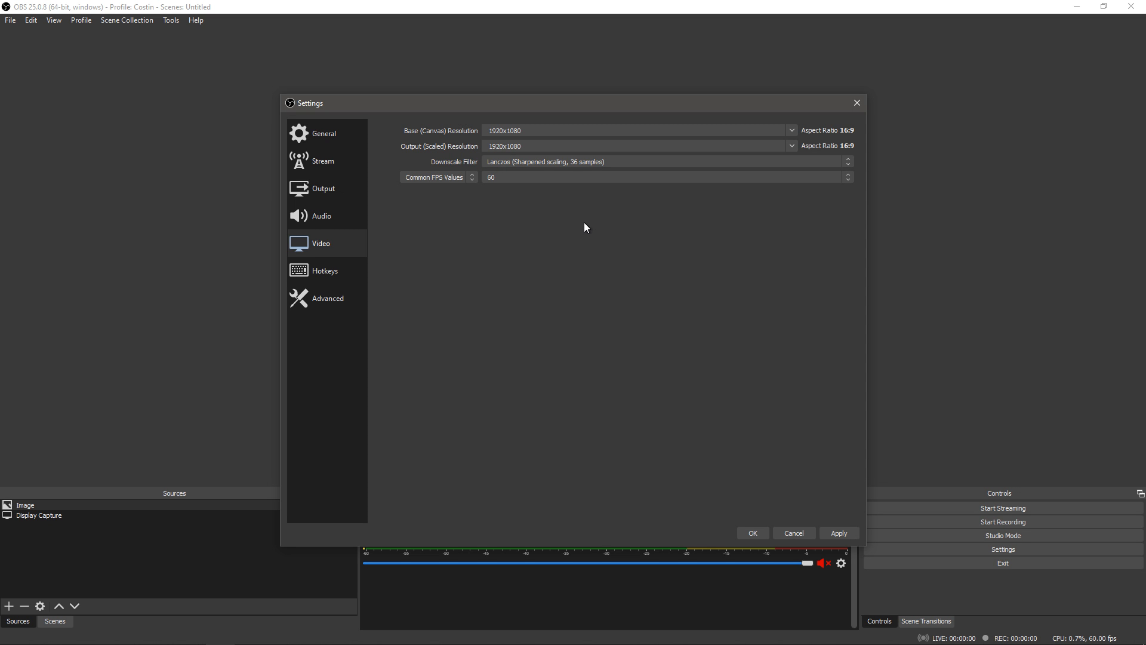
mouse_move(480, 218)
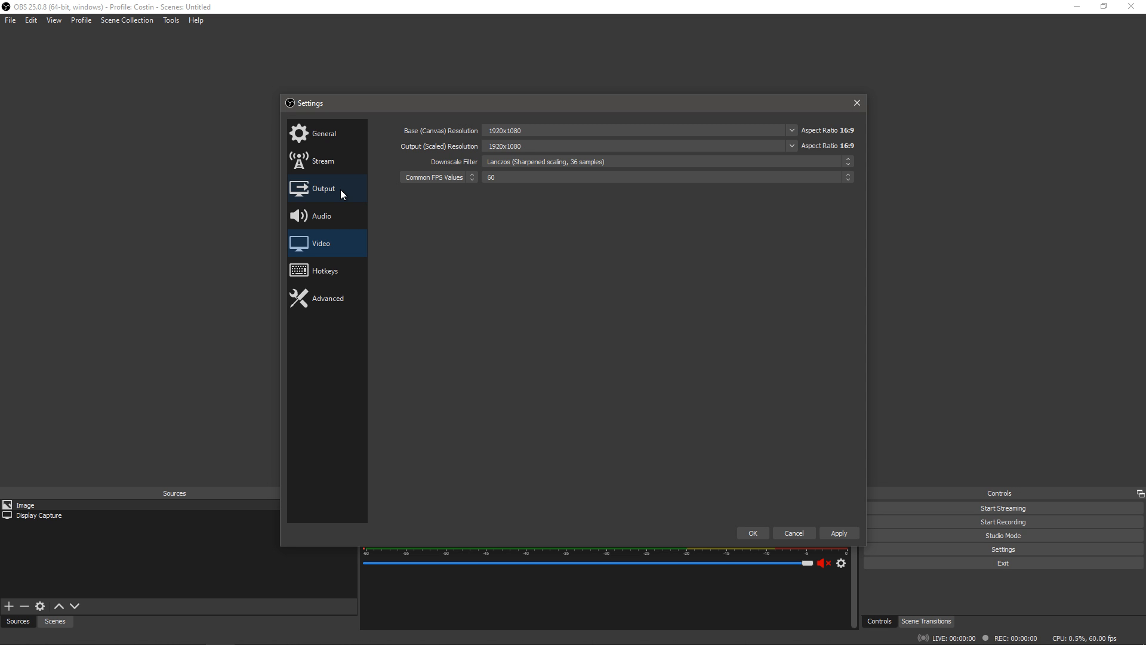
Set the streaming encoder to NVIDIA NVENC H.264 (new), keeping CBR 6000 Kbps and Quality preset.
left_click(322, 188)
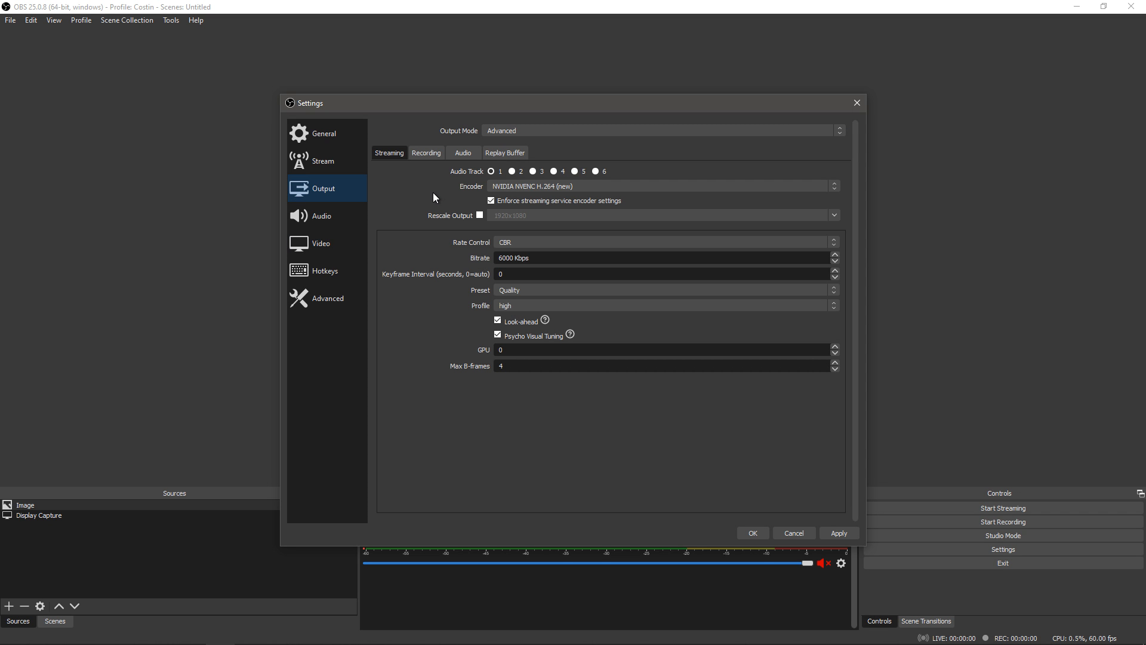
left_click(661, 187)
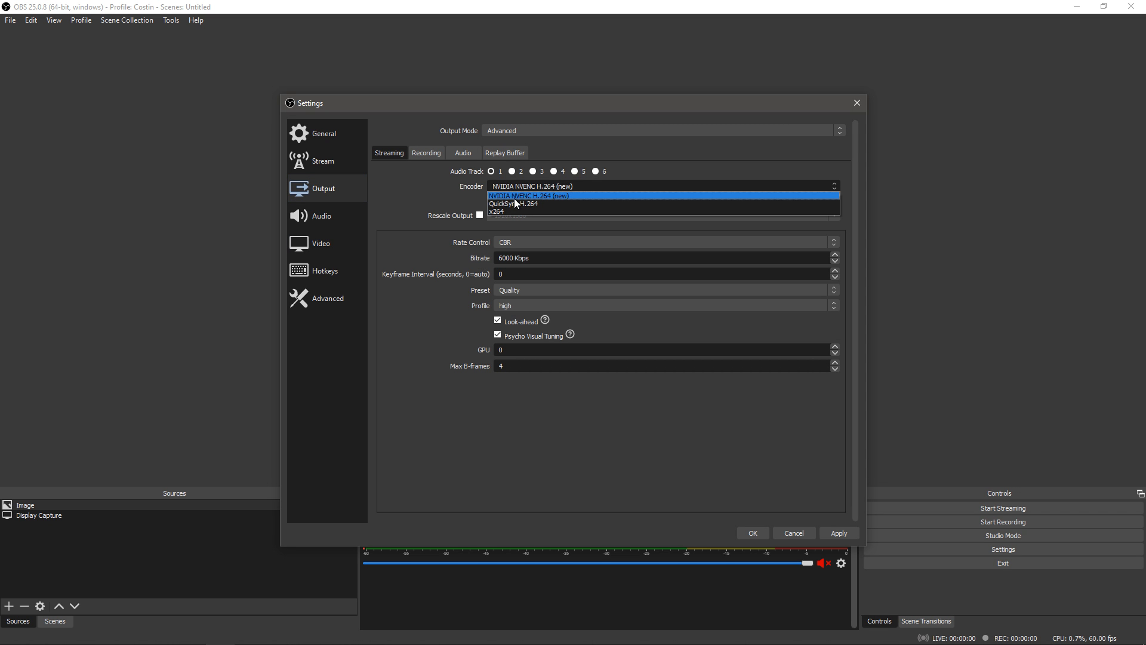
mouse_move(513, 211)
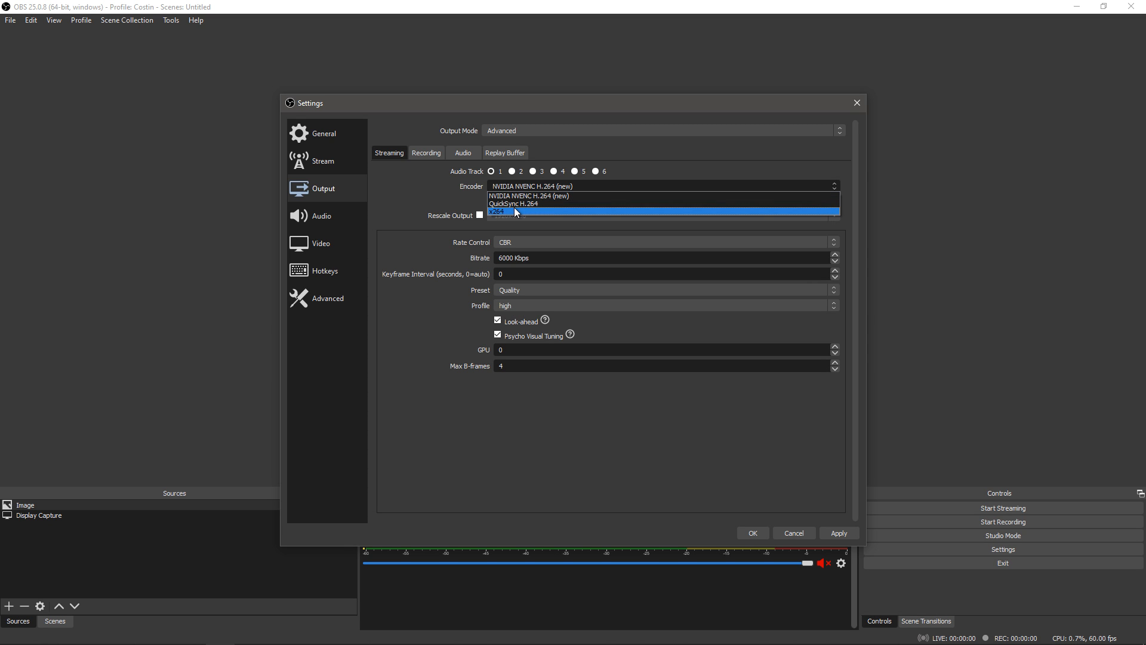
left_click(496, 211)
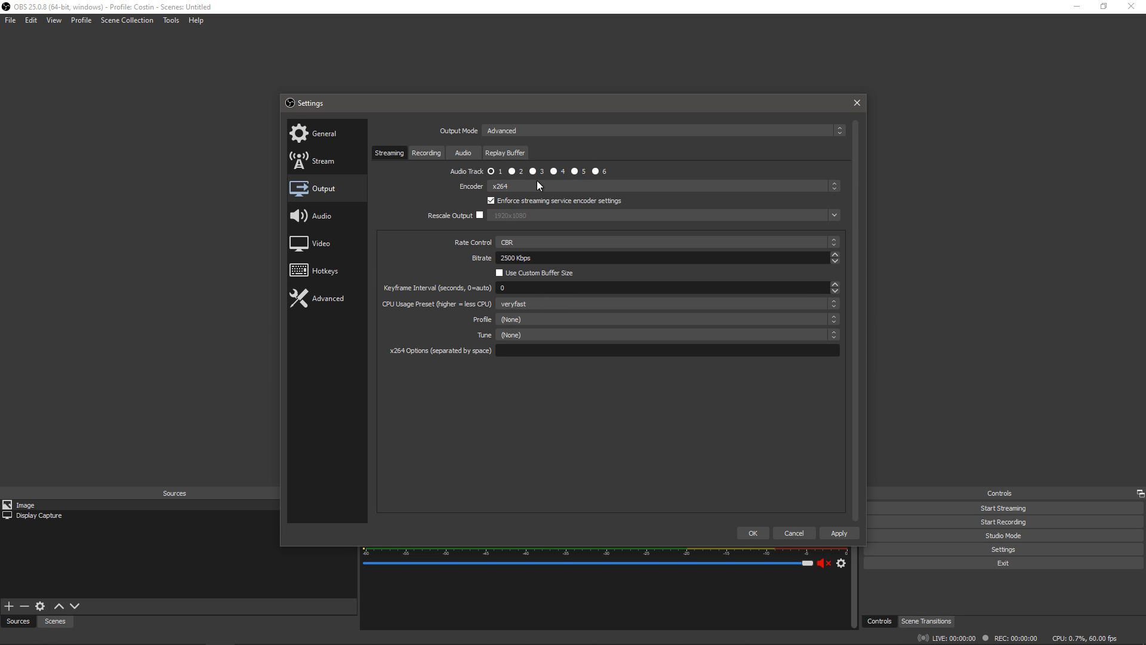
mouse_move(582, 191)
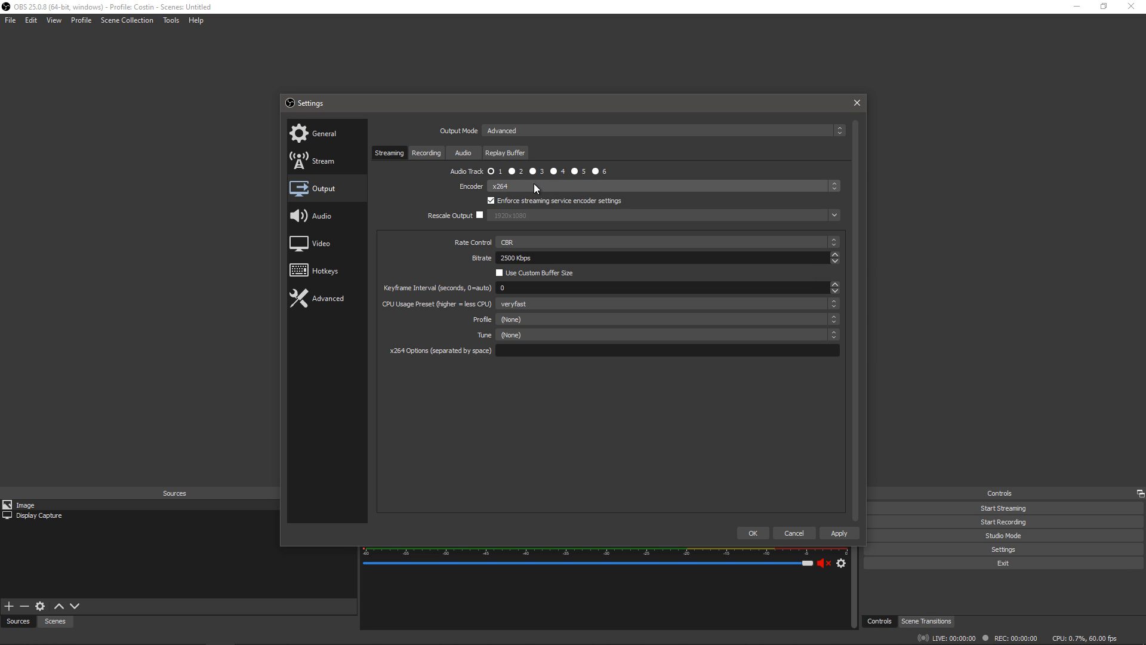
left_click(661, 186)
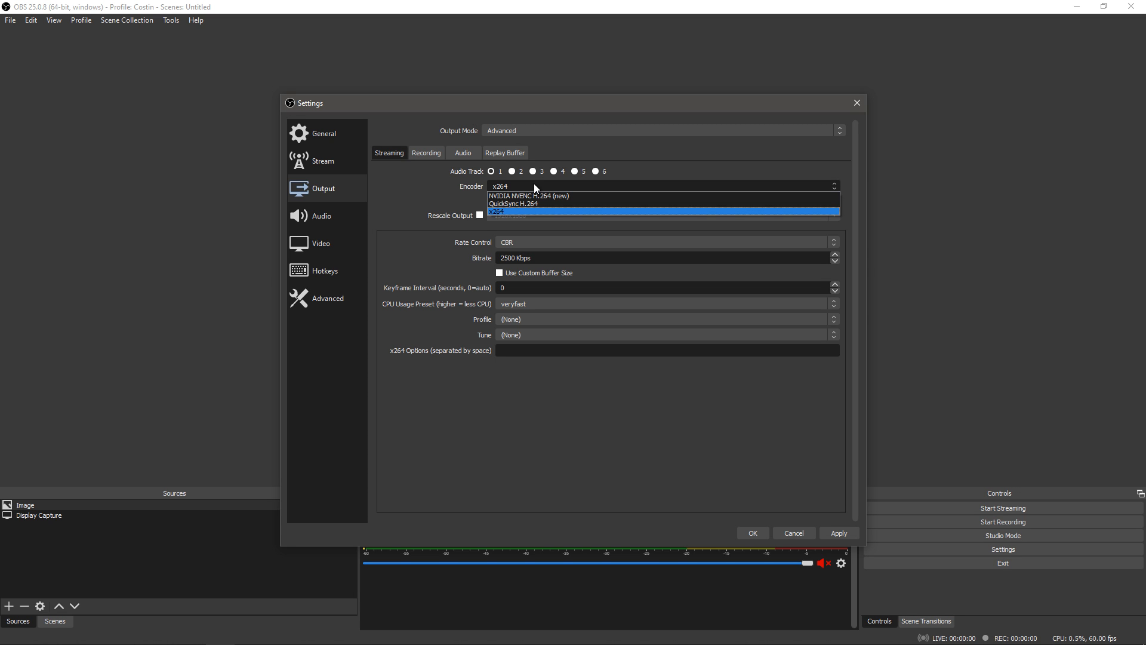
mouse_move(555, 200)
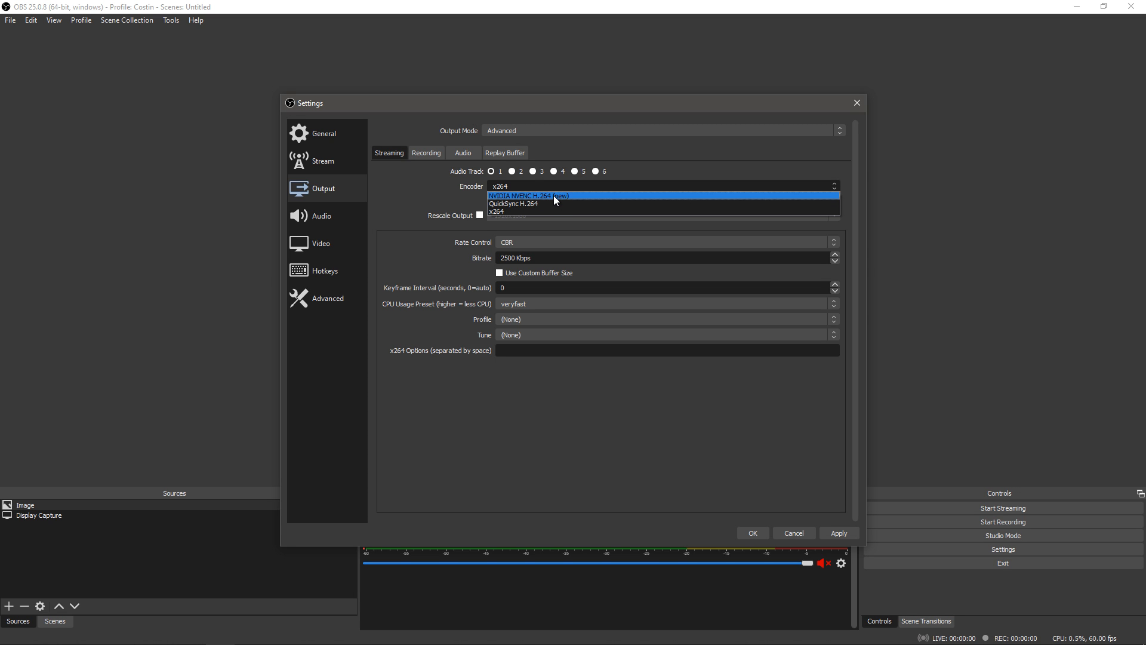
left_click(529, 194)
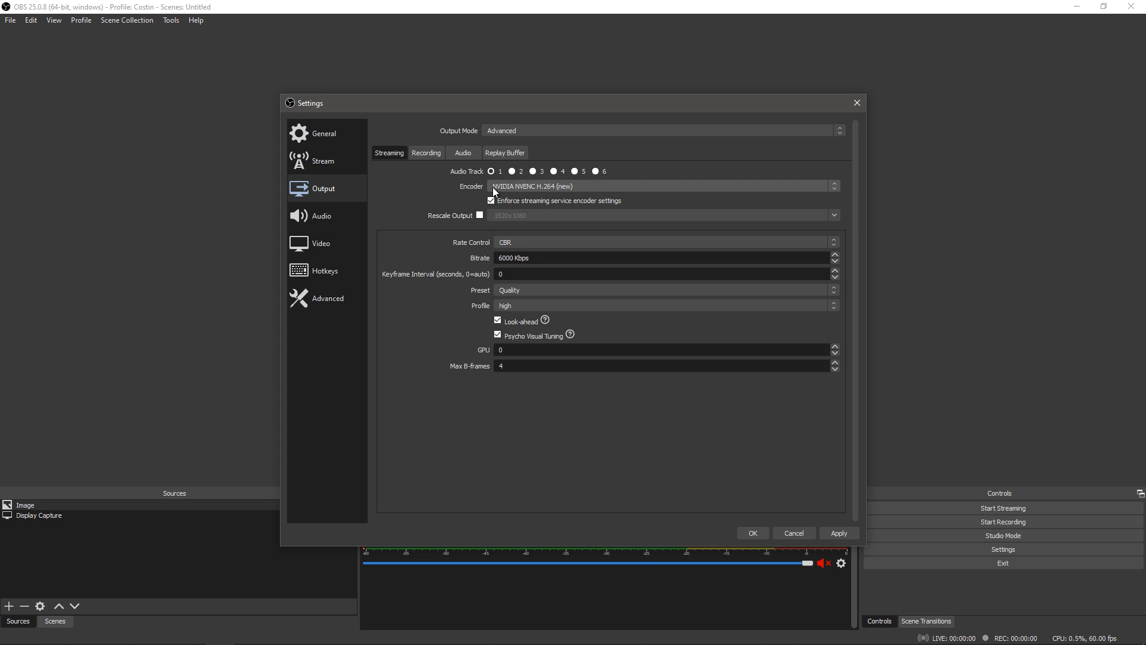
left_click(661, 186)
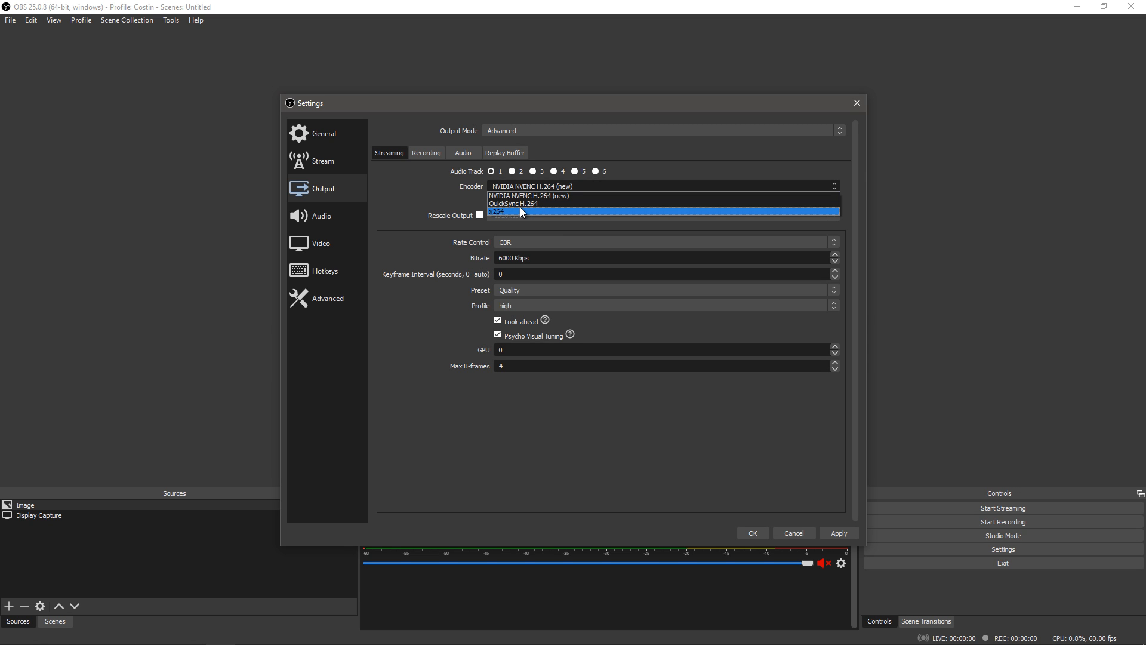
mouse_move(523, 196)
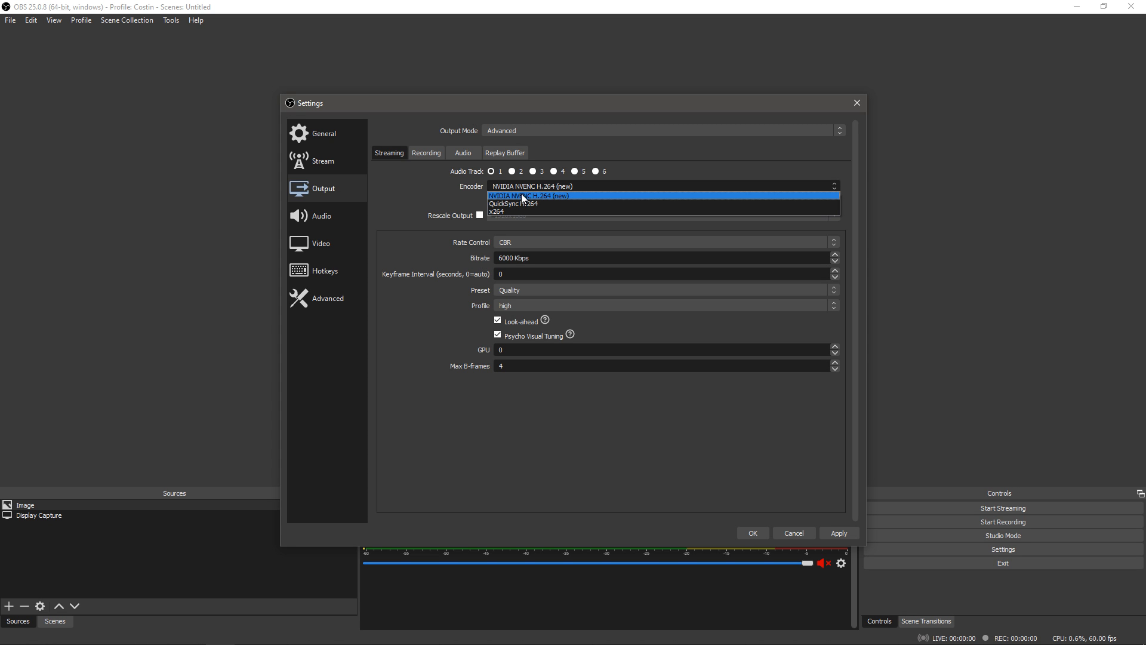
left_click(528, 194)
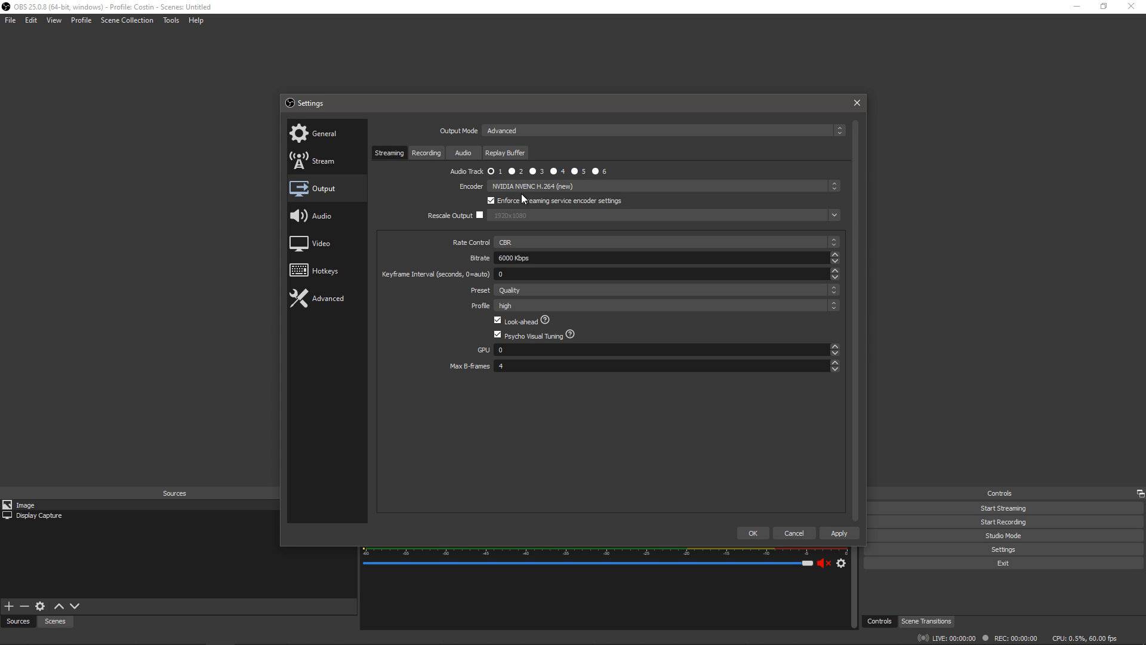
mouse_move(462, 197)
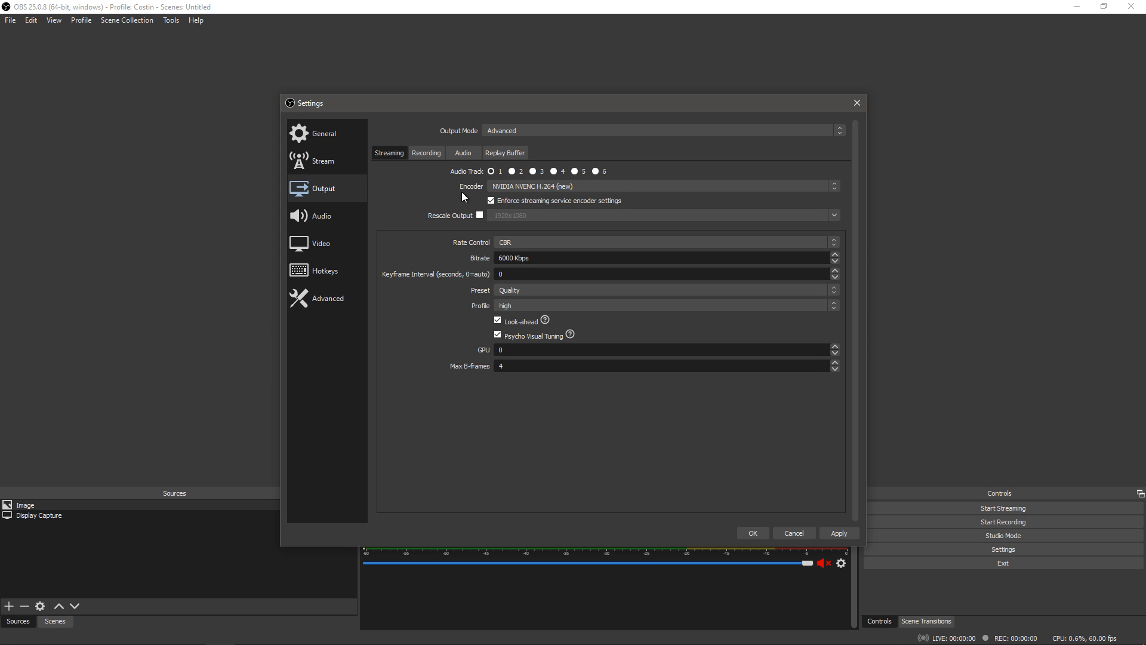
mouse_move(432, 239)
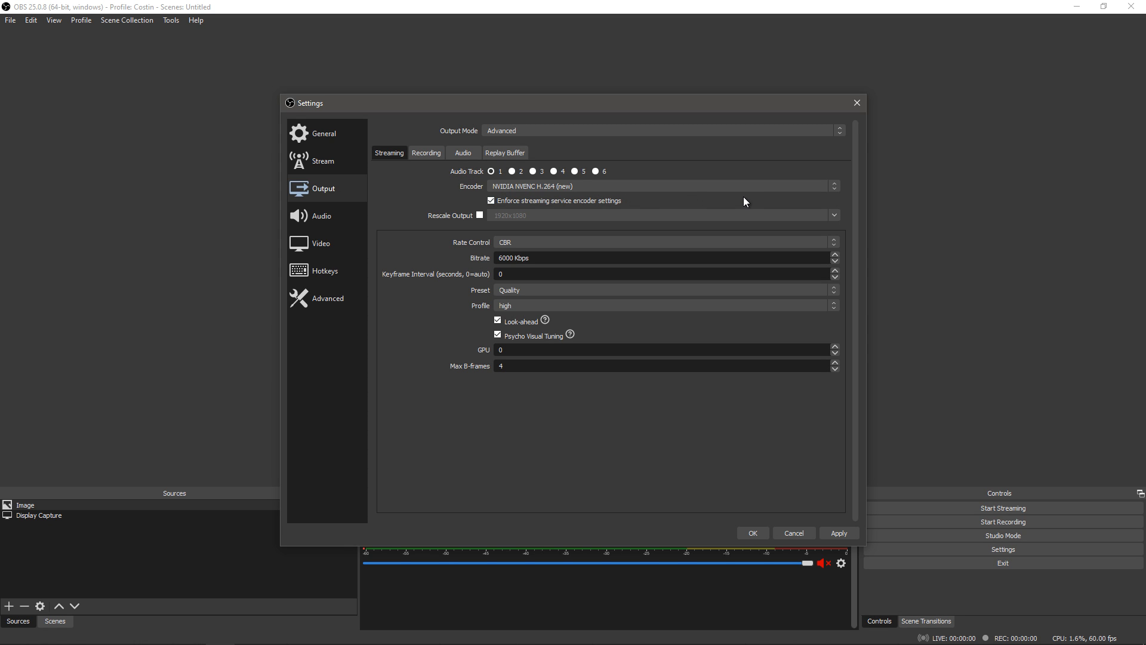
mouse_move(444, 213)
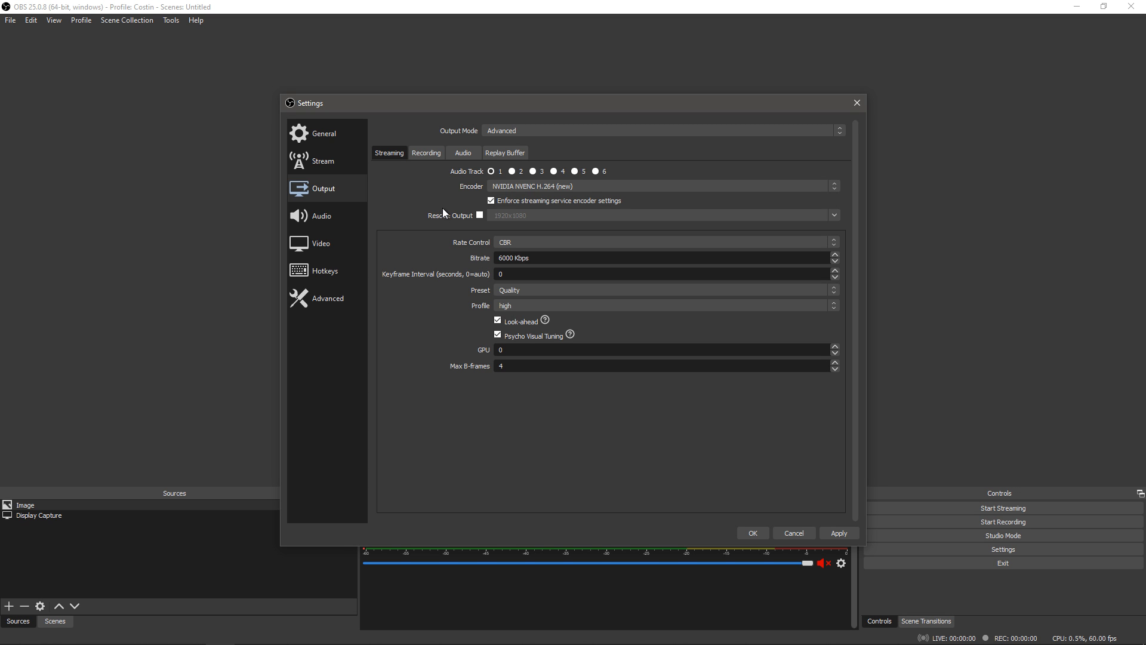
mouse_move(419, 240)
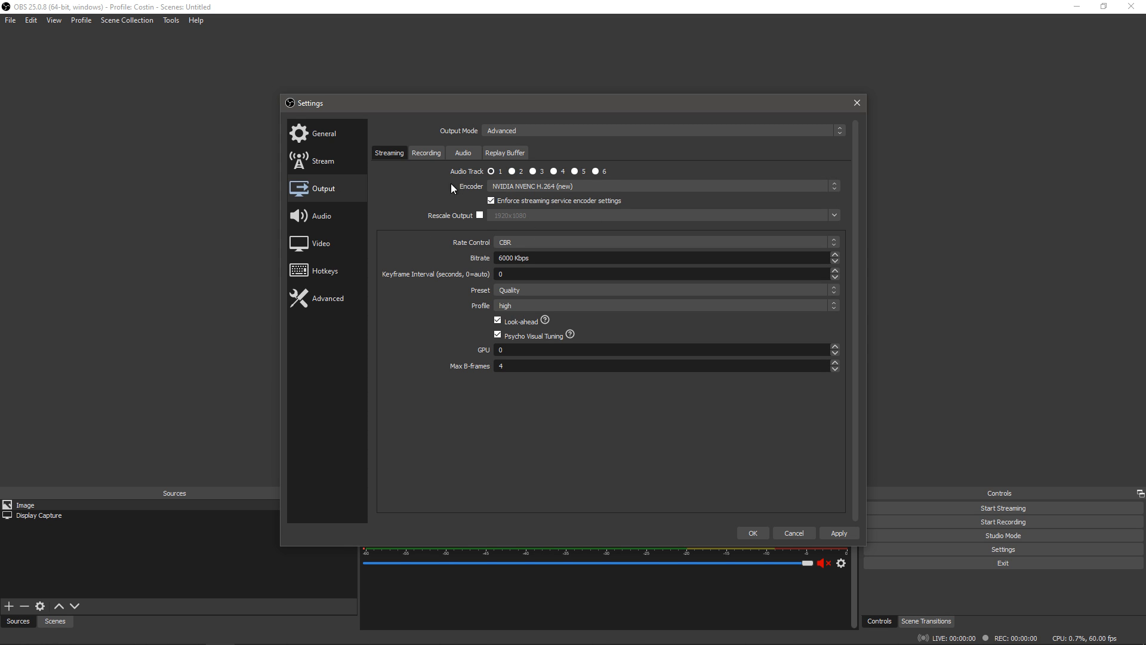
mouse_move(721, 197)
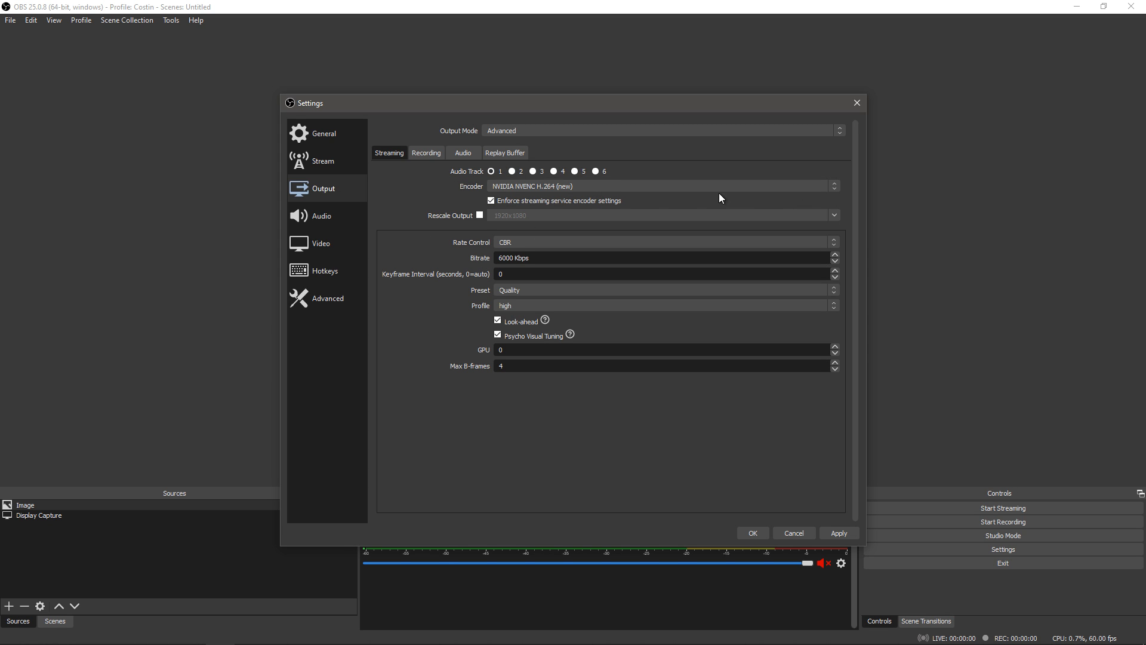
mouse_move(660, 210)
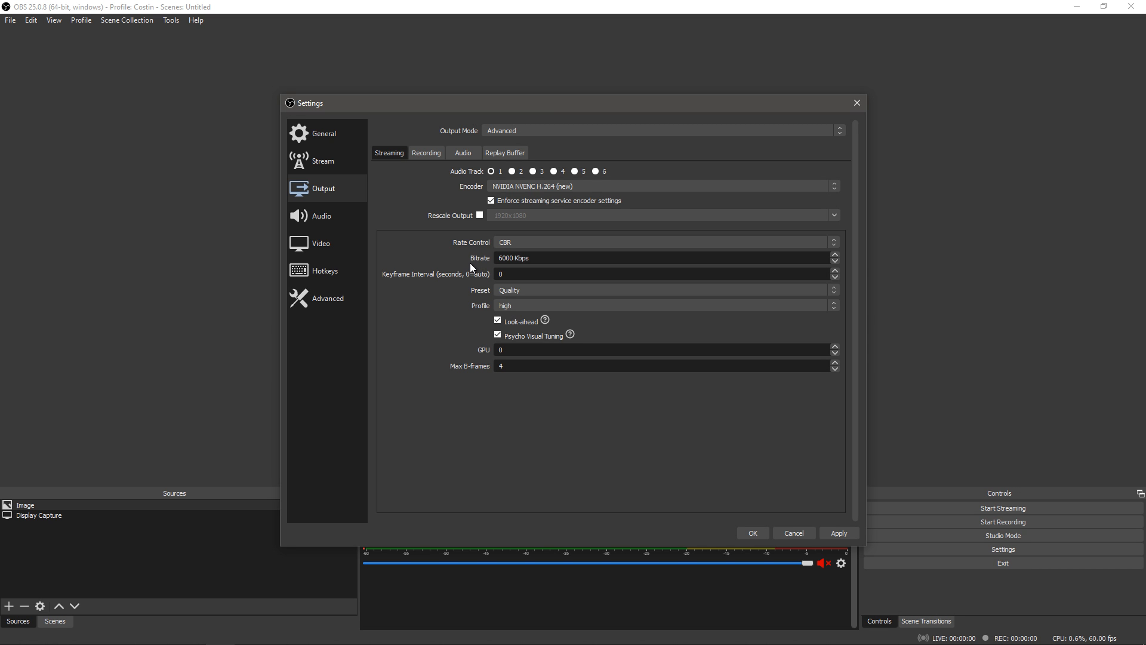
mouse_move(473, 269)
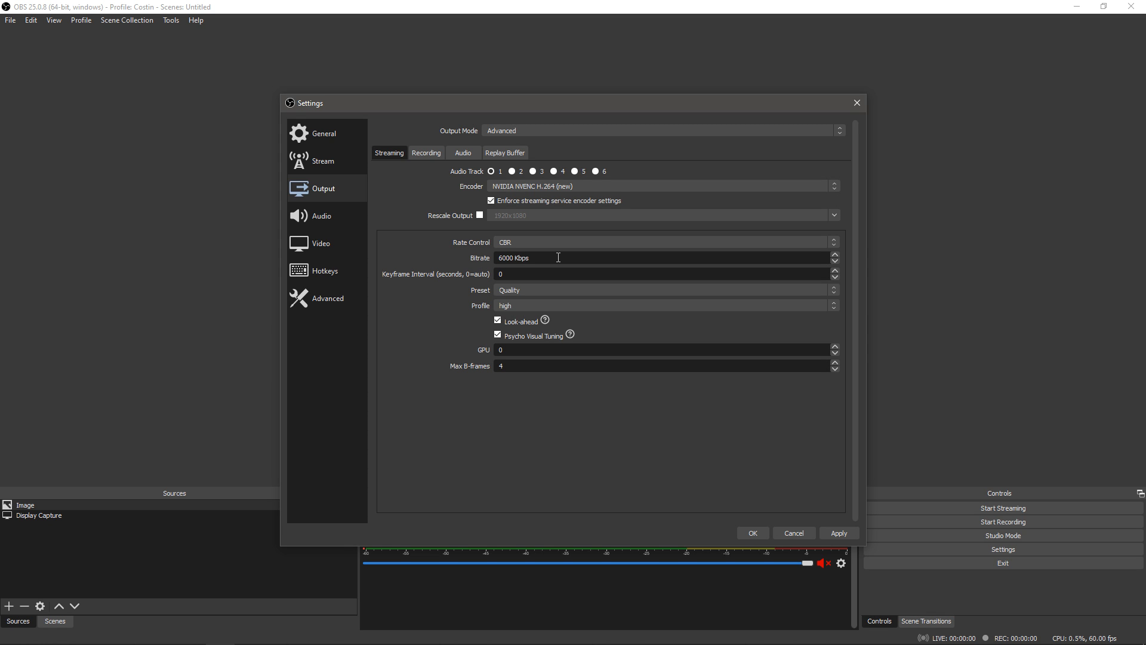
Show the Stream settings with YouTube / YouTube Gaming and the primary ingest server.
left_click(324, 160)
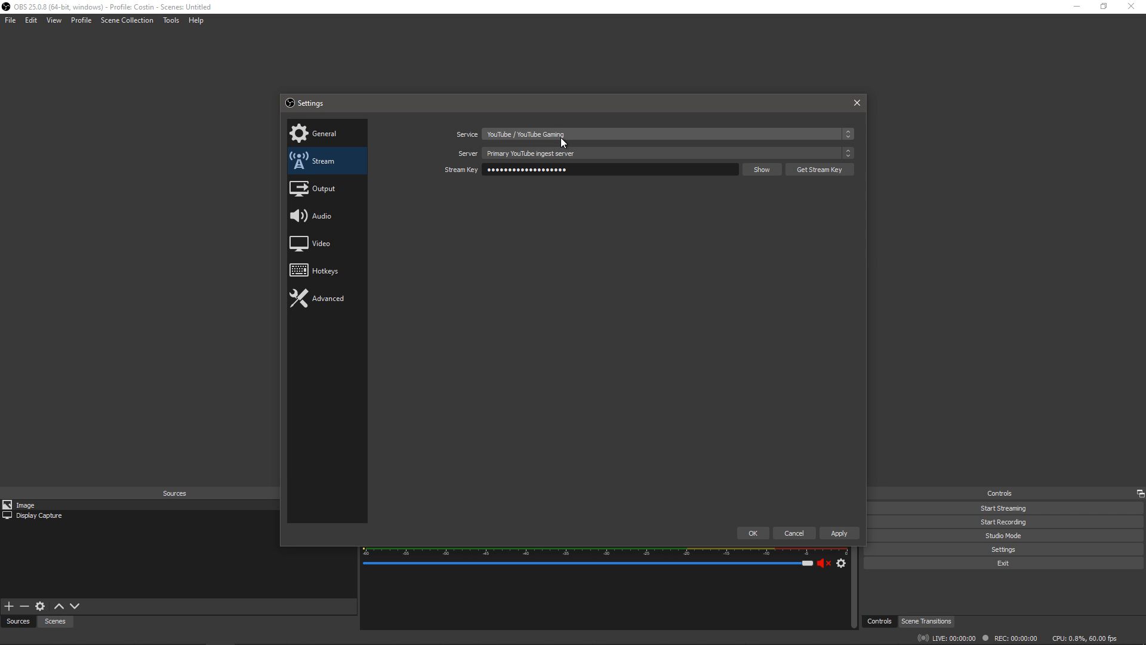
left_click(664, 134)
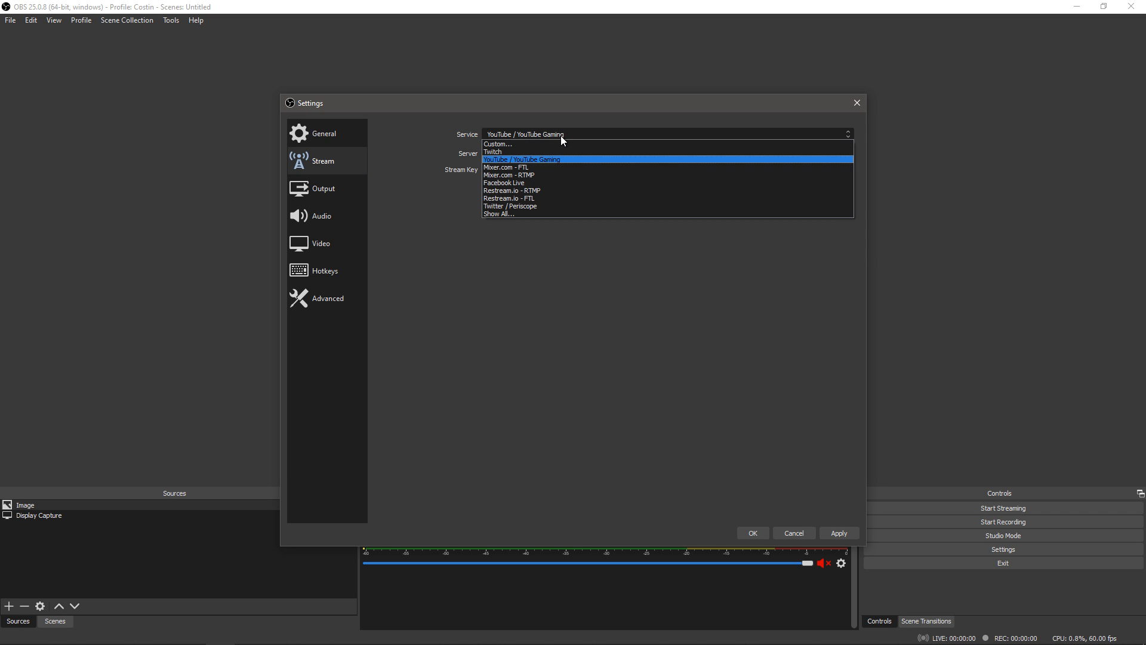
mouse_move(562, 141)
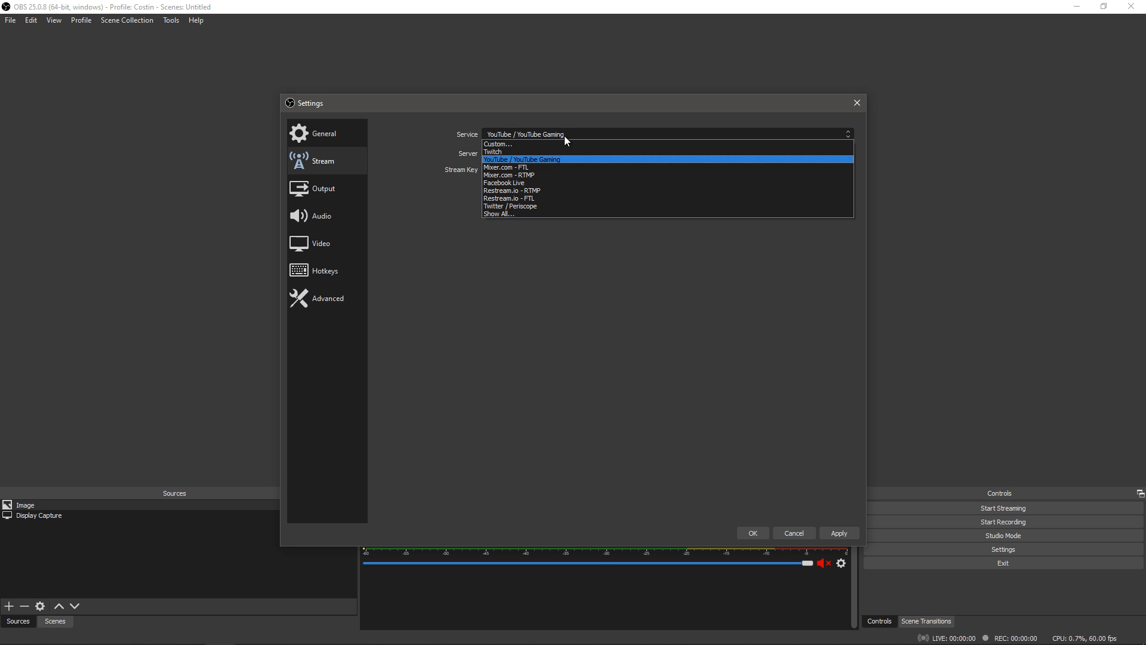
left_click(493, 151)
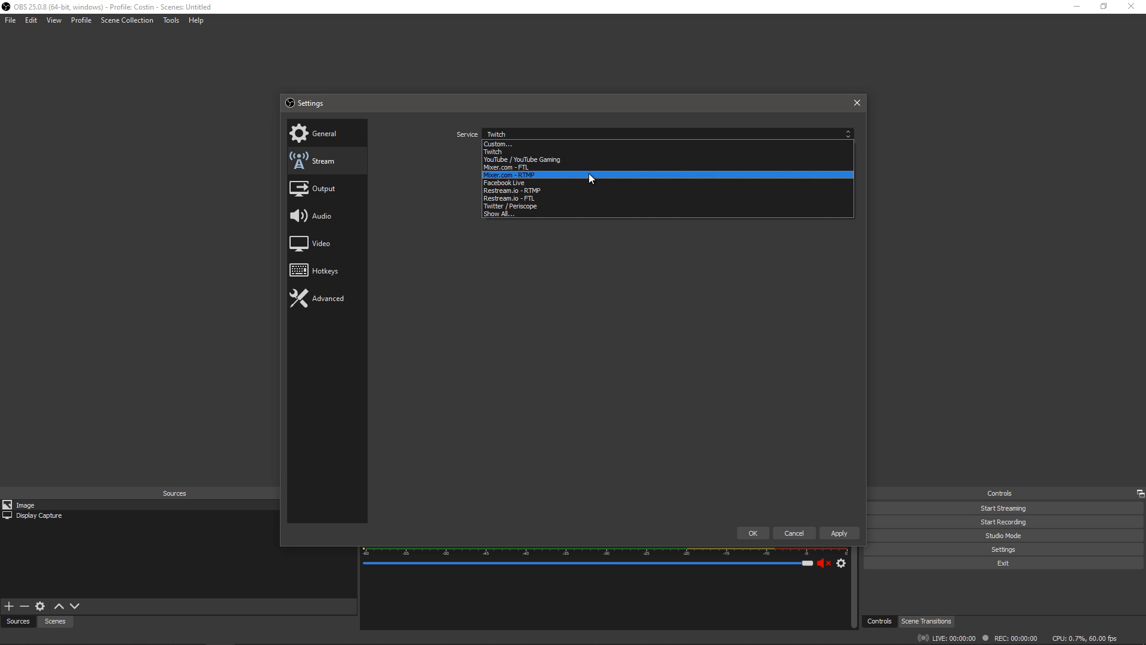
left_click(522, 159)
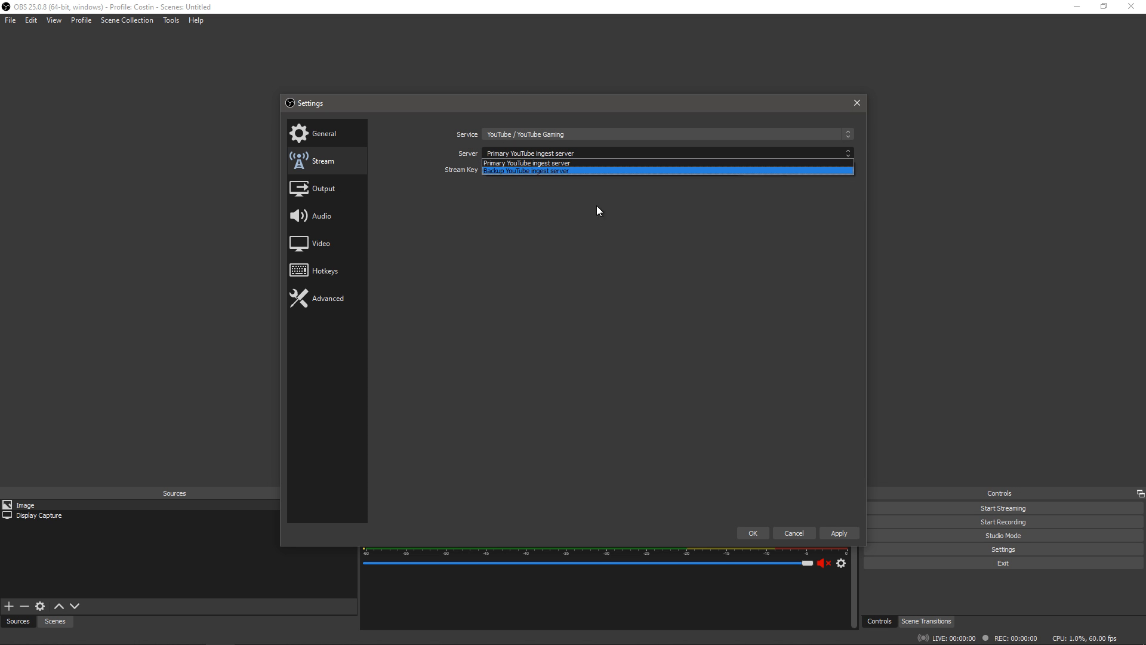
left_click(527, 163)
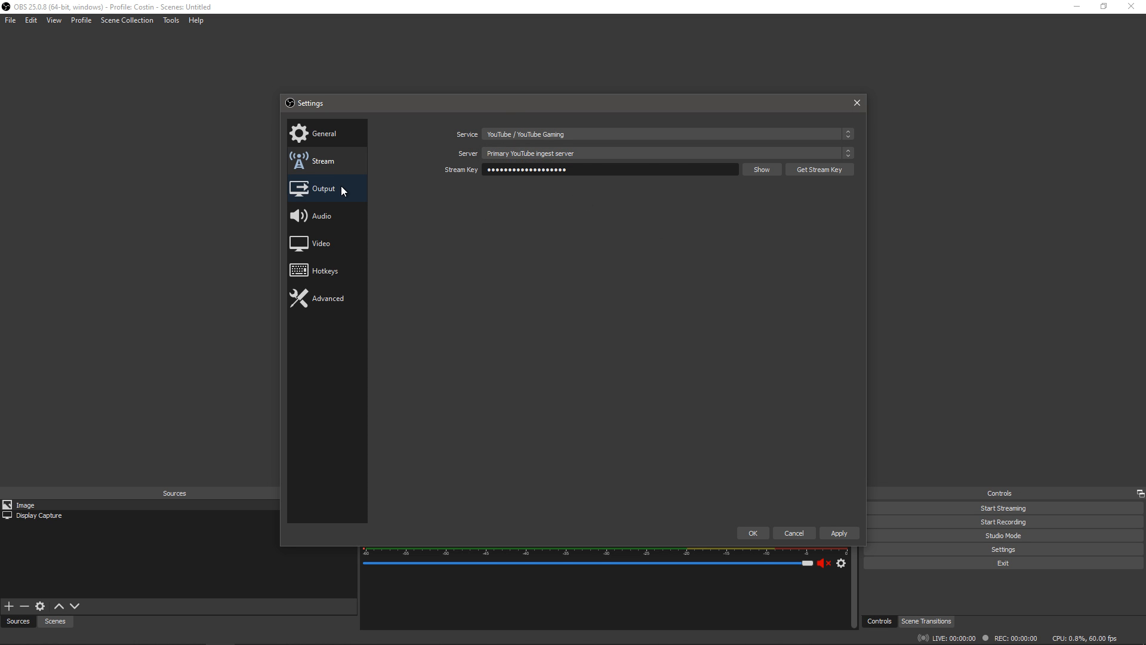
Return to the Output settings showing the NVENC streaming encoder options.
left_click(324, 188)
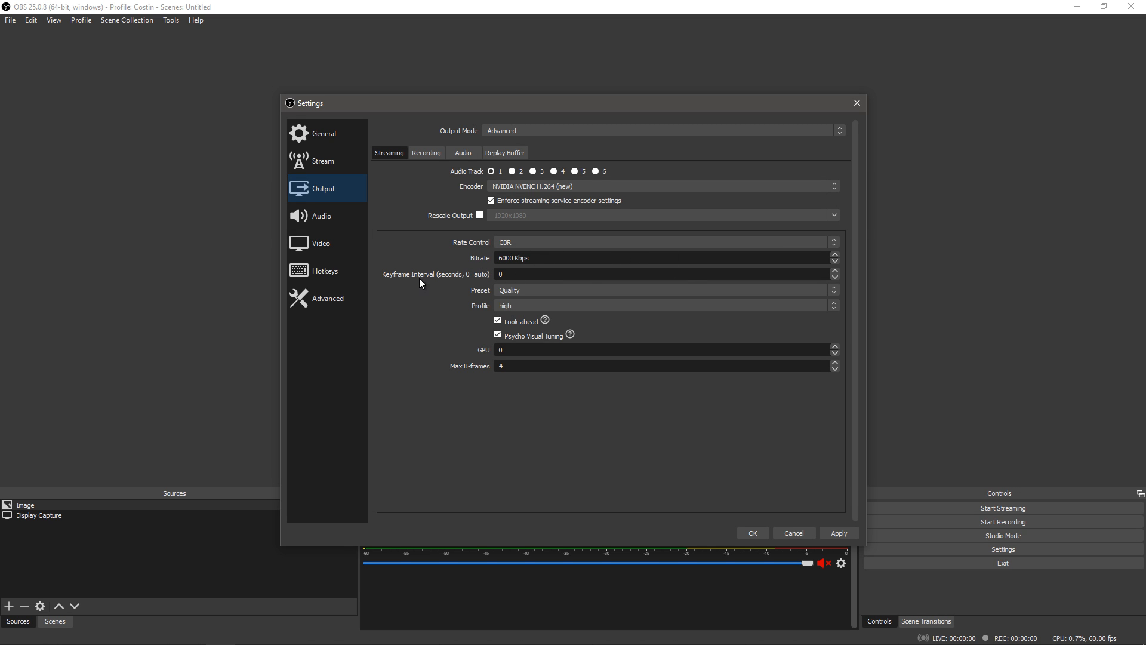
mouse_move(544, 319)
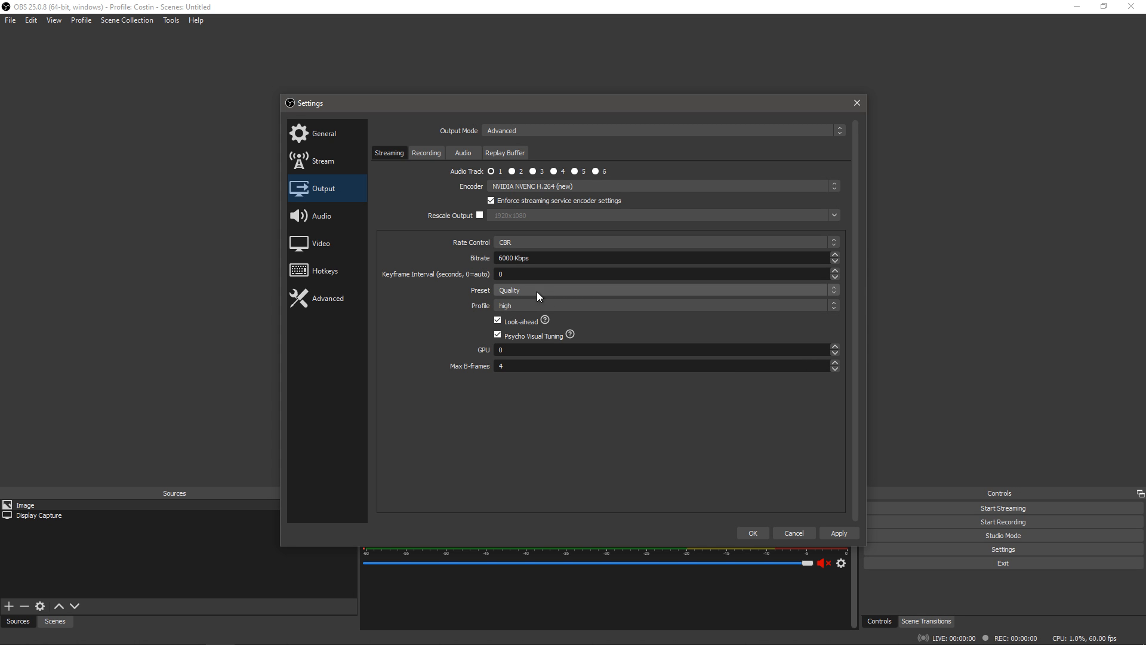
mouse_move(523, 293)
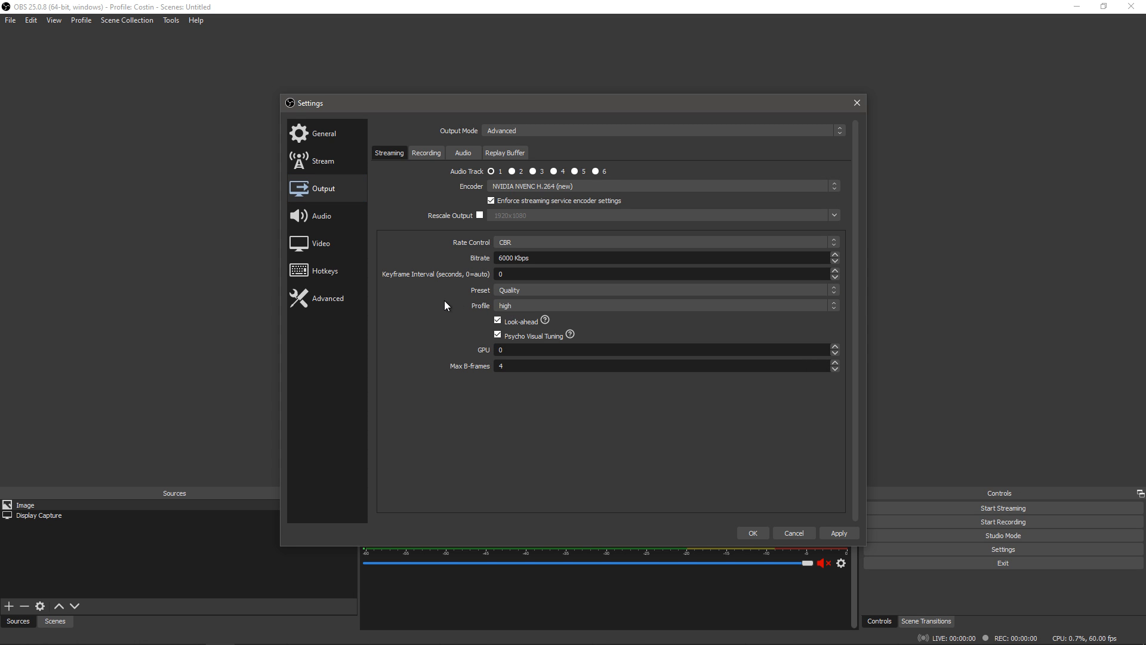
mouse_move(450, 302)
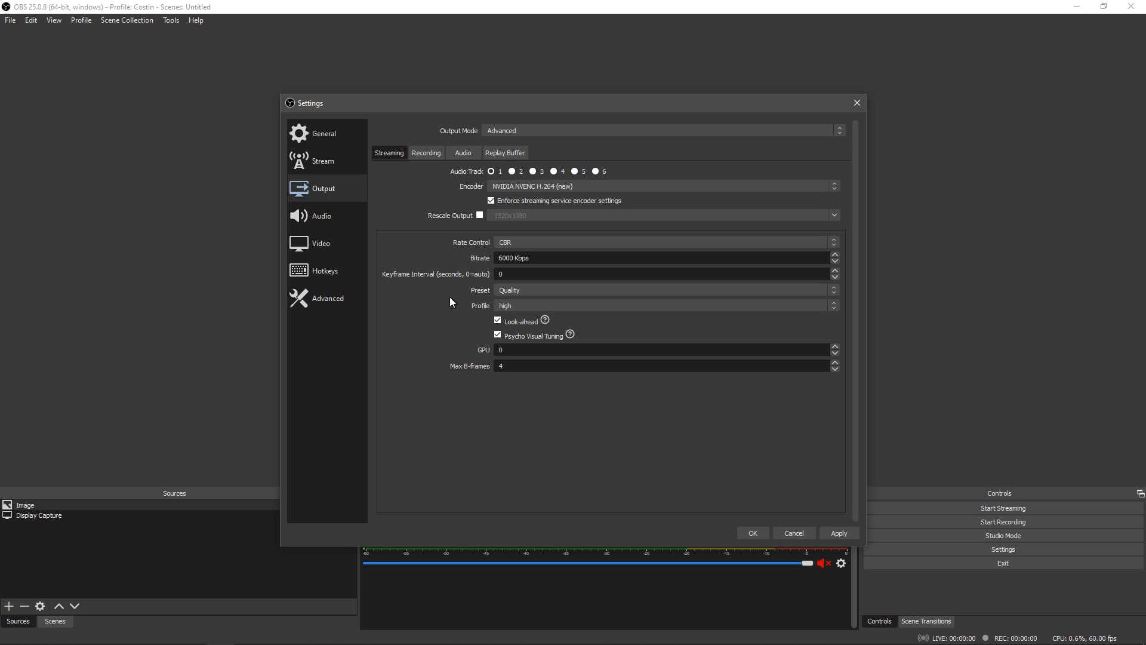
mouse_move(478, 307)
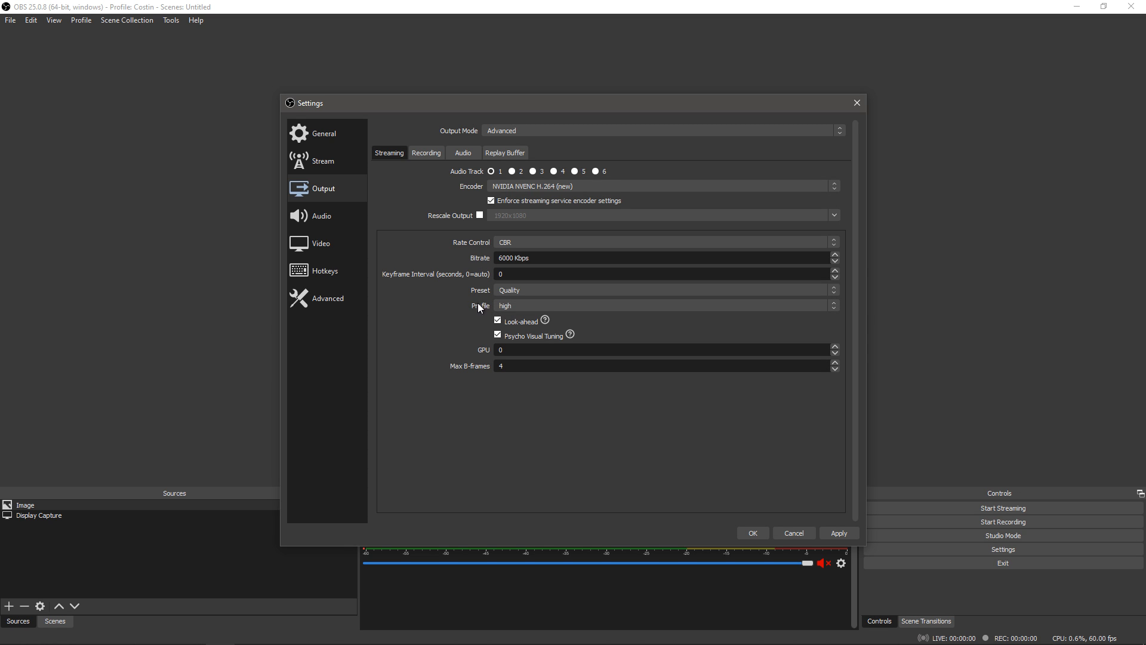
Keep the Quality preset and leave Psycho Visual Tuning enabled for NVENC streaming.
left_click(663, 289)
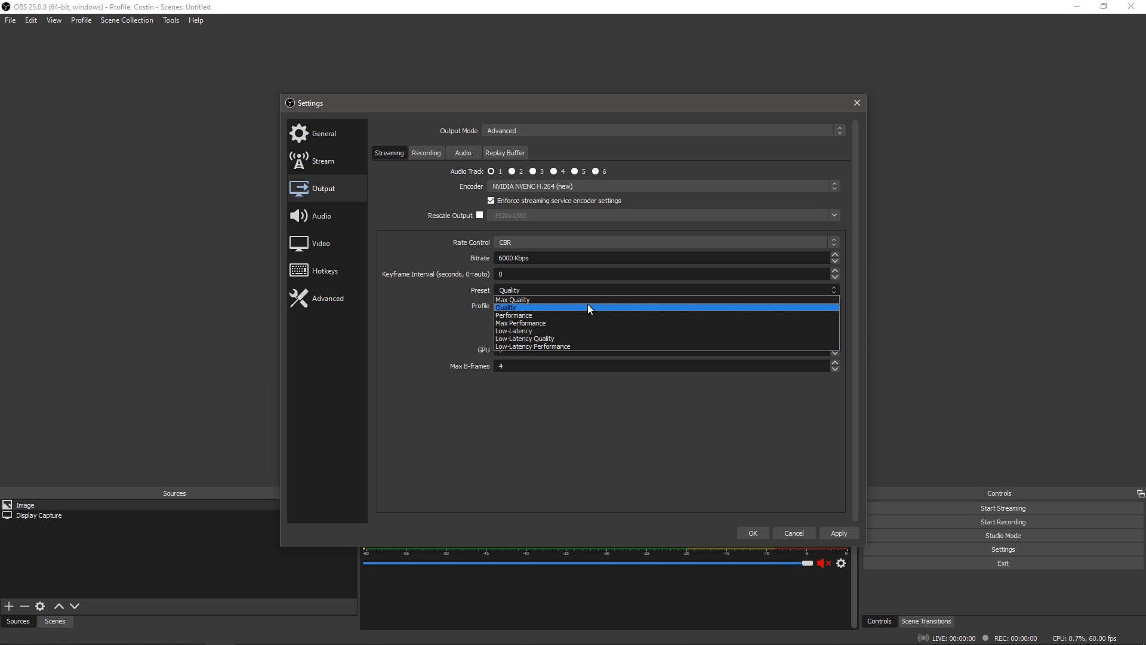
left_click(589, 307)
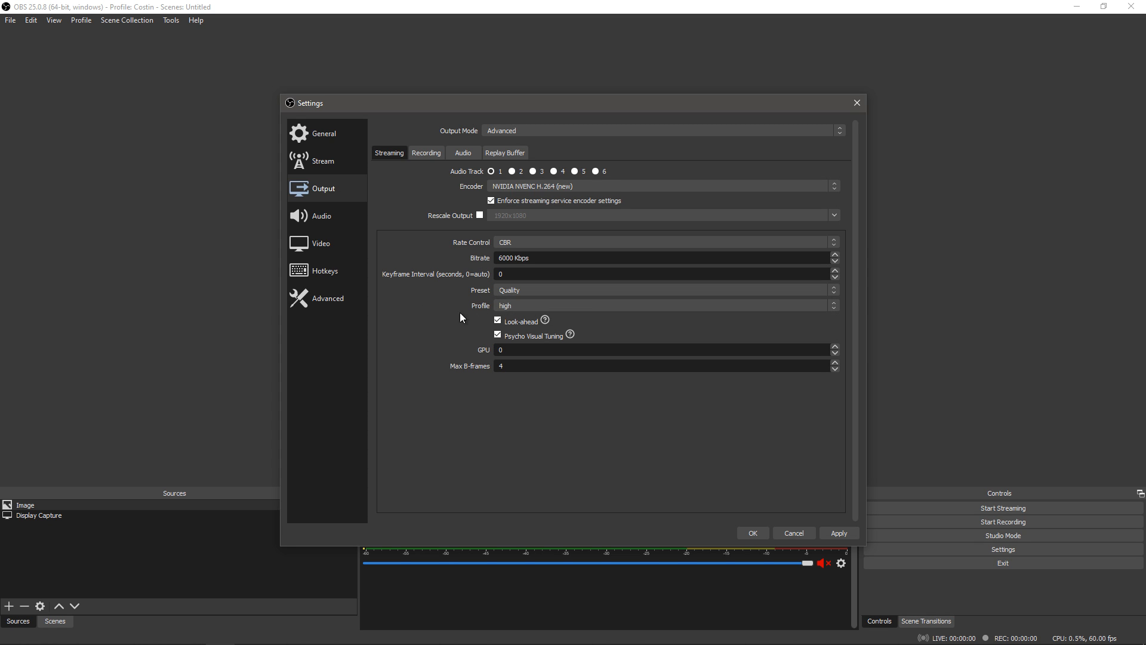
mouse_move(482, 337)
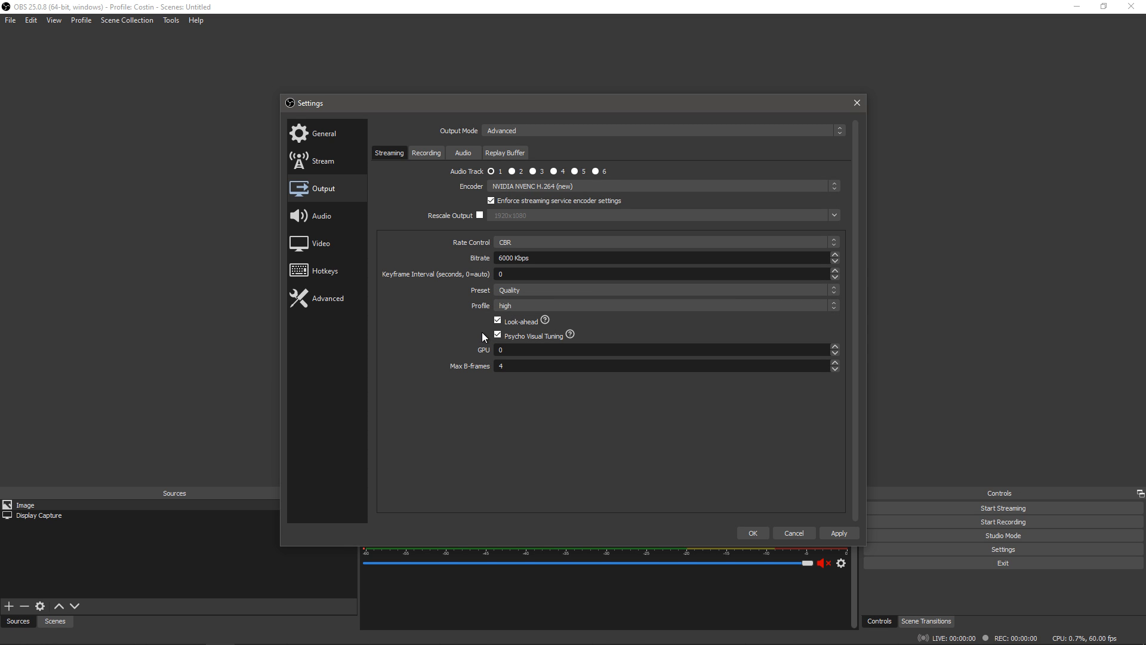
left_click(497, 335)
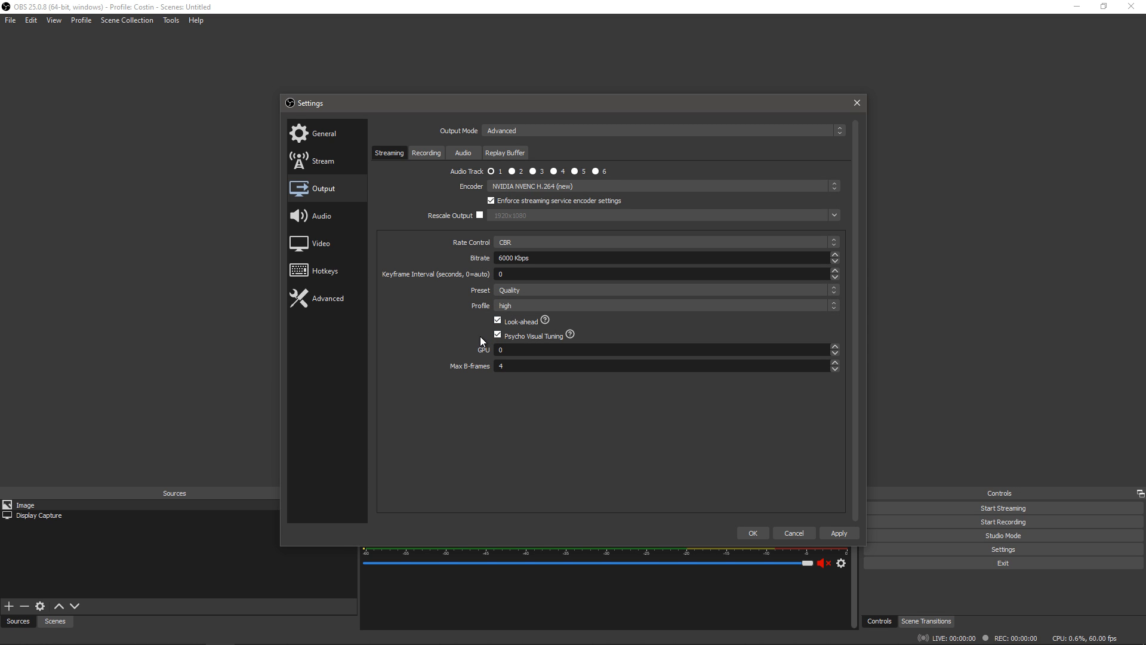
left_click(498, 335)
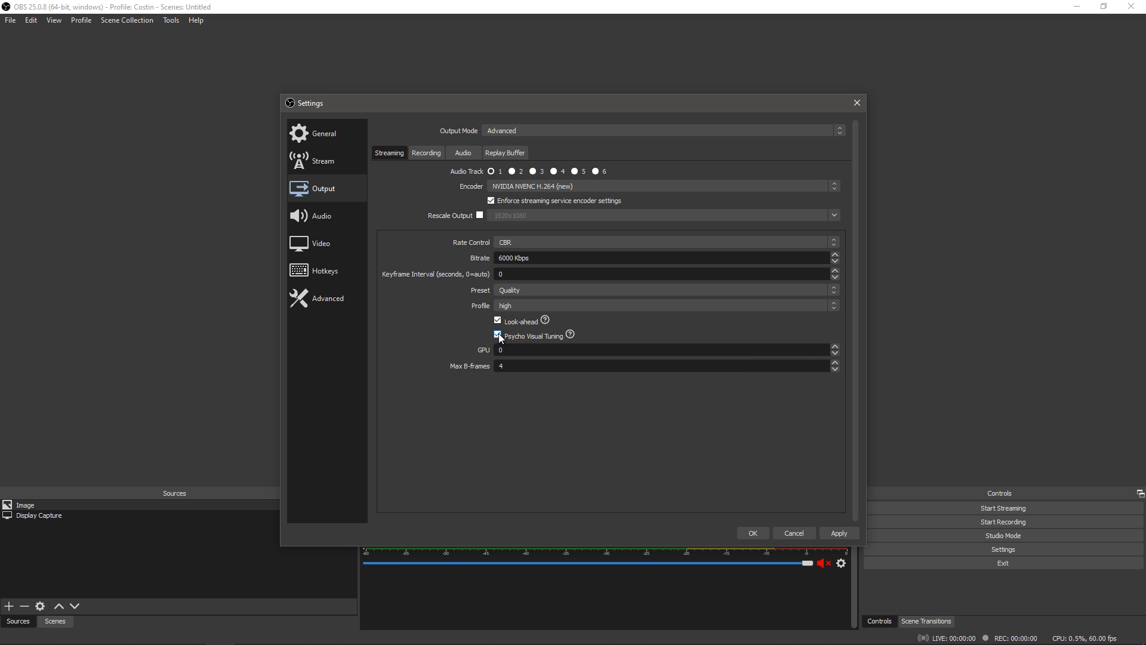
mouse_move(570, 334)
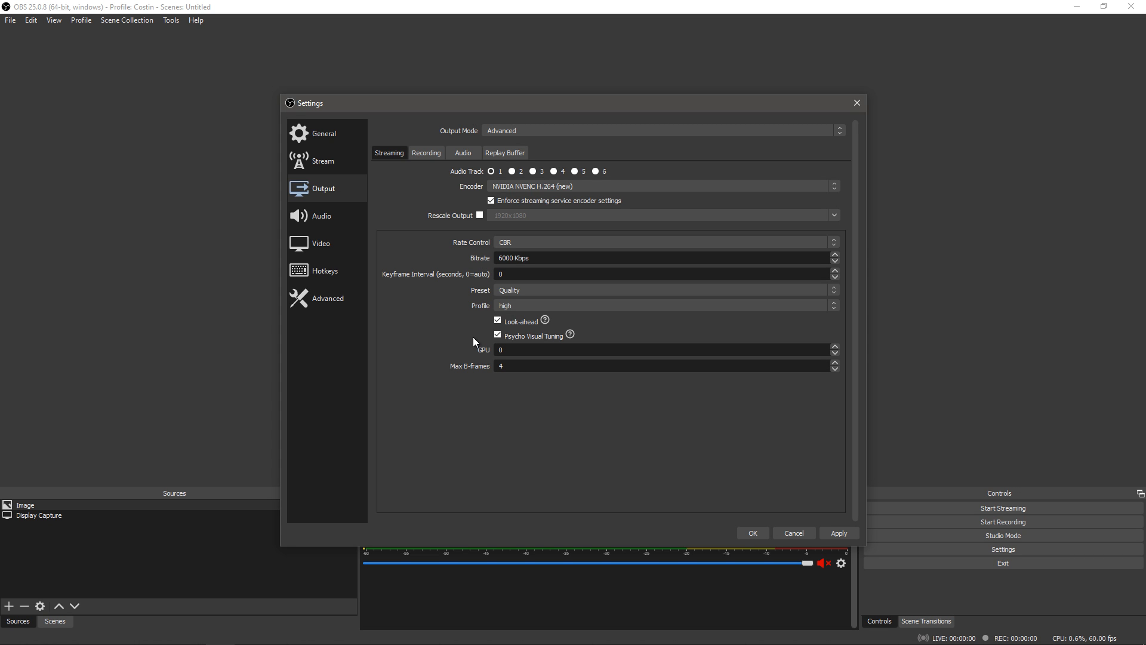
Toggle Look-ahead, keep Max B-frames at 4, and apply the streaming encoder changes.
left_click(496, 321)
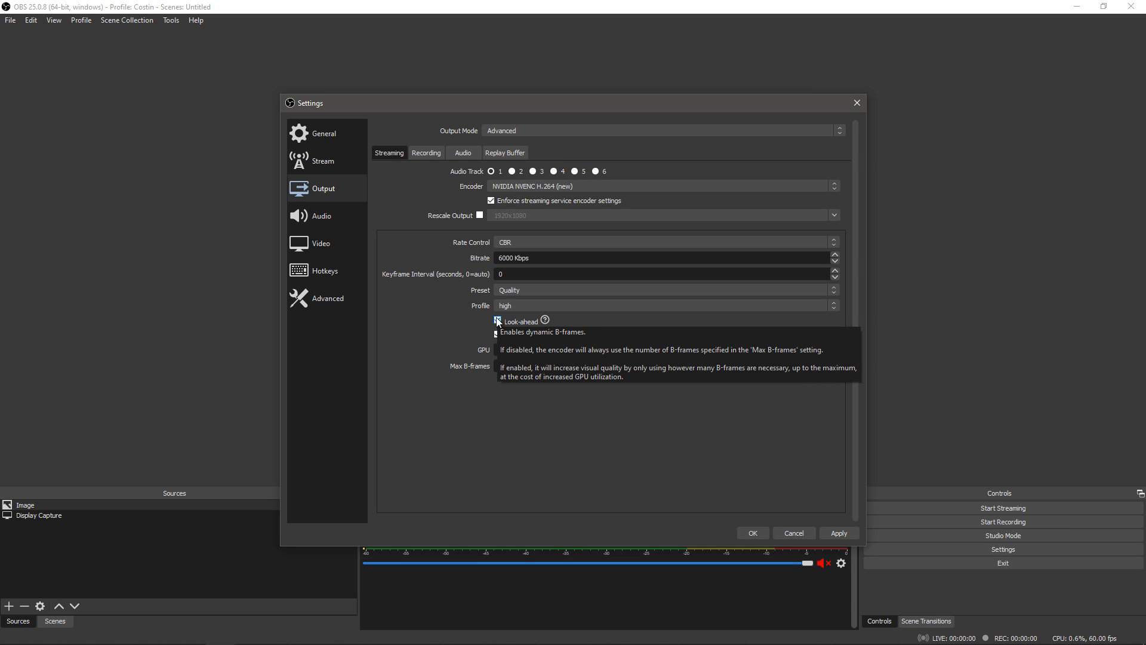
left_click(498, 321)
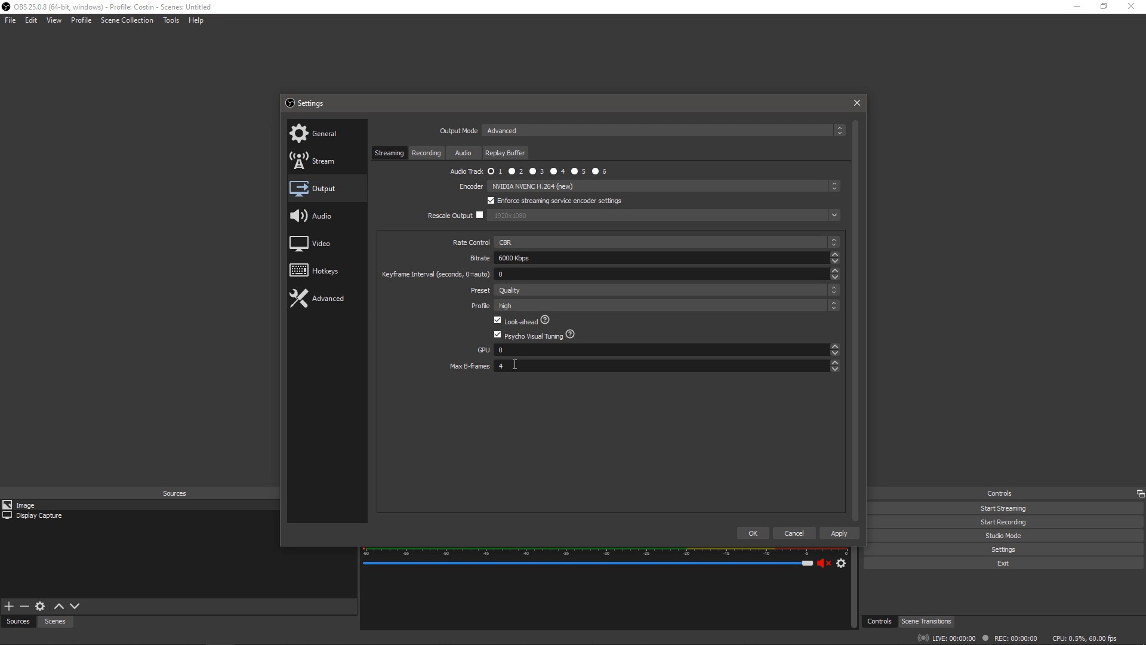
left_click(498, 321)
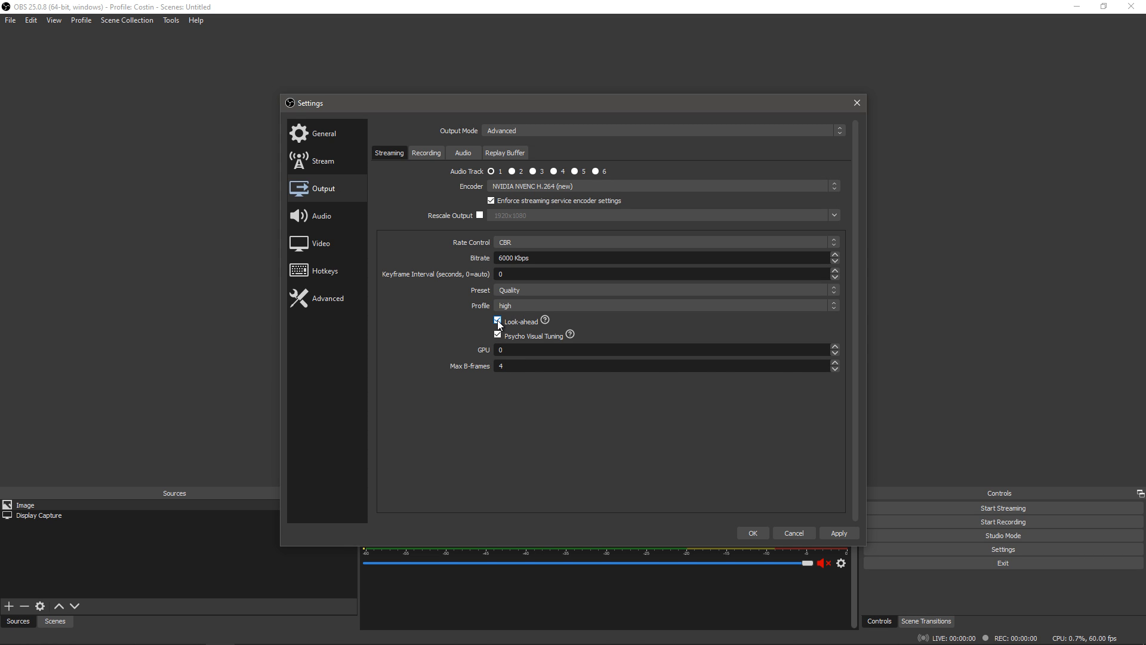
mouse_move(569, 335)
type("2")
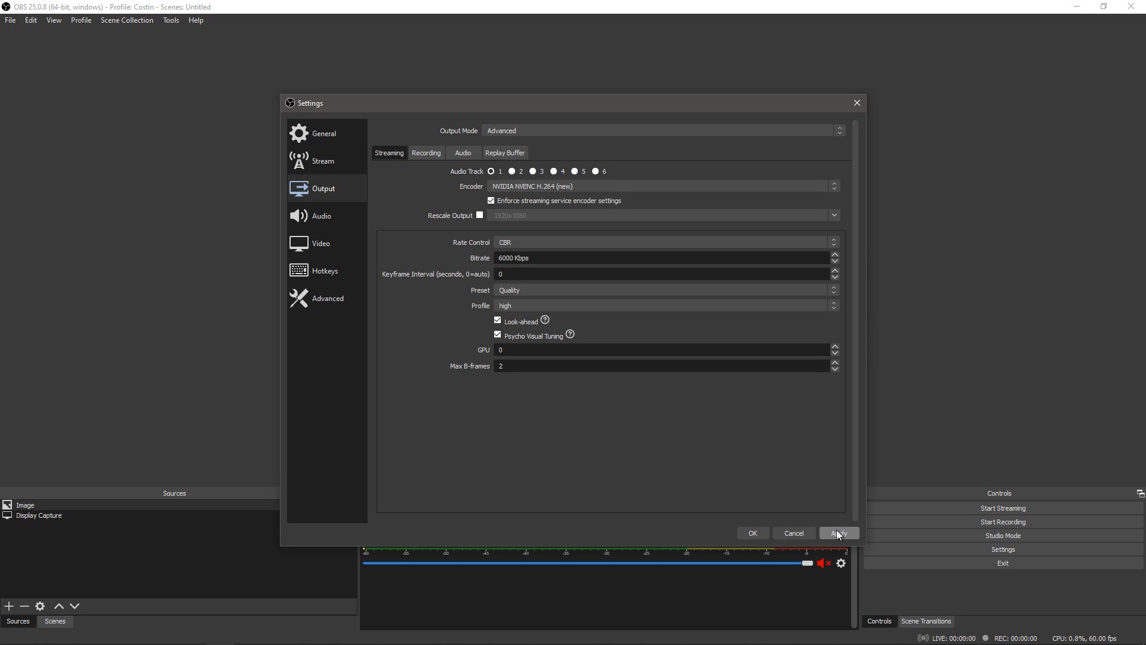
left_click(498, 320)
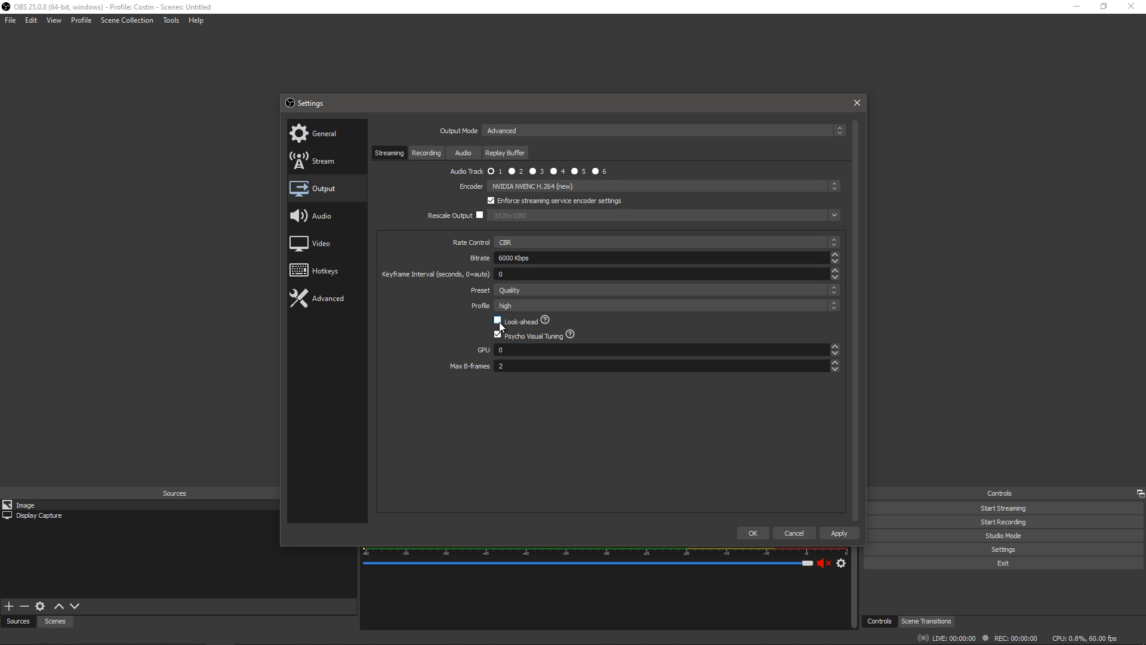
left_click(497, 321)
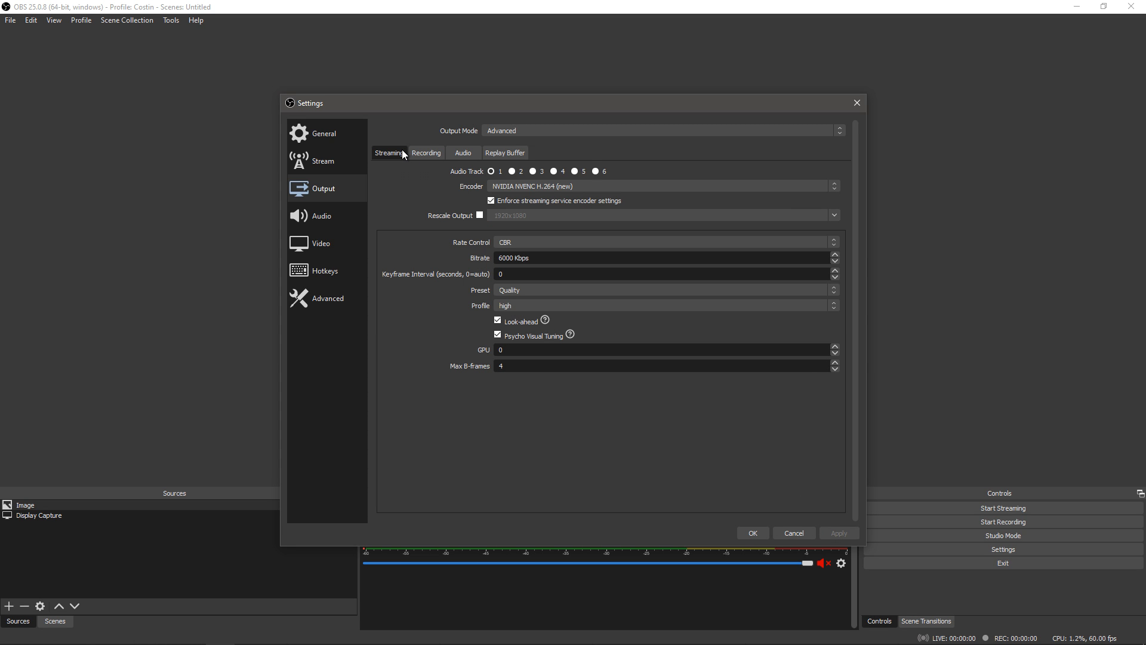
View the Recording output settings with NVENC CQP level 15, then the Streaming settings again.
left_click(425, 152)
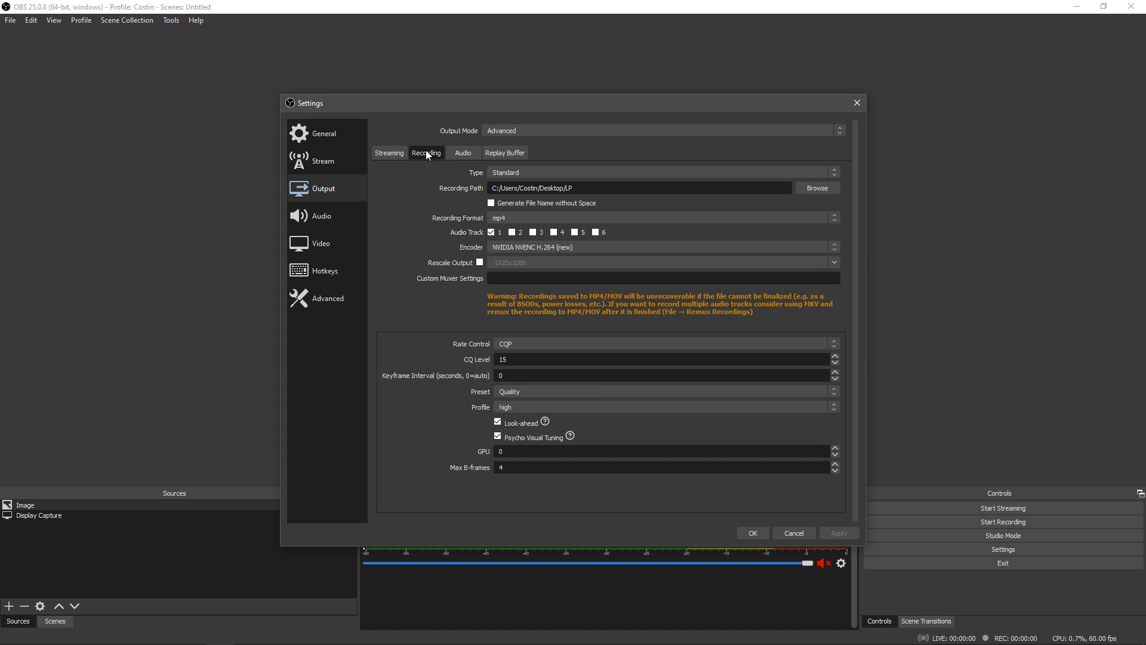
left_click(389, 151)
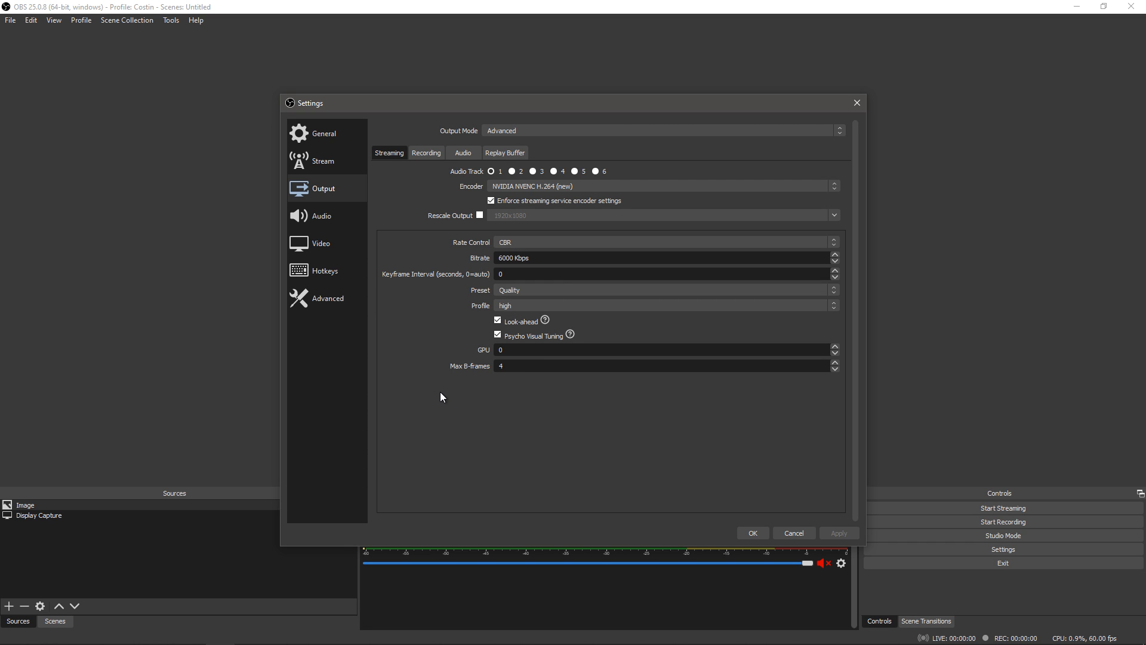
mouse_move(441, 393)
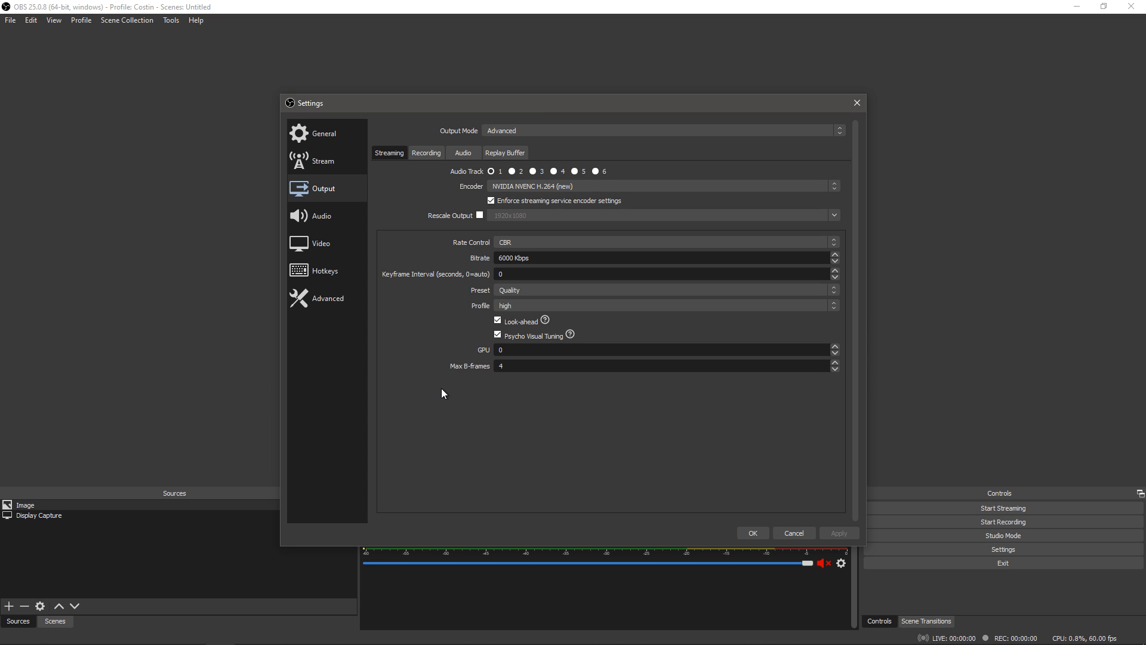
mouse_move(525, 338)
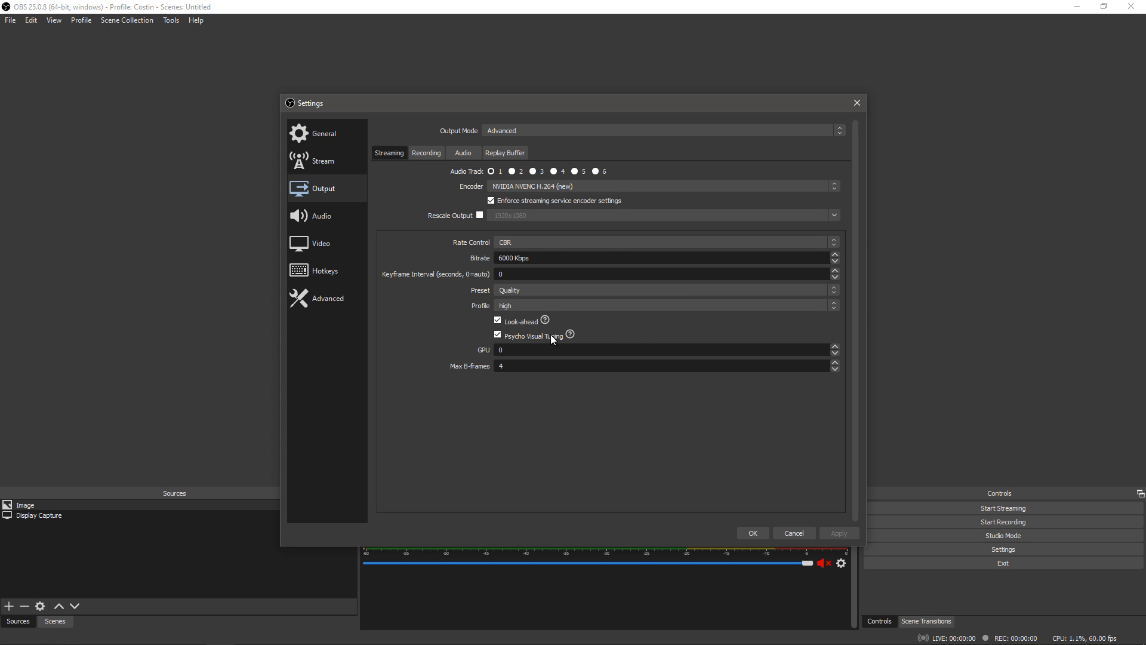
mouse_move(515, 378)
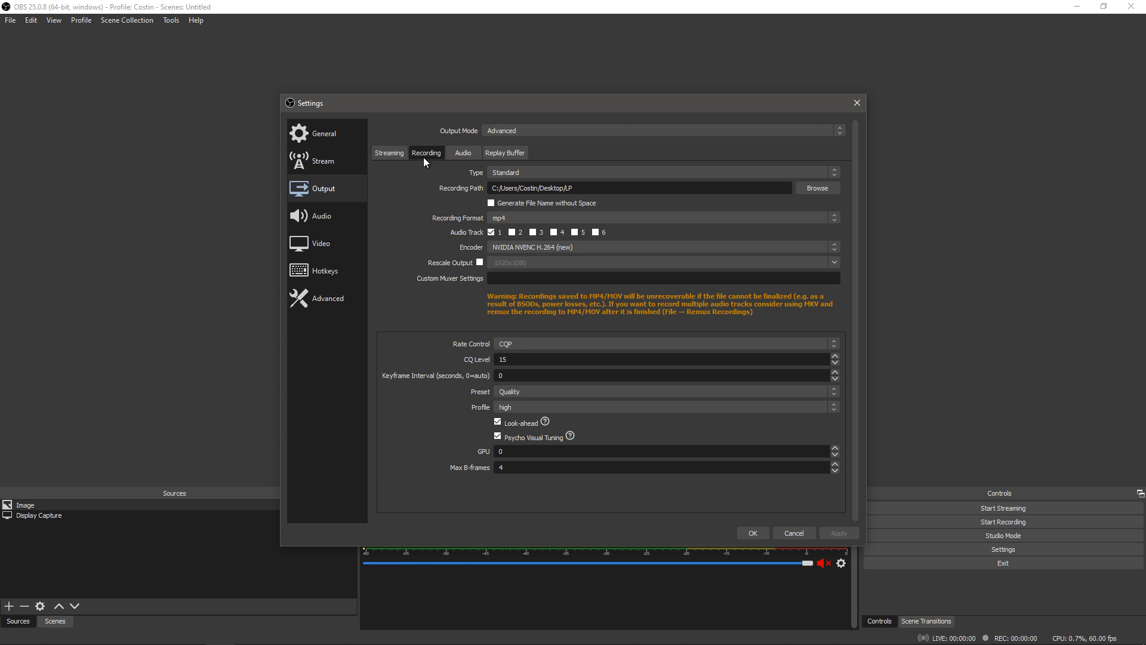
mouse_move(416, 235)
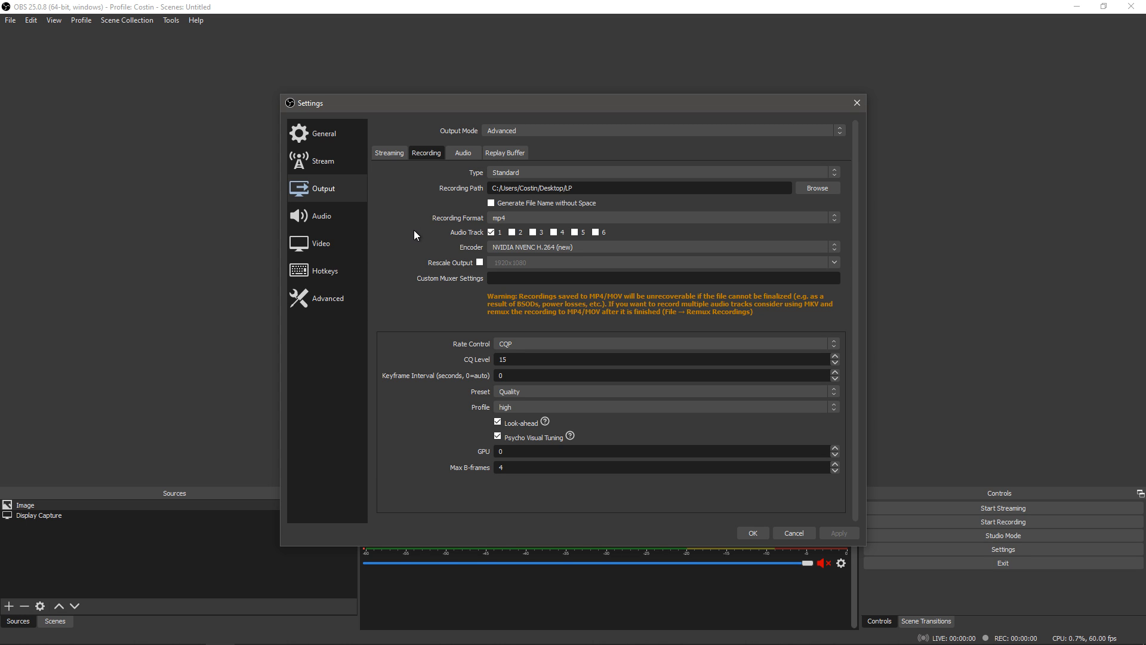
Keep recording type Standard and set the recording format back to mp4 after trying mkv.
left_click(657, 172)
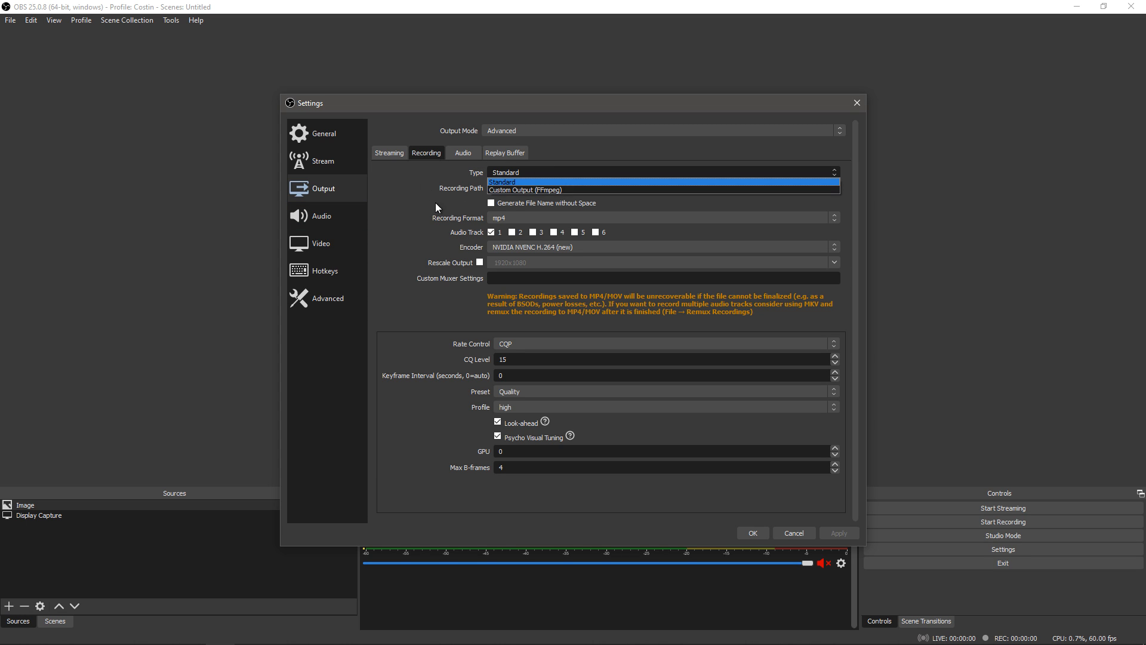
left_click(501, 181)
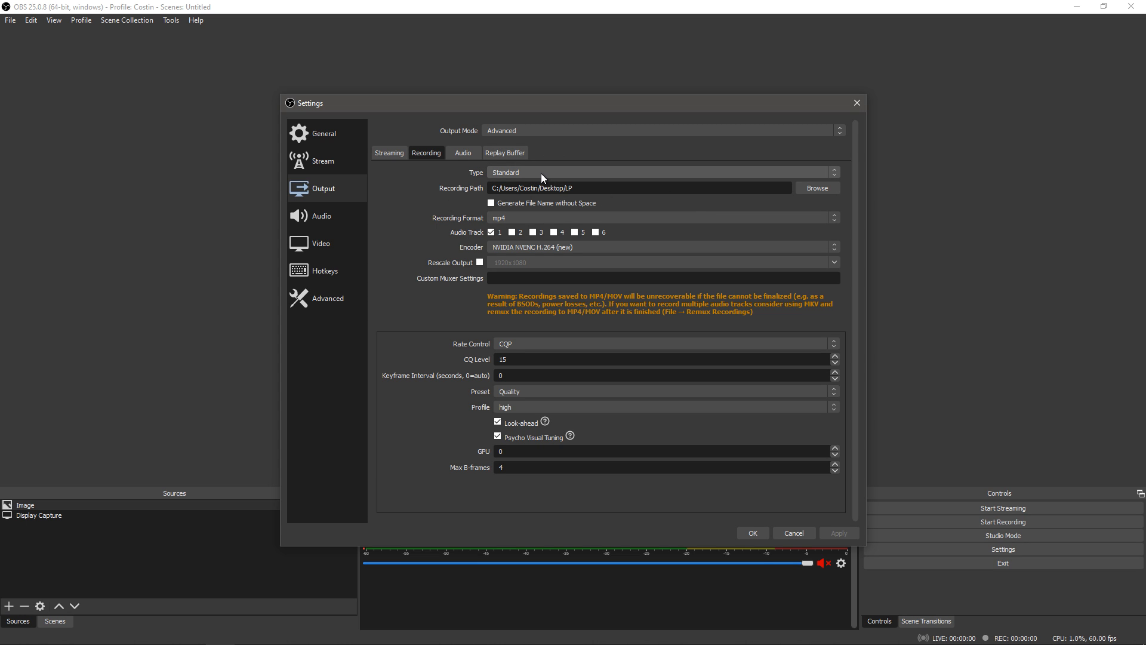
mouse_move(502, 217)
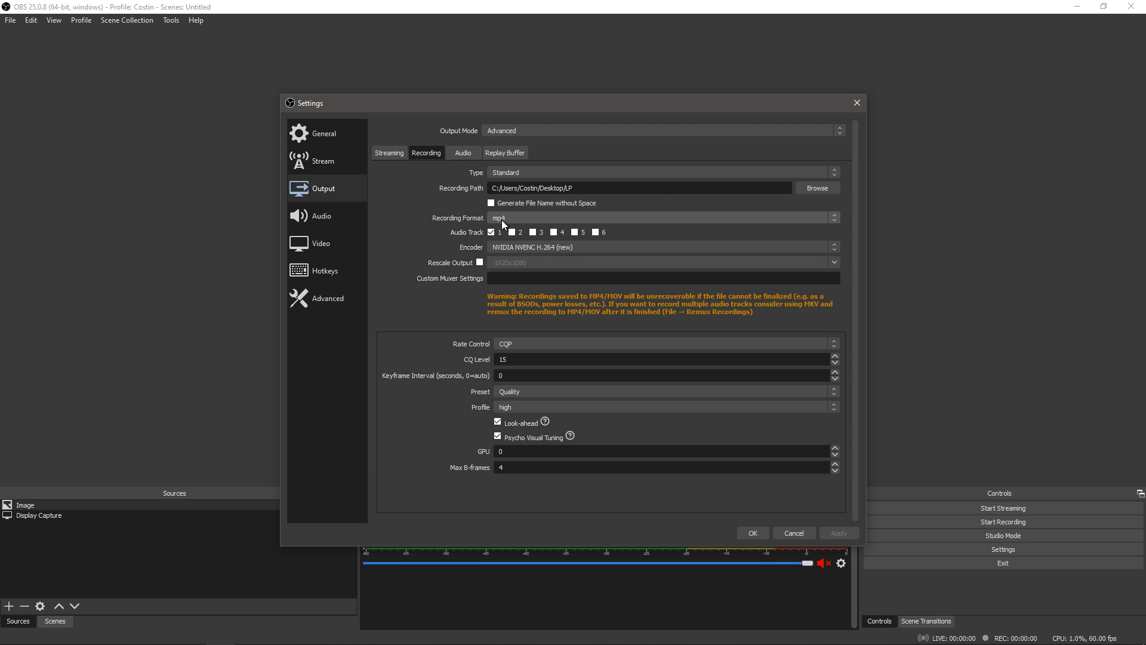
left_click(657, 218)
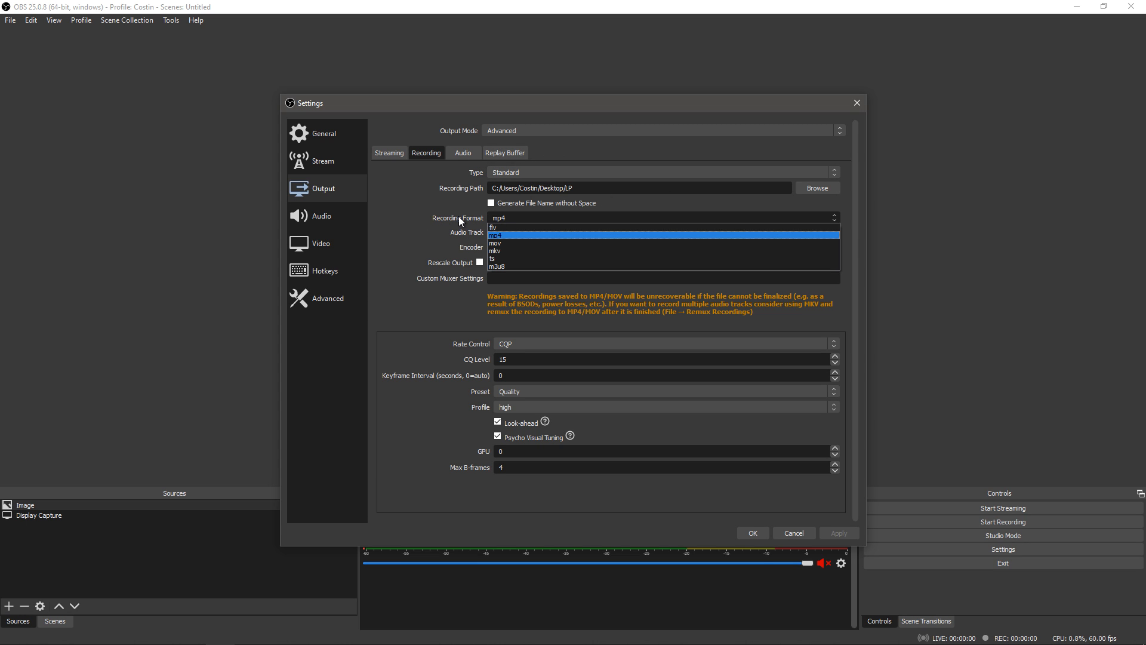
mouse_move(535, 250)
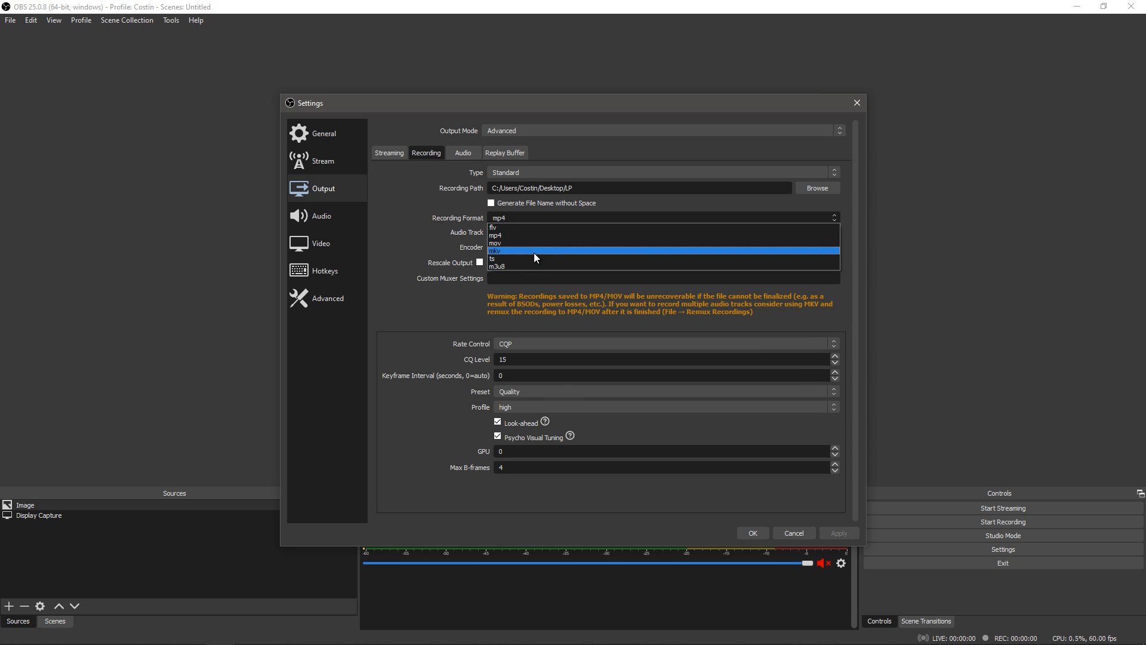
left_click(496, 250)
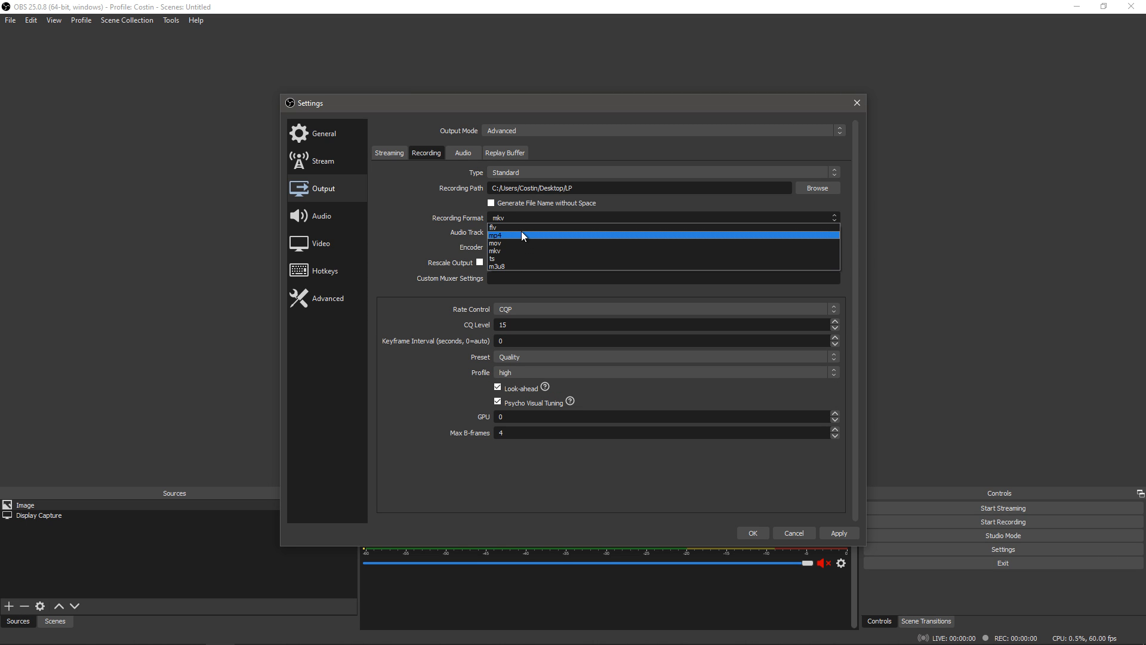
left_click(496, 235)
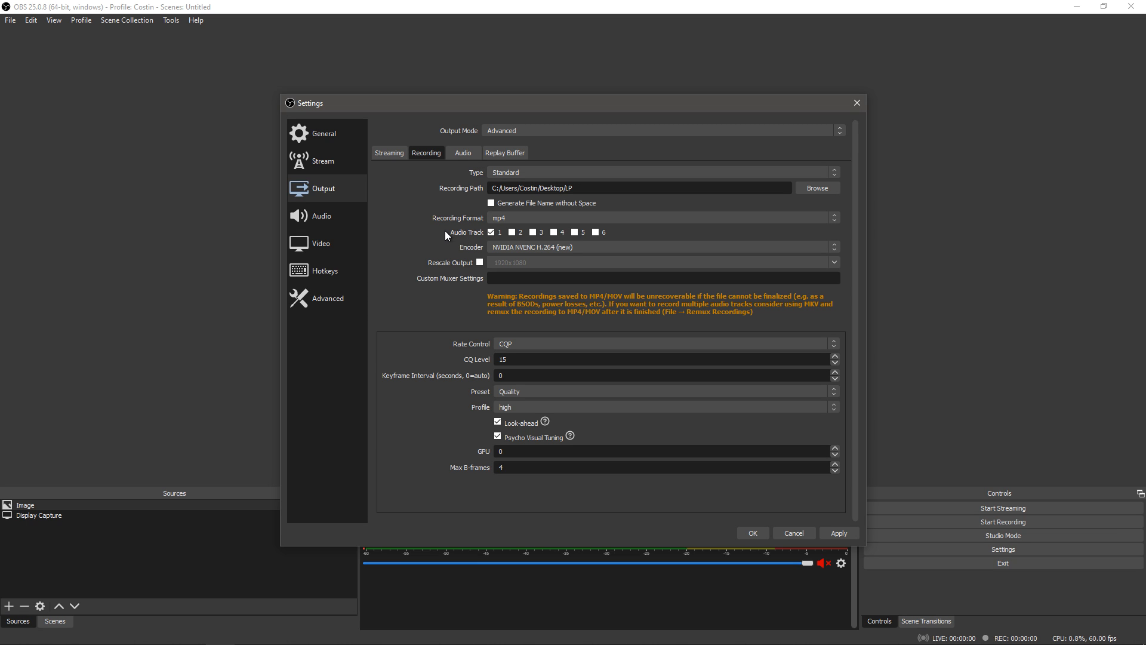
Browse the recording formats and keep mp4 with NVENC CQP level 15.
left_click(662, 218)
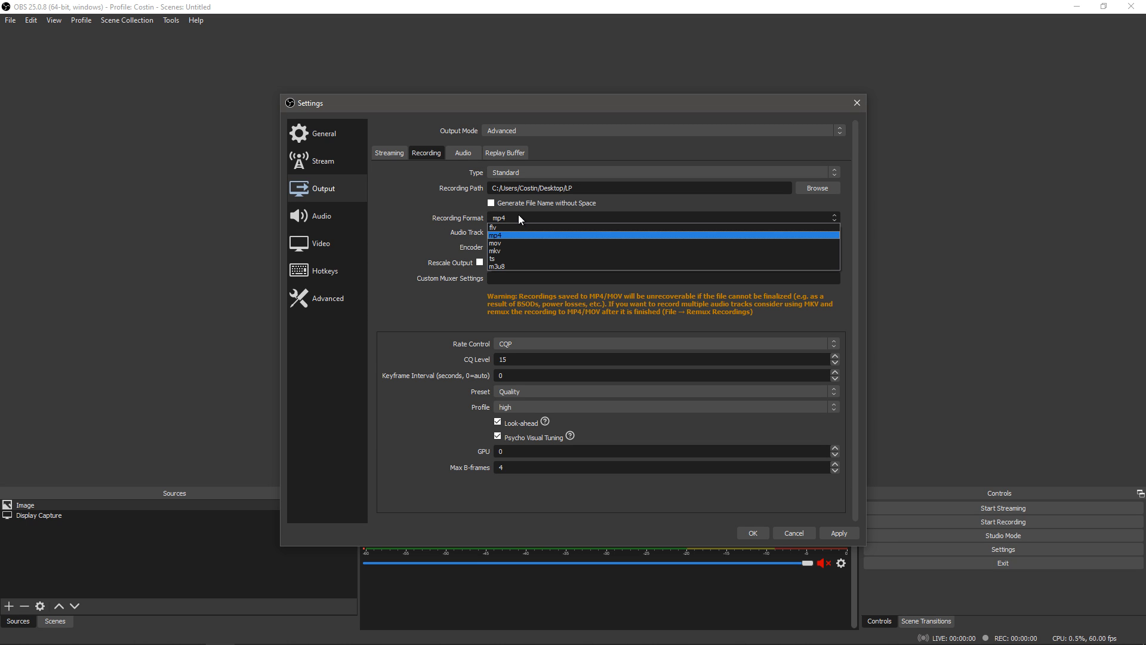
left_click(497, 235)
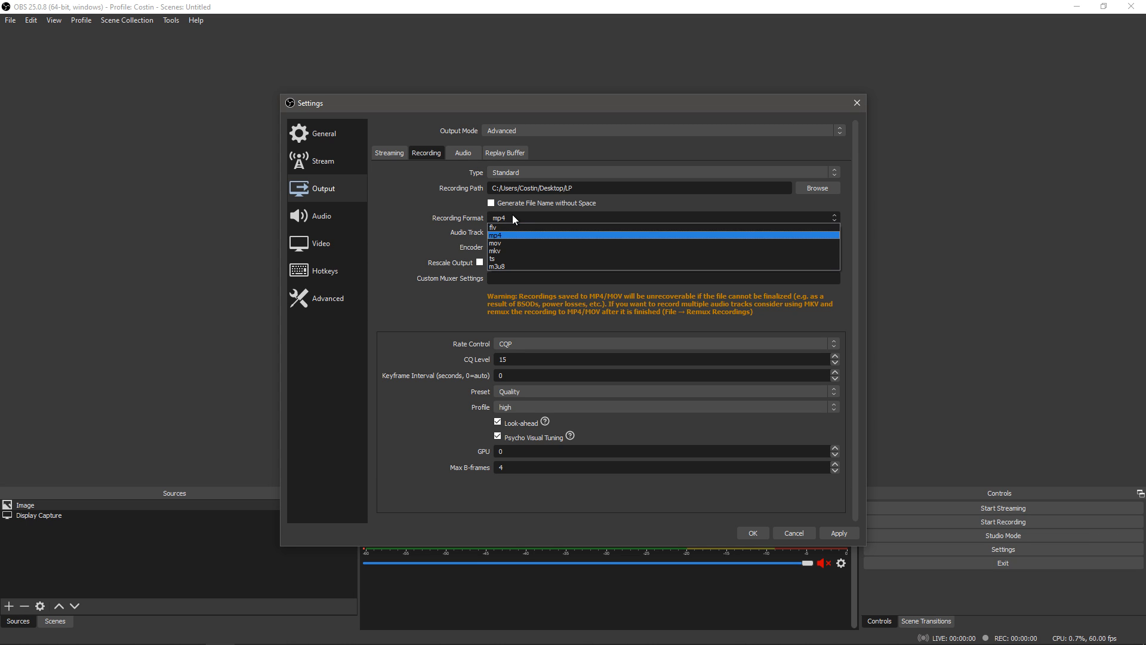
left_click(497, 235)
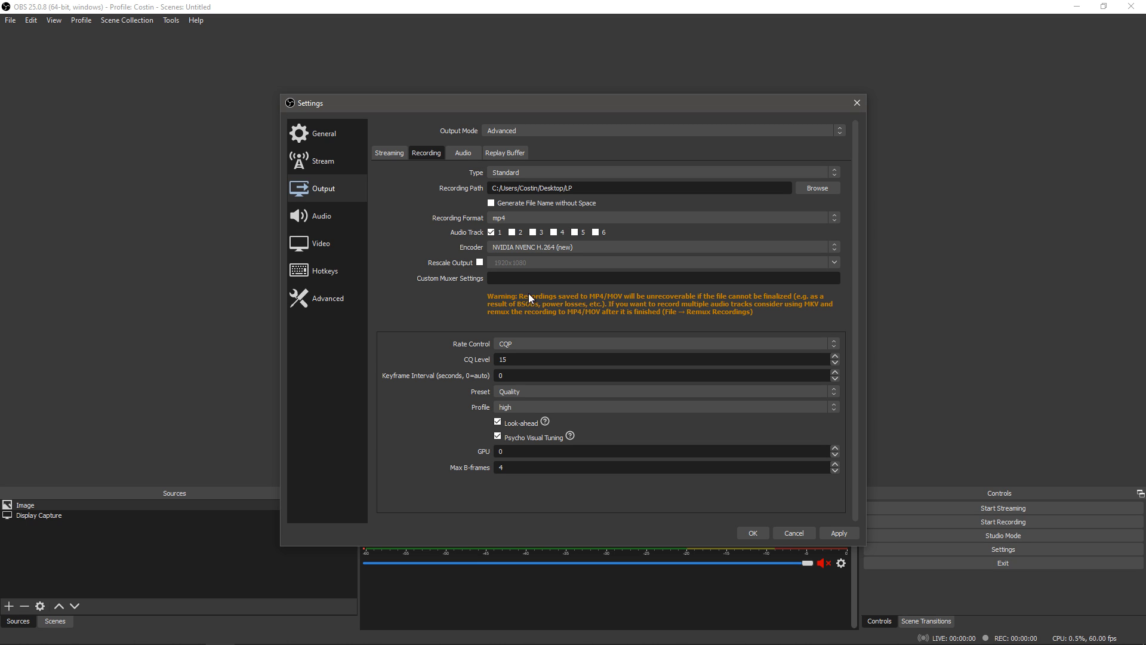
mouse_move(484, 309)
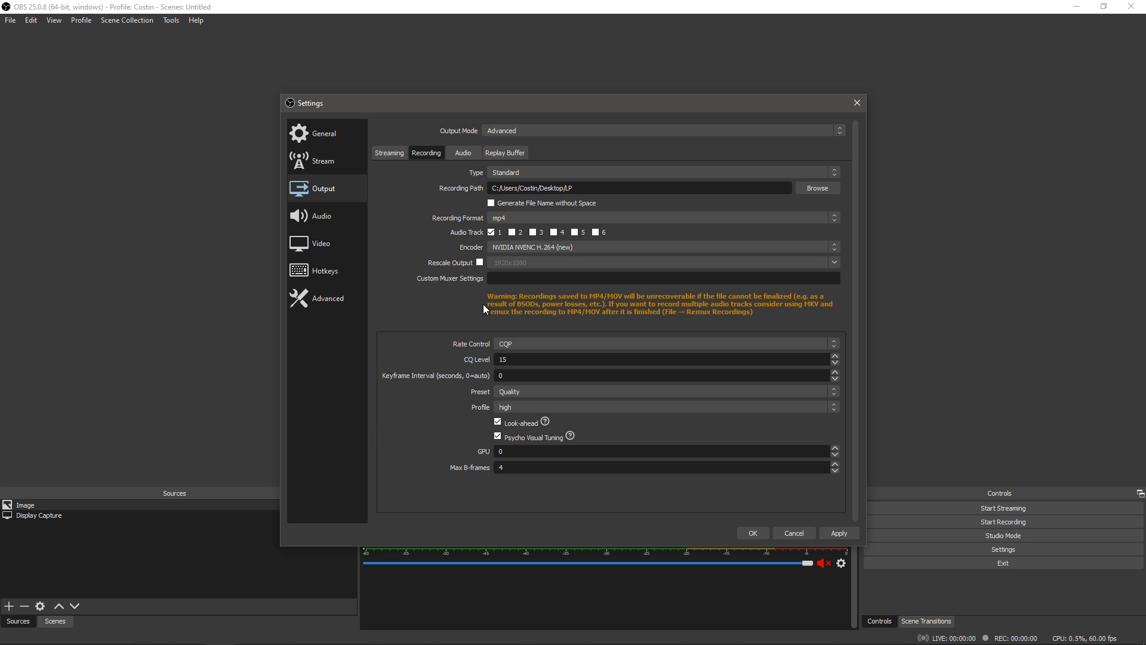
mouse_move(456, 278)
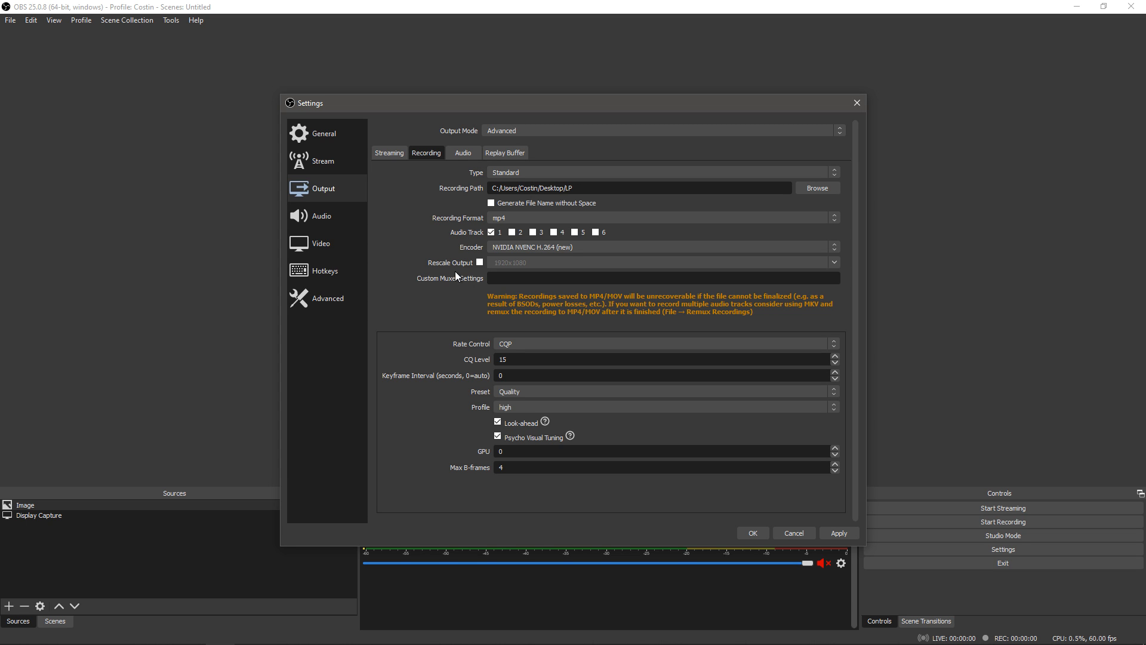
left_click(658, 218)
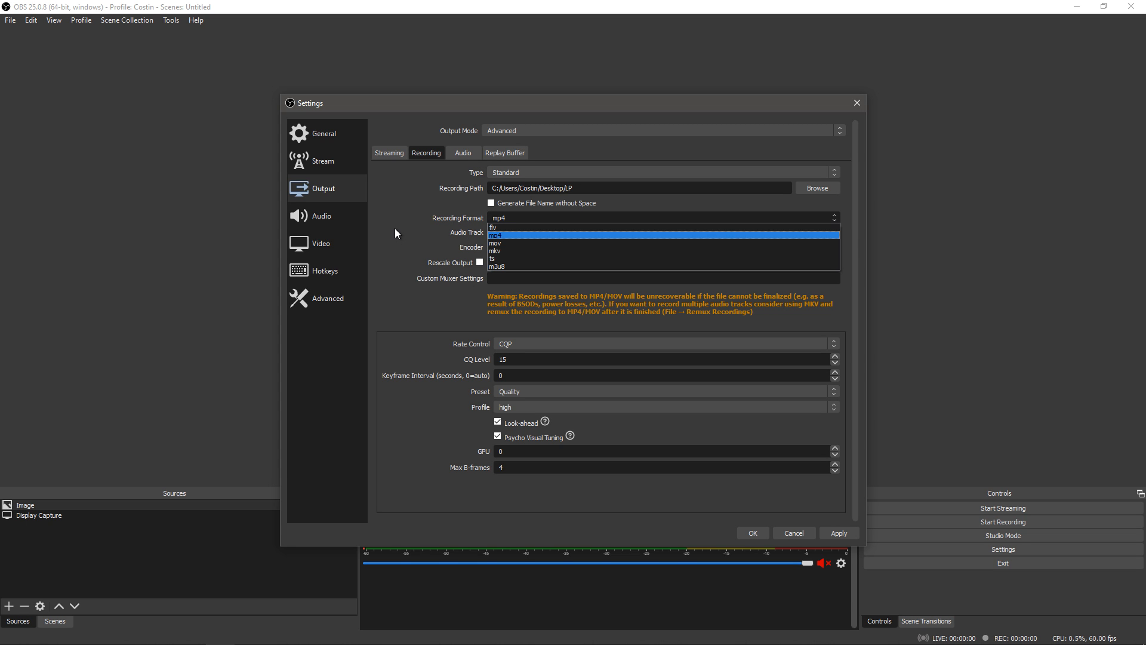
mouse_move(409, 236)
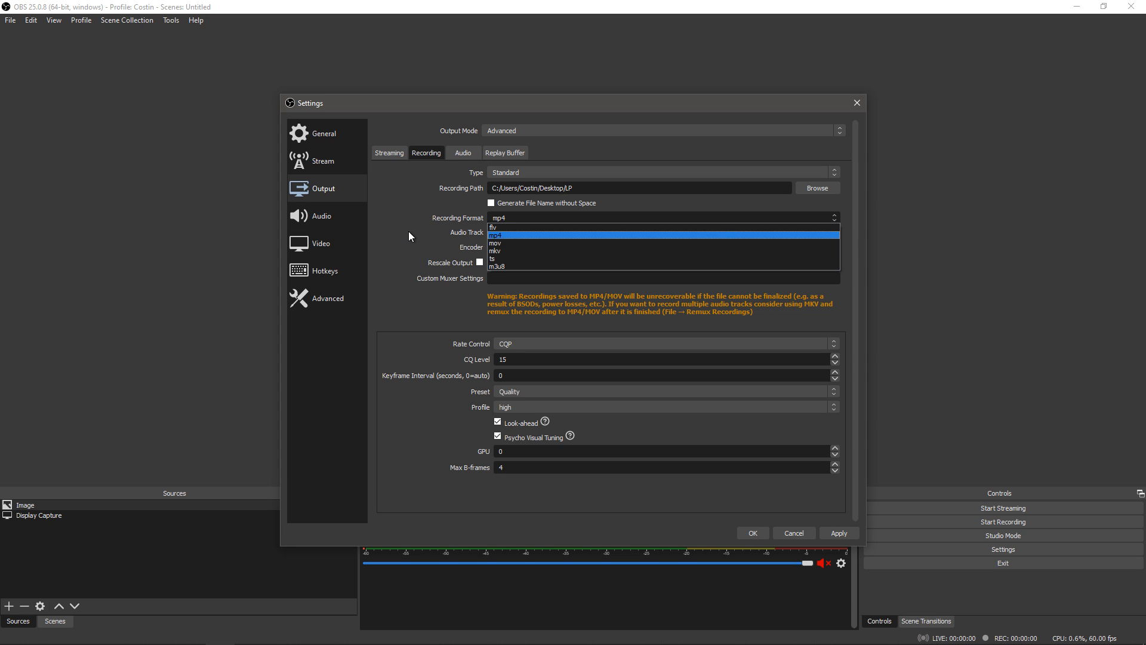
left_click(496, 234)
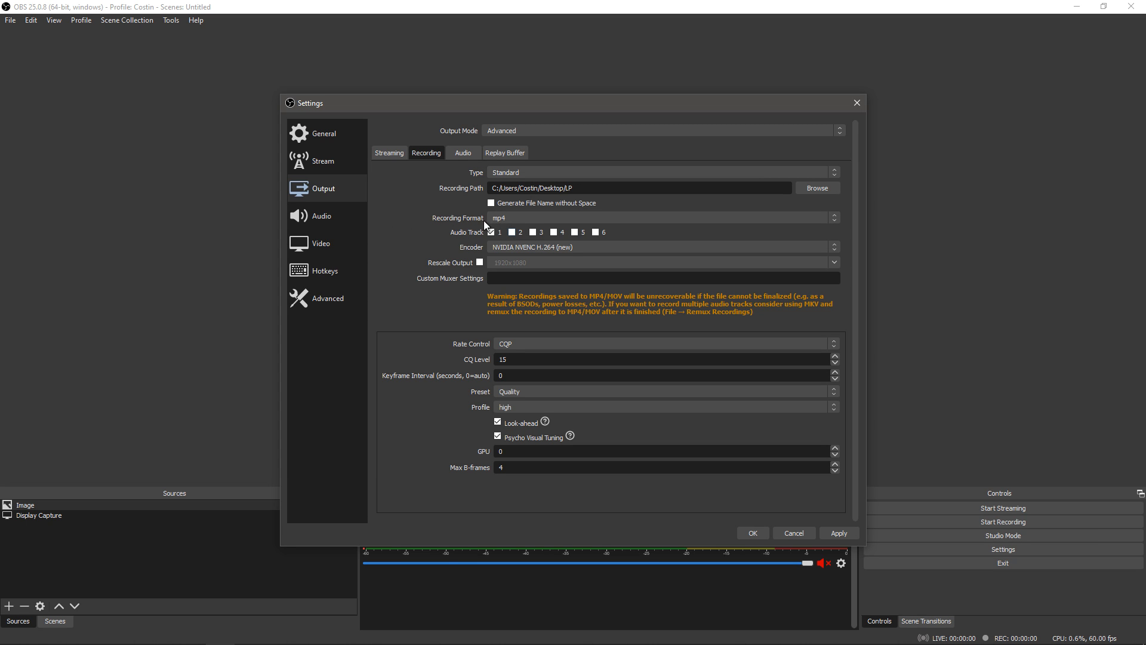
mouse_move(453, 217)
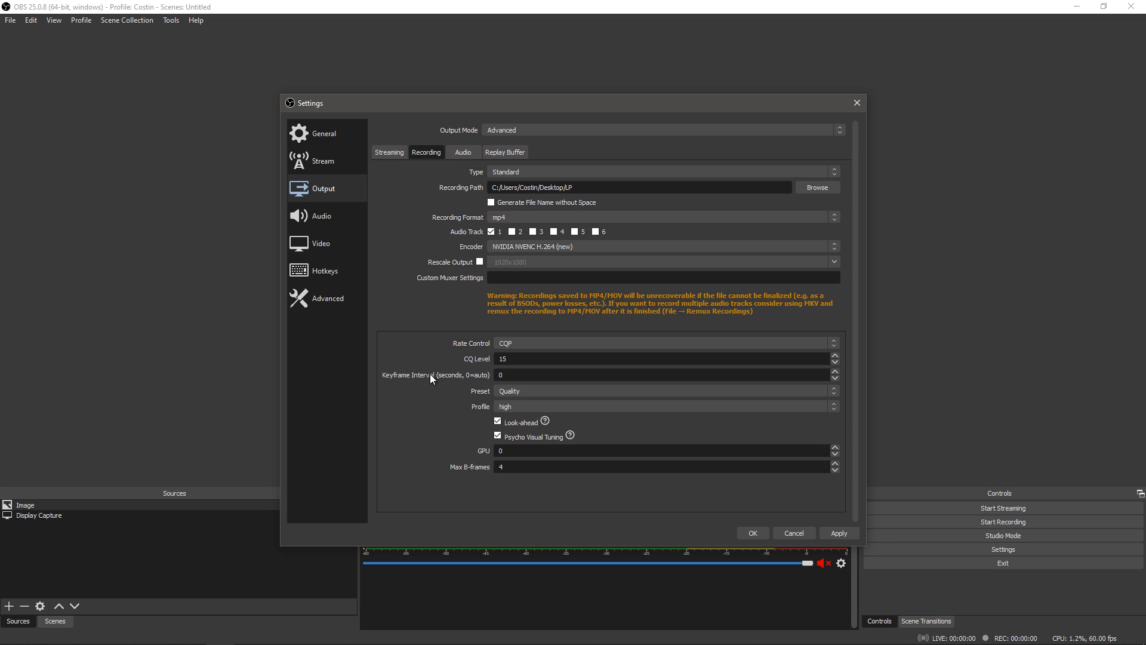
mouse_move(441, 363)
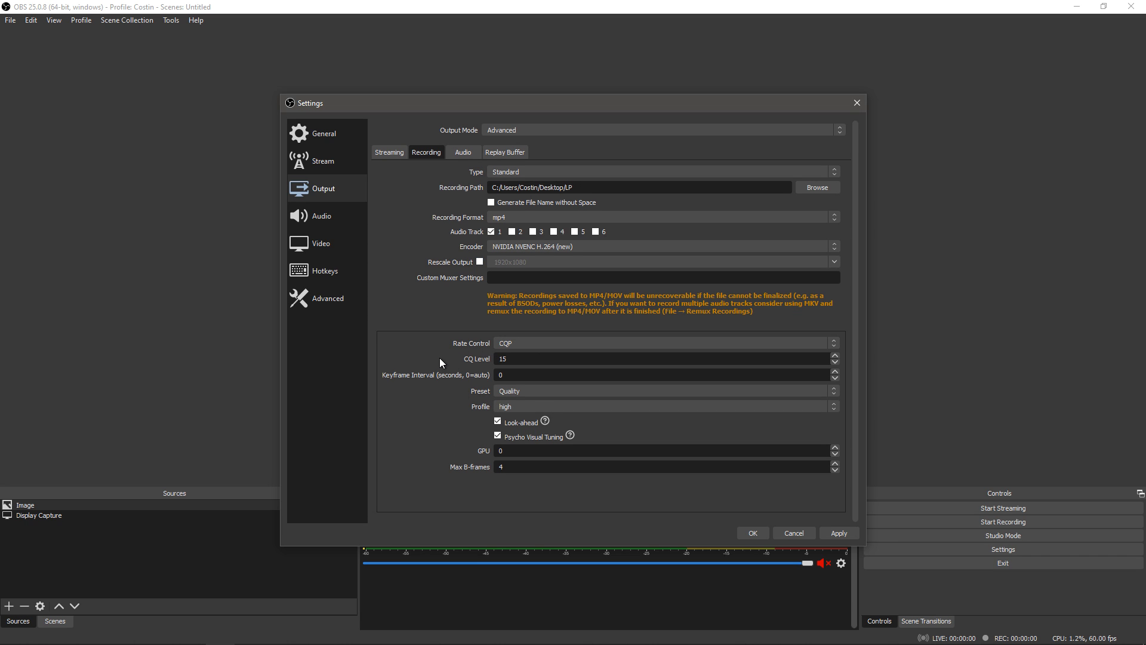
mouse_move(467, 361)
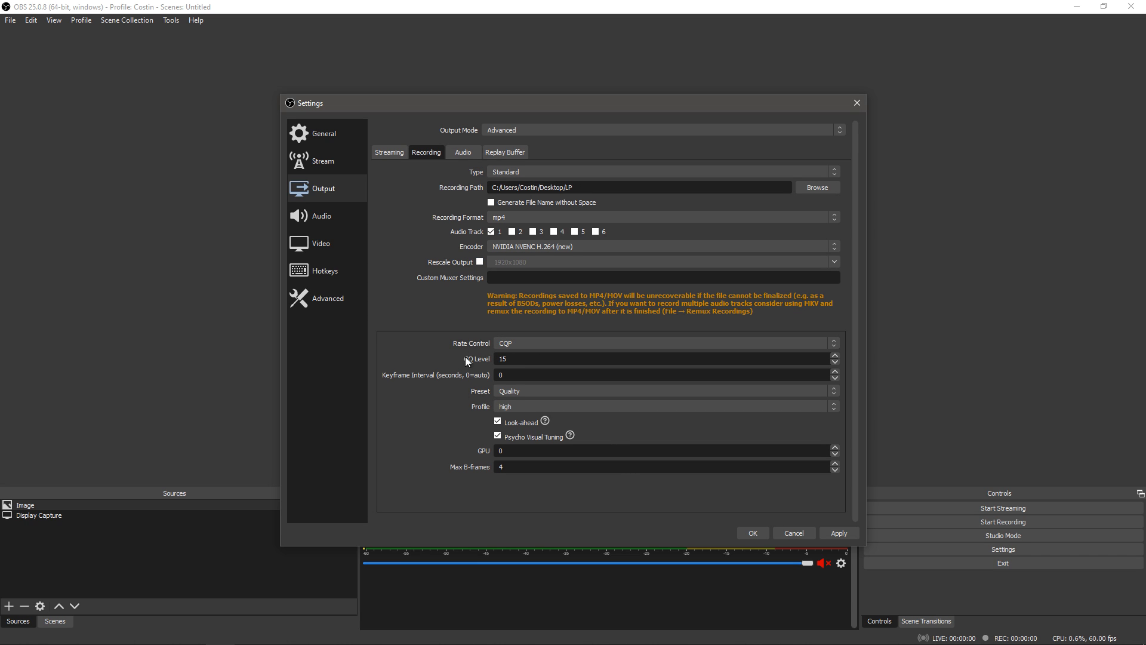
Try CBR rate control for recording, revert to CQP level 15, and show streaming at CBR 6000 Kbps.
left_click(663, 343)
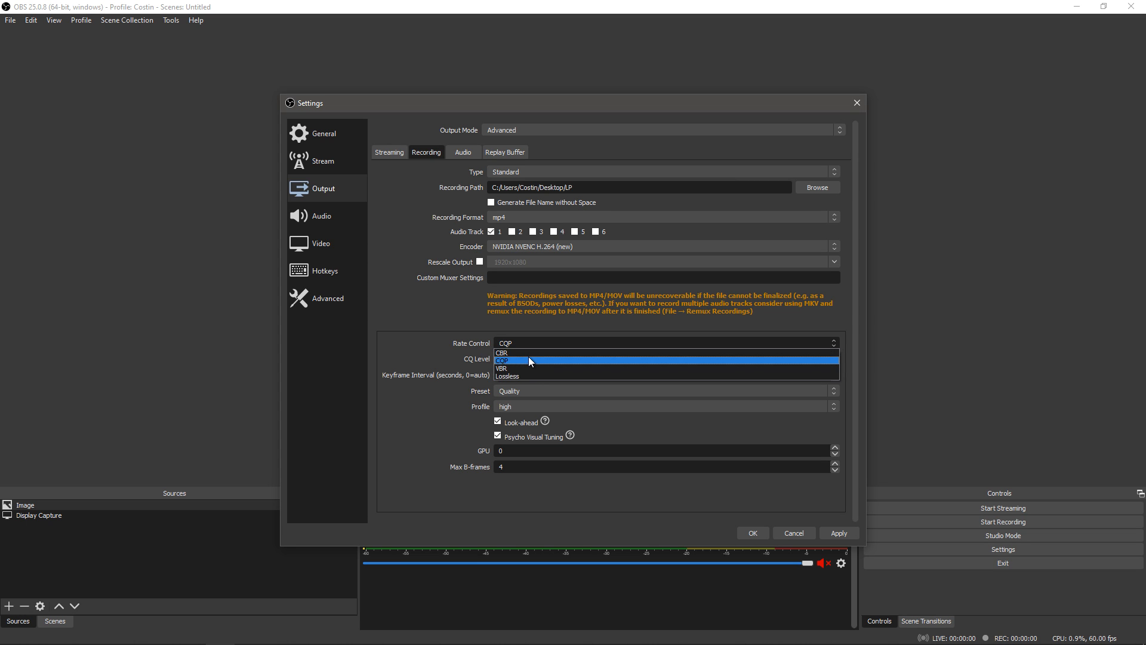
left_click(502, 353)
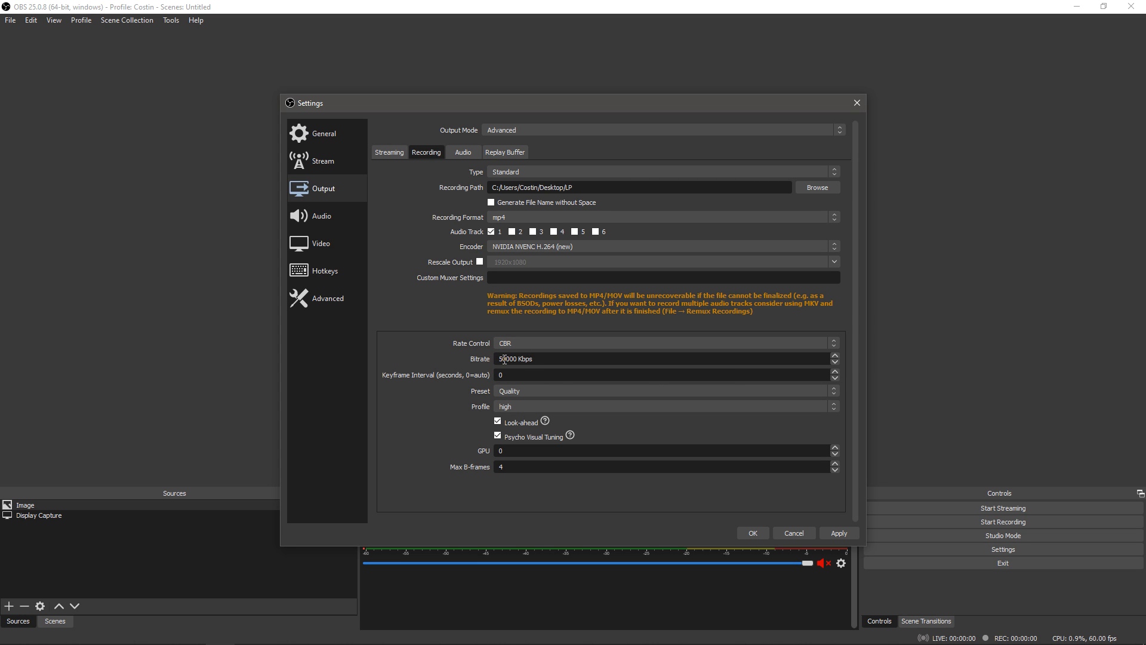
double_click(508, 358)
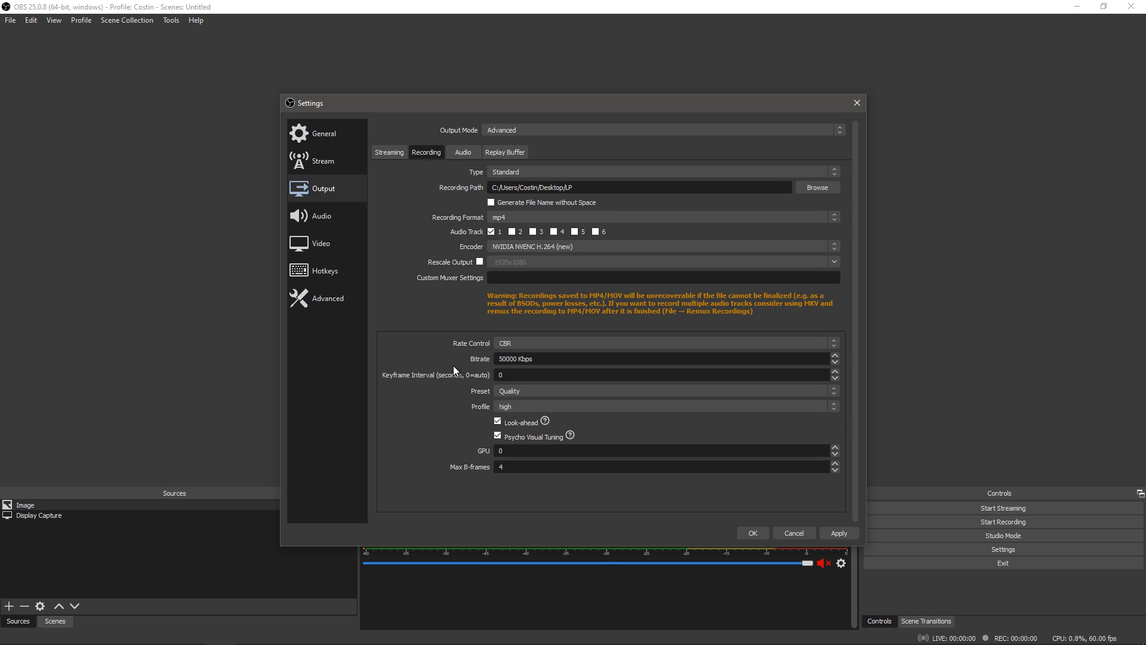
mouse_move(493, 358)
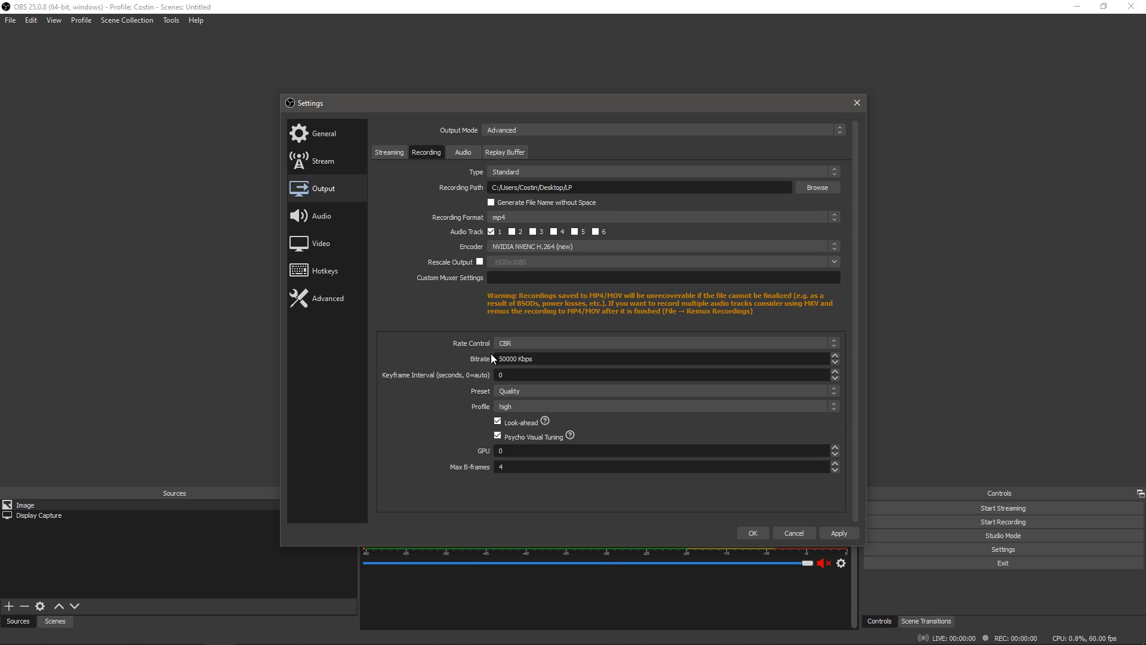
mouse_move(481, 353)
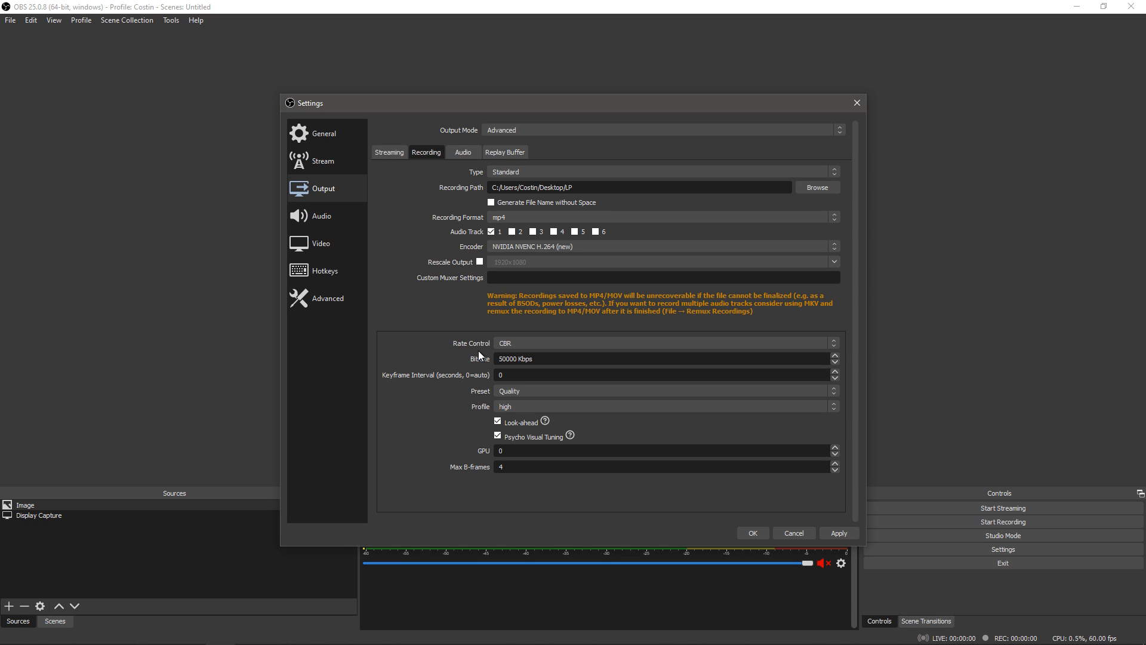
mouse_move(491, 359)
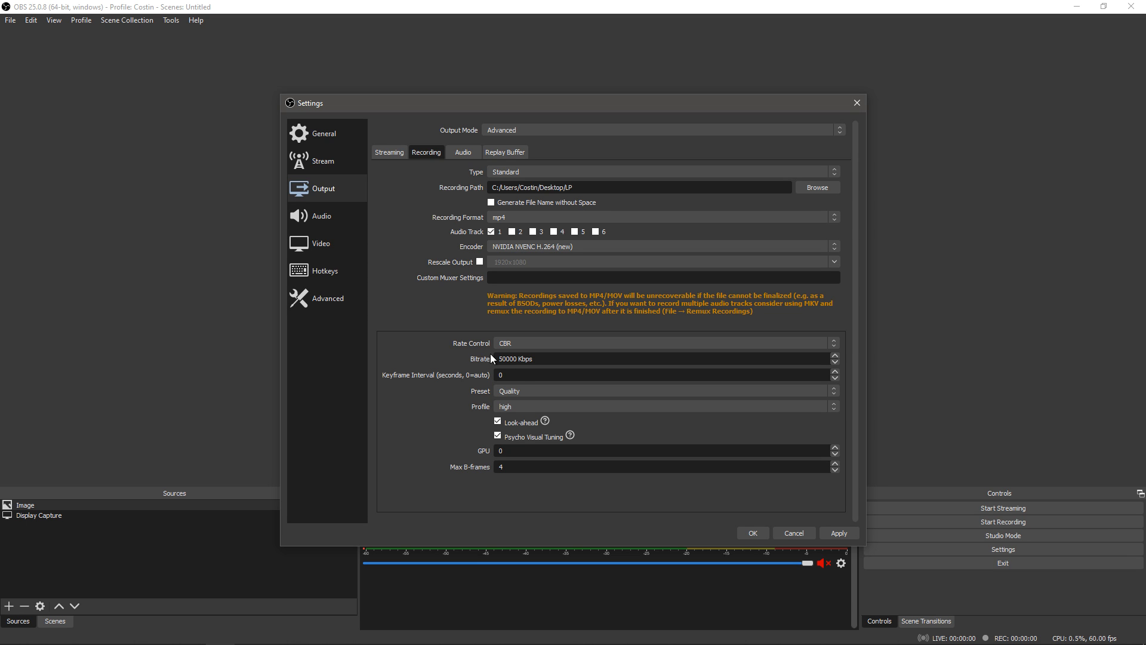
double_click(513, 358)
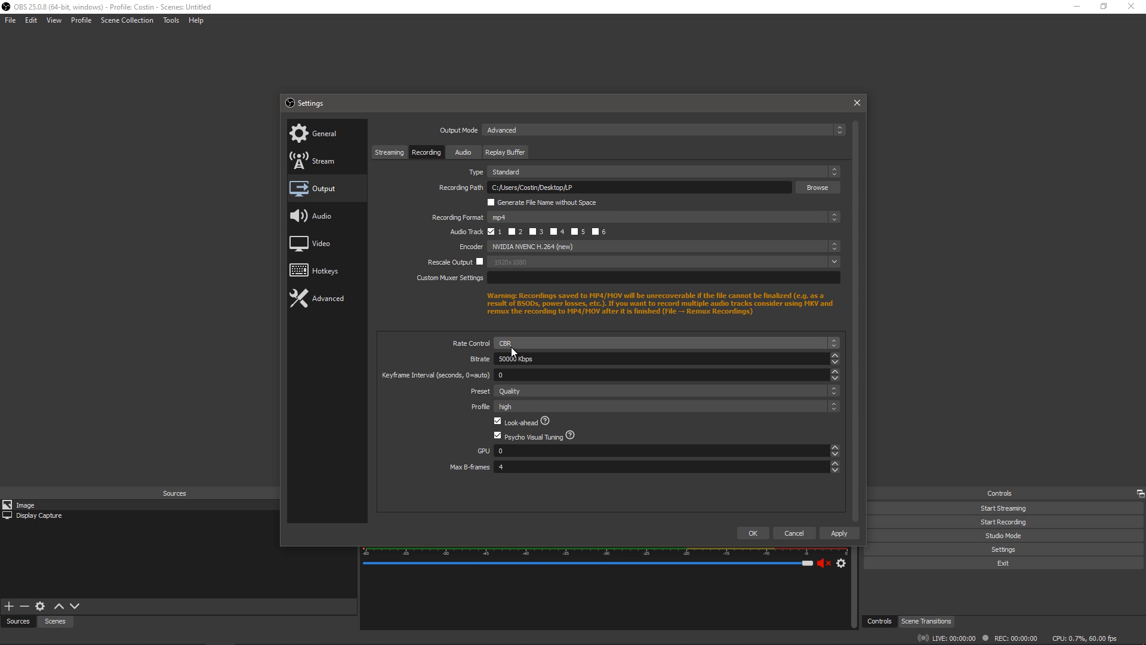
left_click(665, 342)
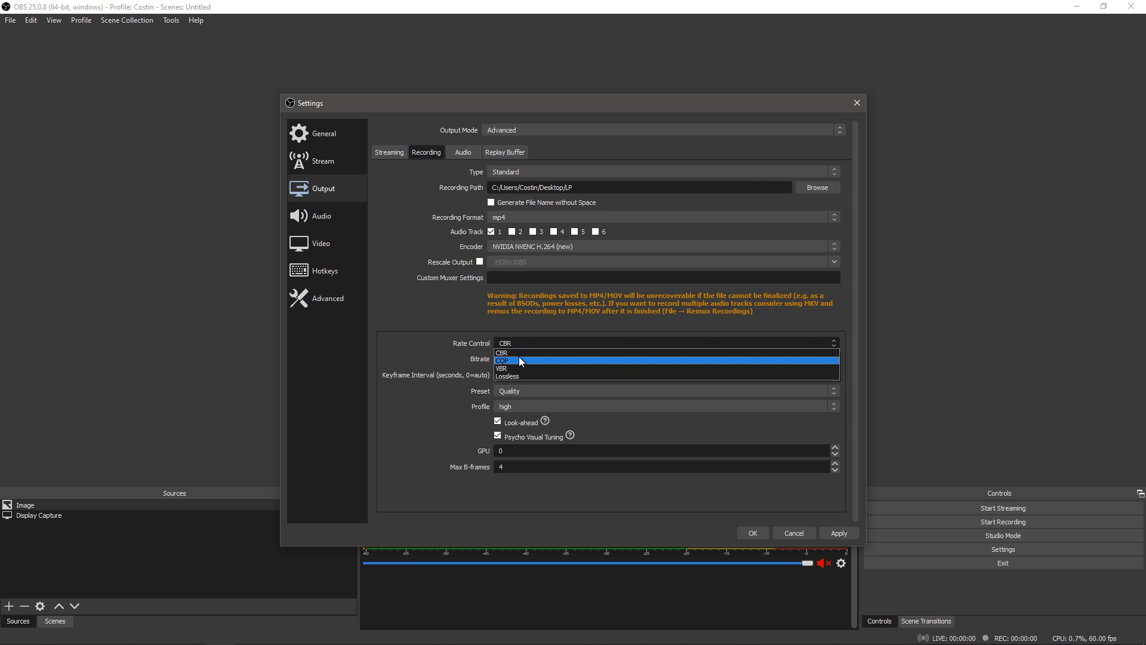
left_click(501, 359)
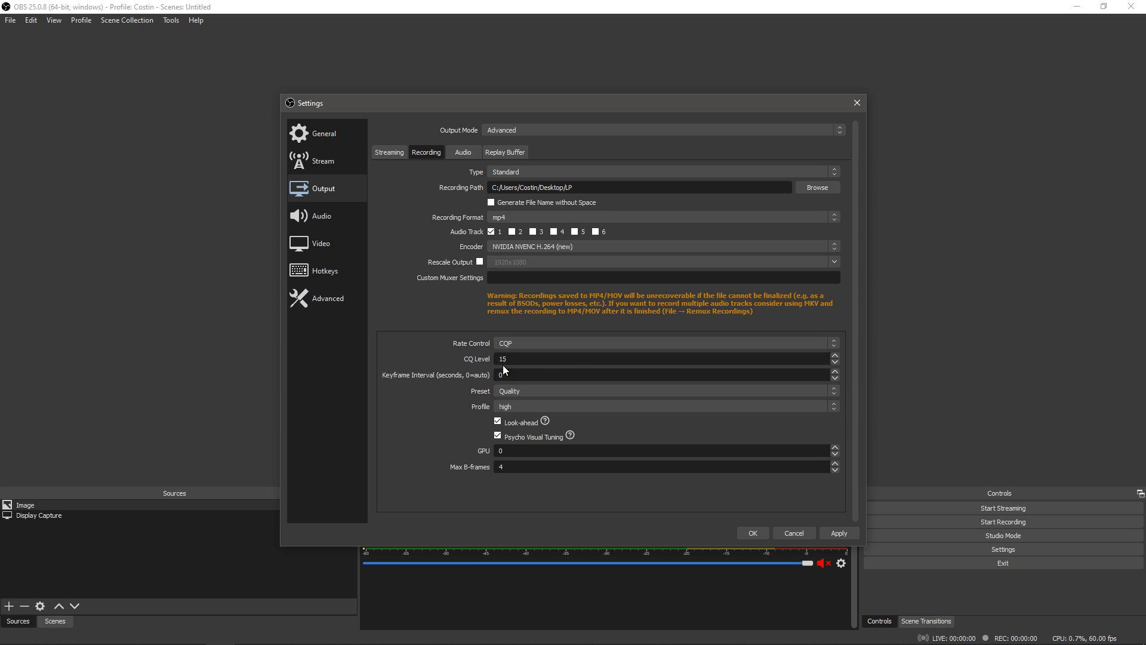
mouse_move(410, 386)
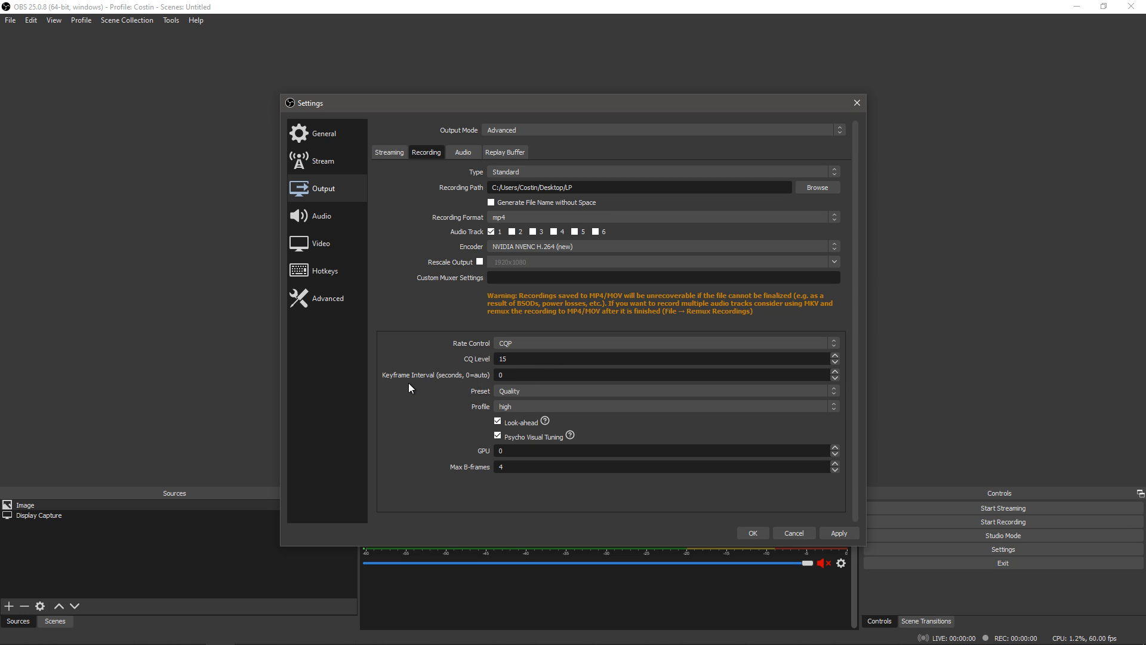
mouse_move(595, 396)
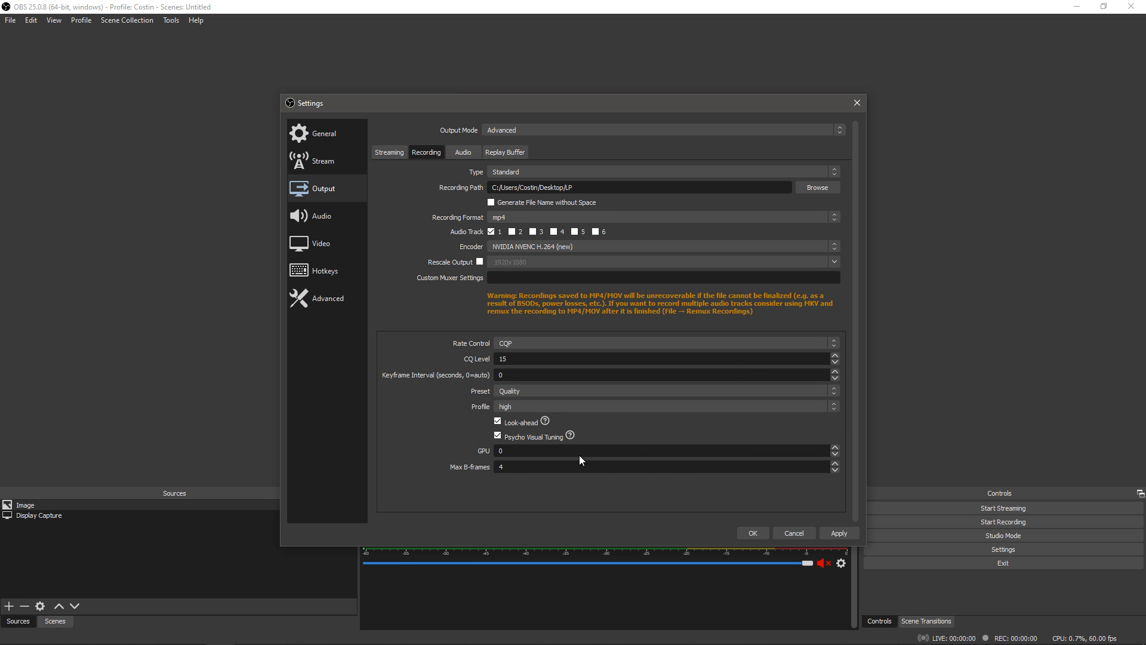
left_click(389, 152)
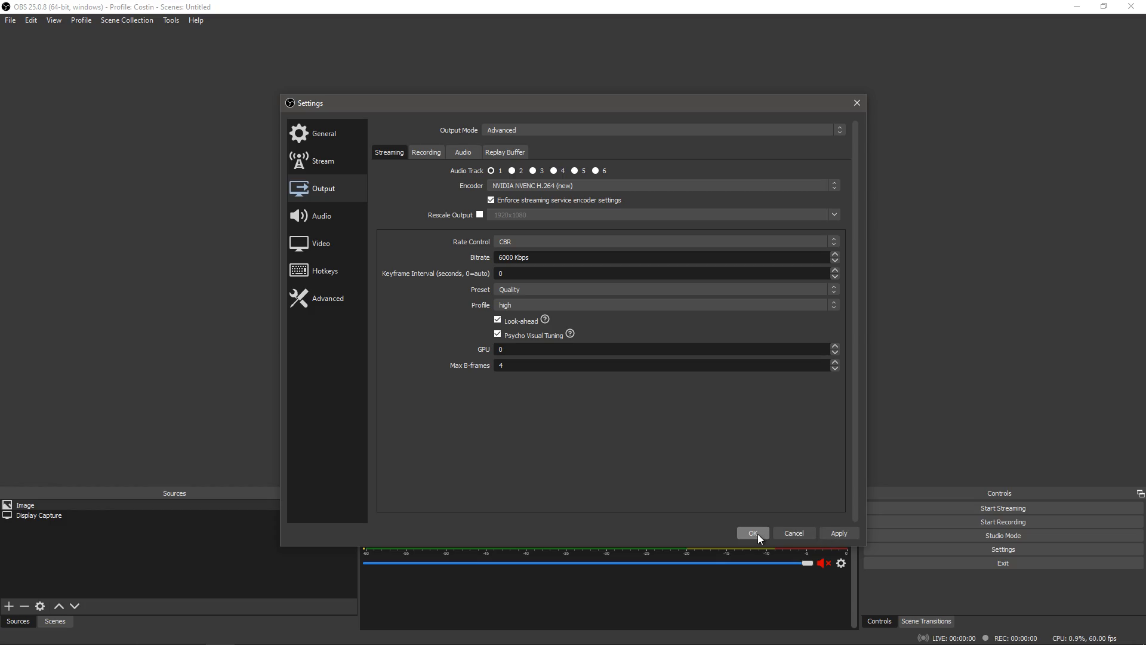
Confirm the OBS settings with OK, then fight enemies and loot the 5.11 Station Grip Gloves.
left_click(753, 532)
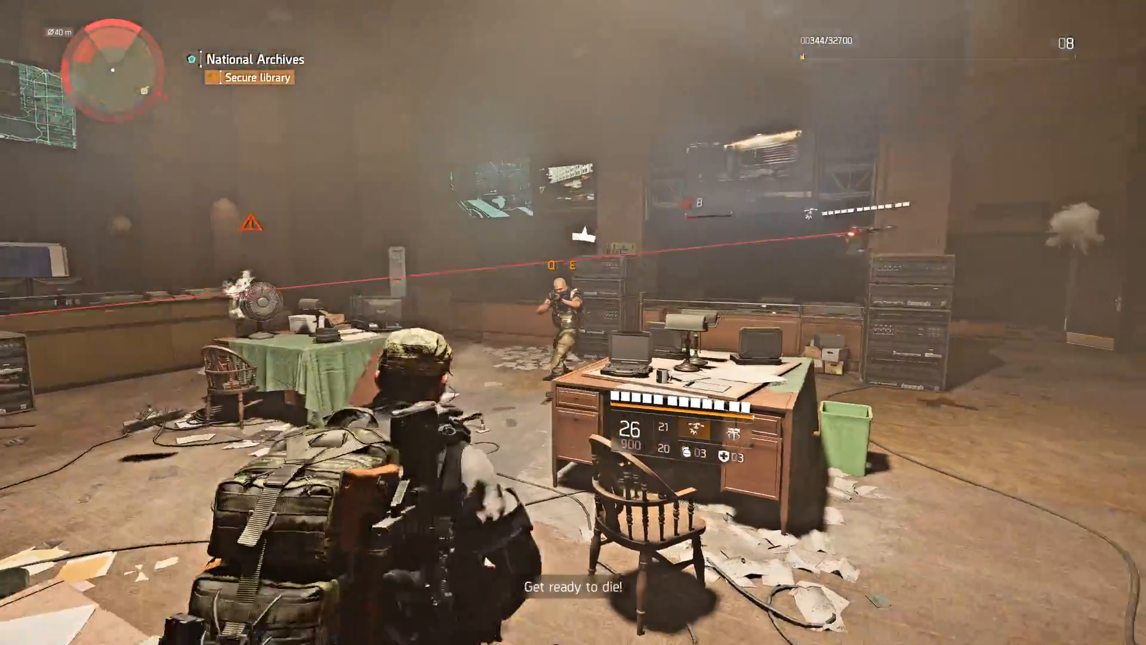
left_click(573, 322)
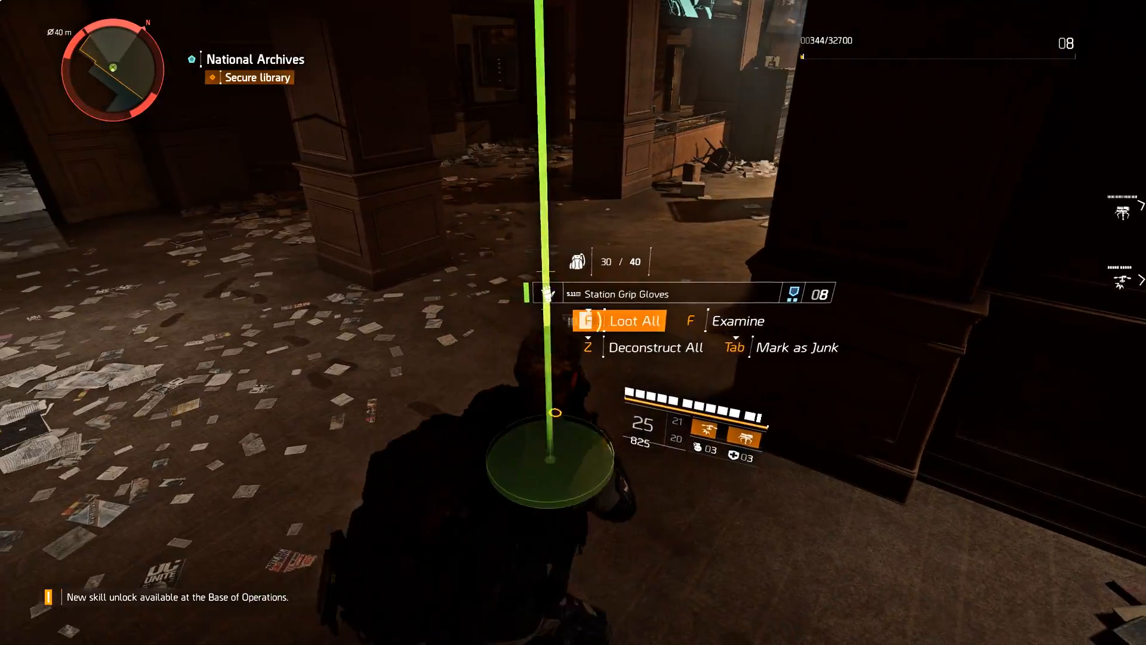
key("f")
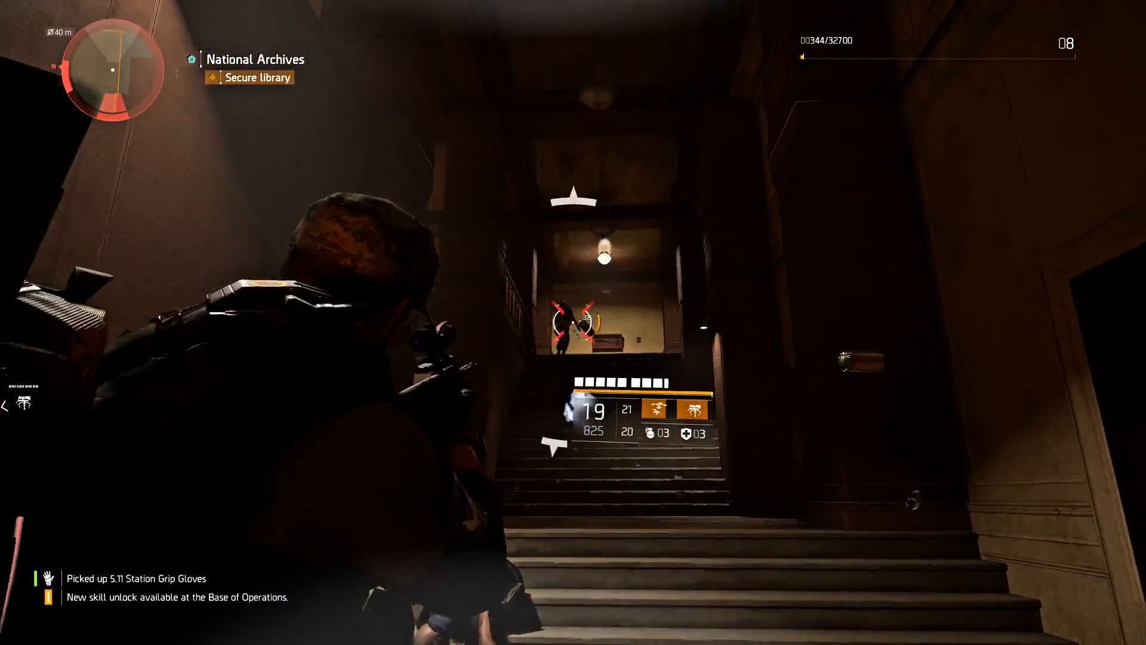
left_click(573, 322)
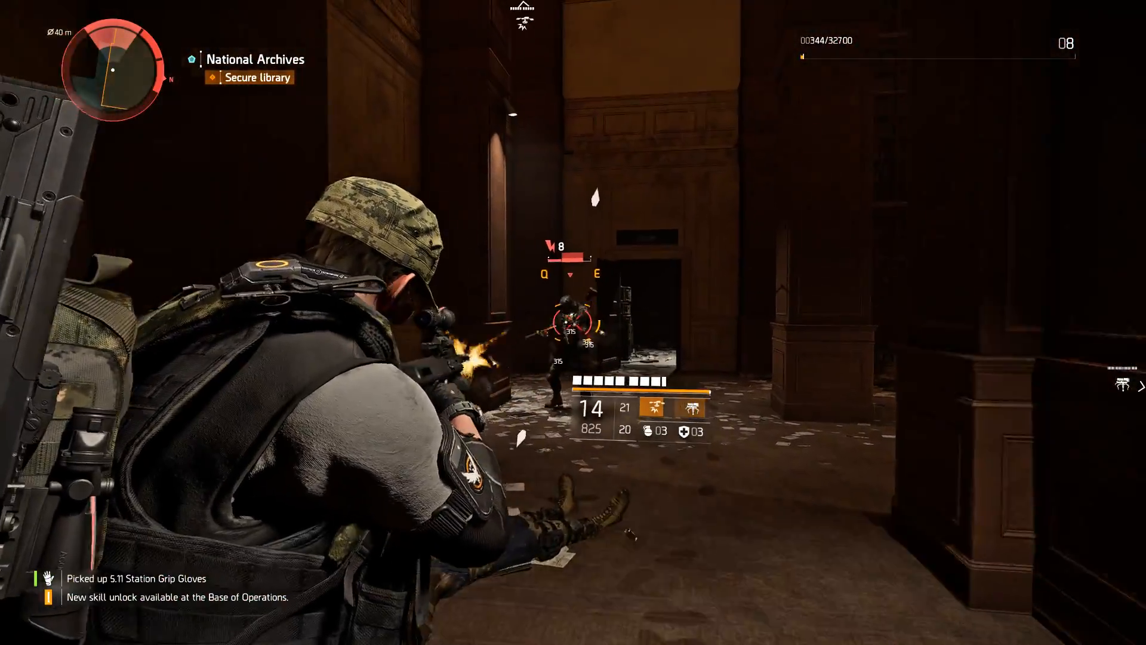